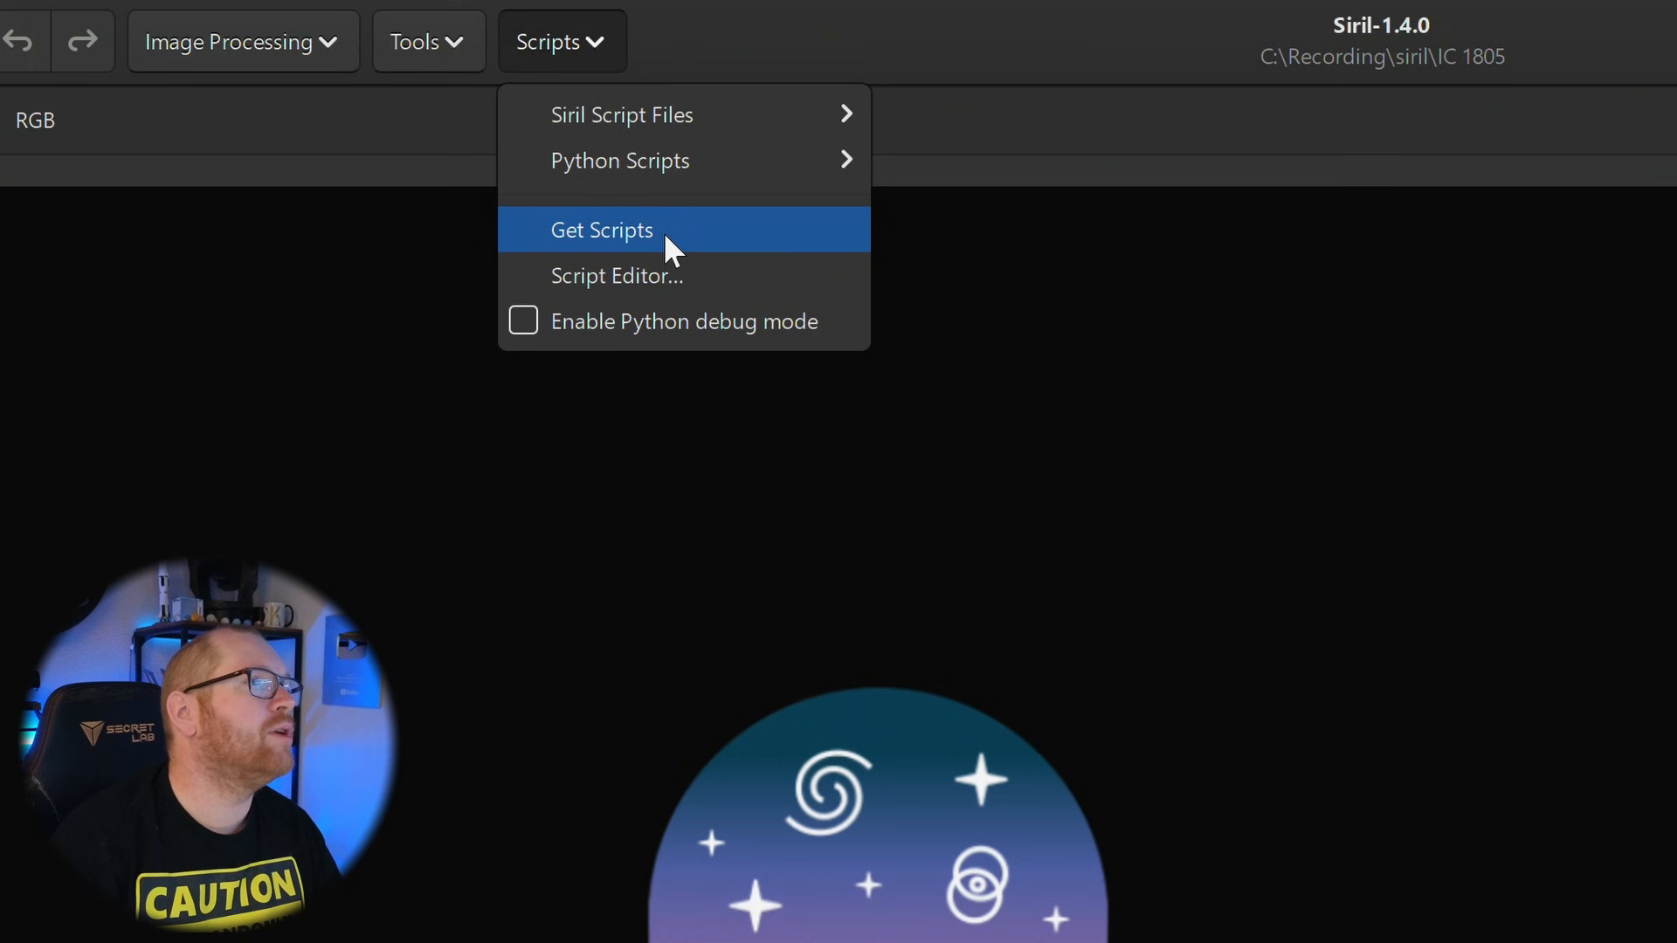
Step: Search 'vera' in Get Scripts and tick VeraLux_HyperMetric_Stretch.py for use
left_click(601, 230)
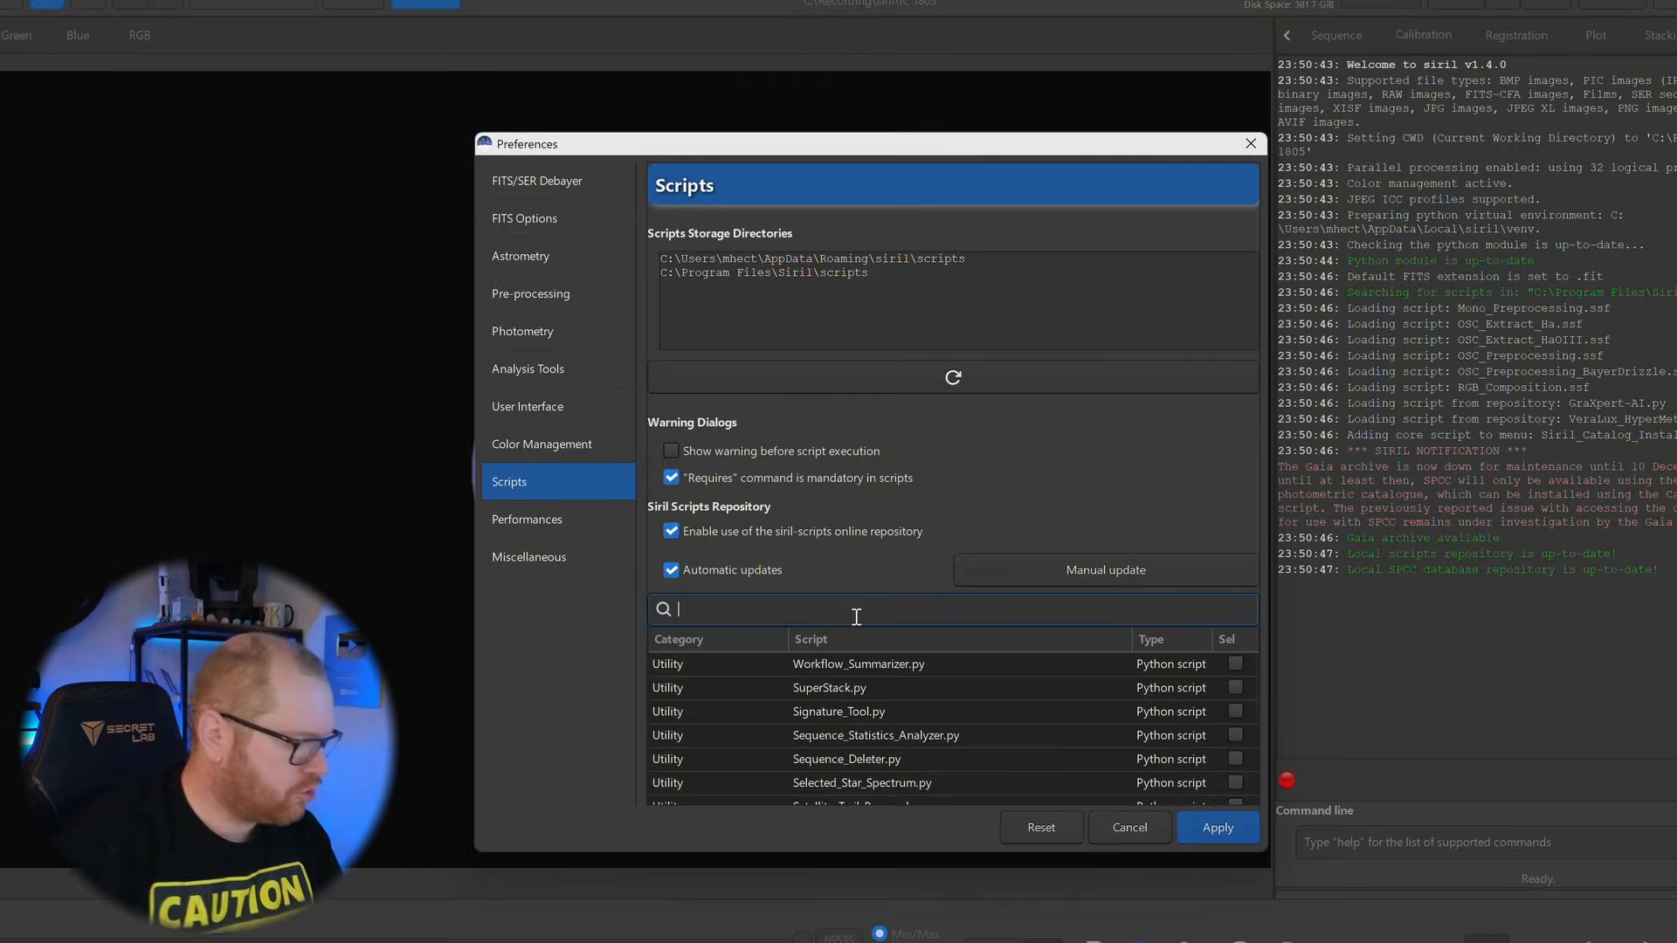
type("vera")
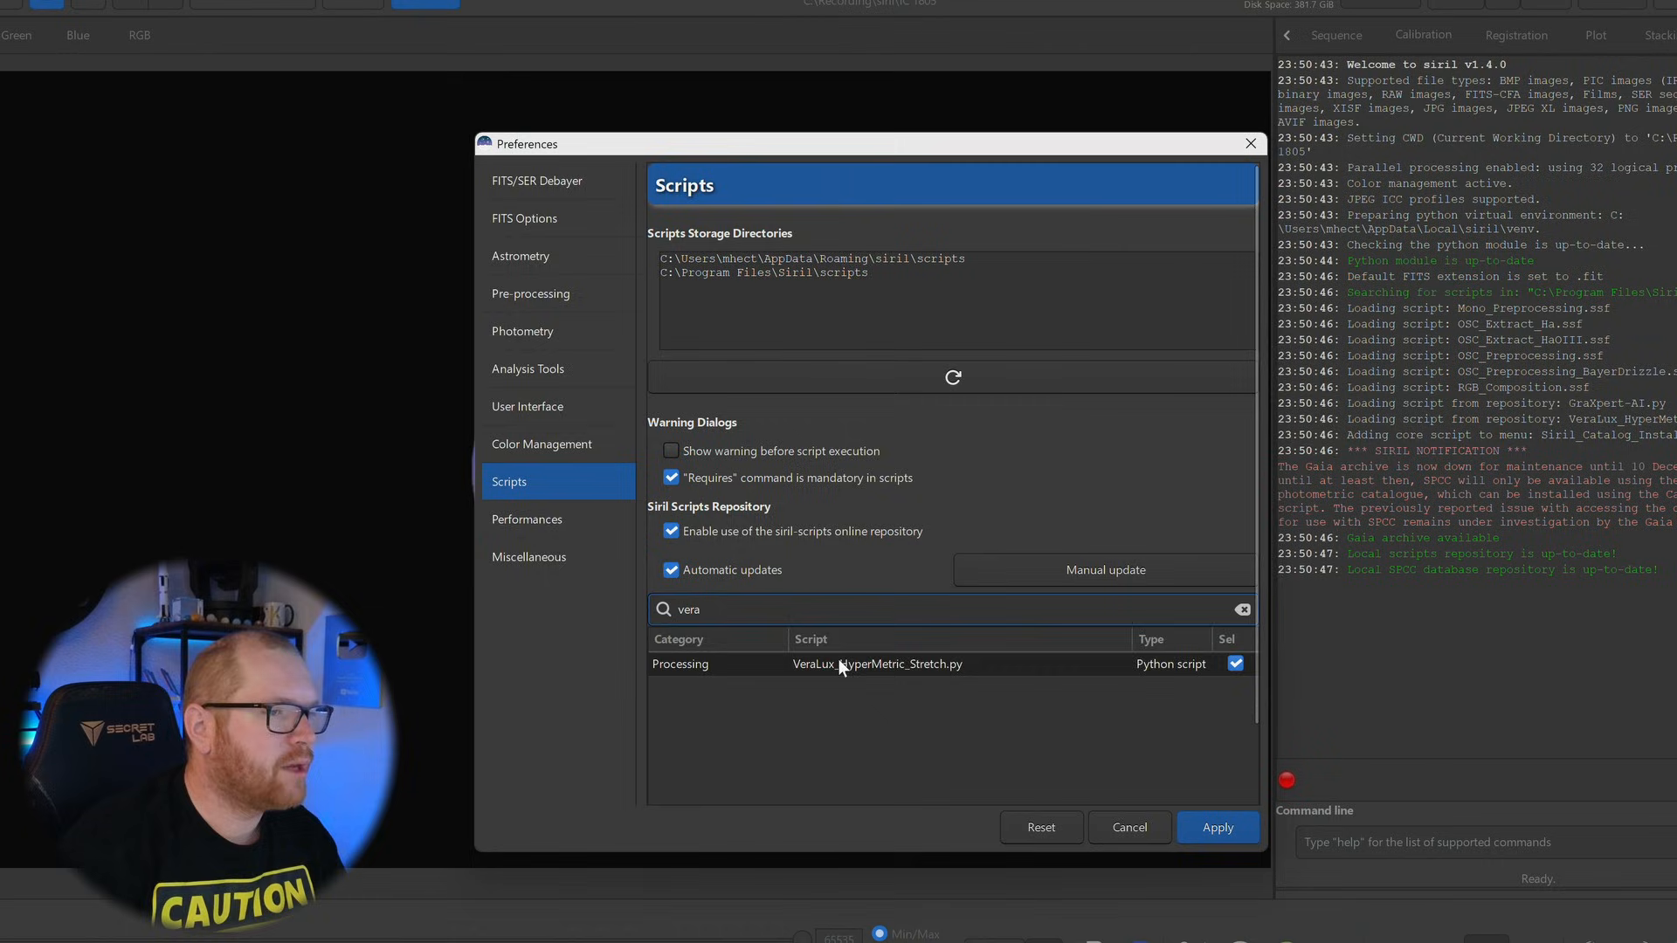
left_click(877, 664)
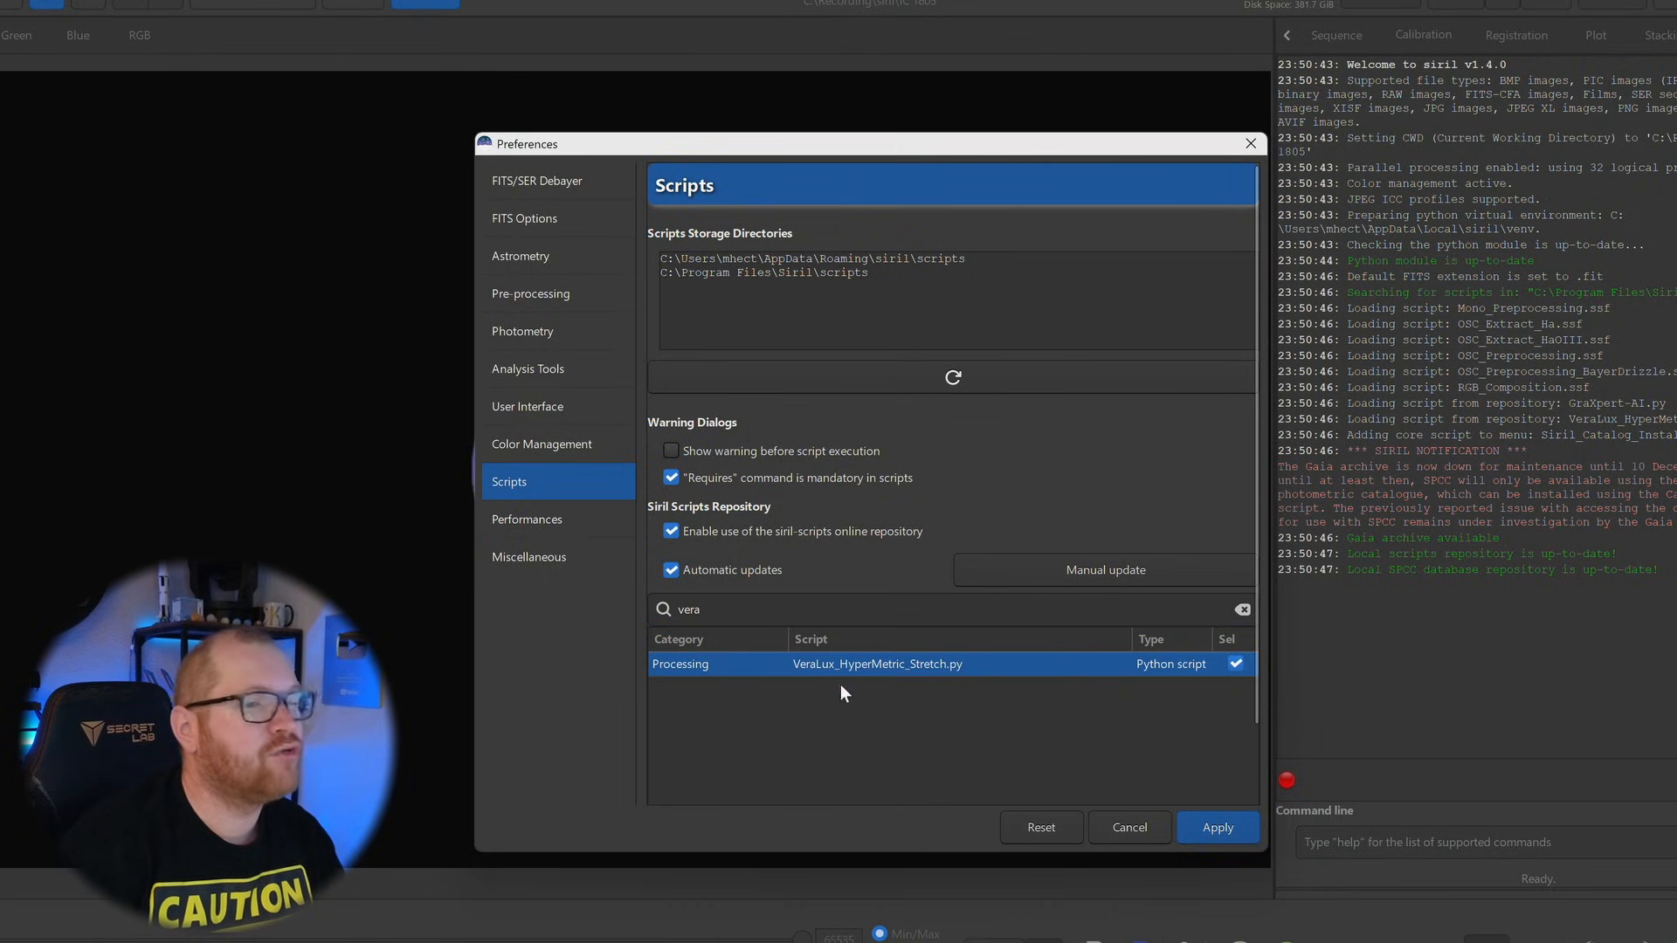
mouse_move(1249, 664)
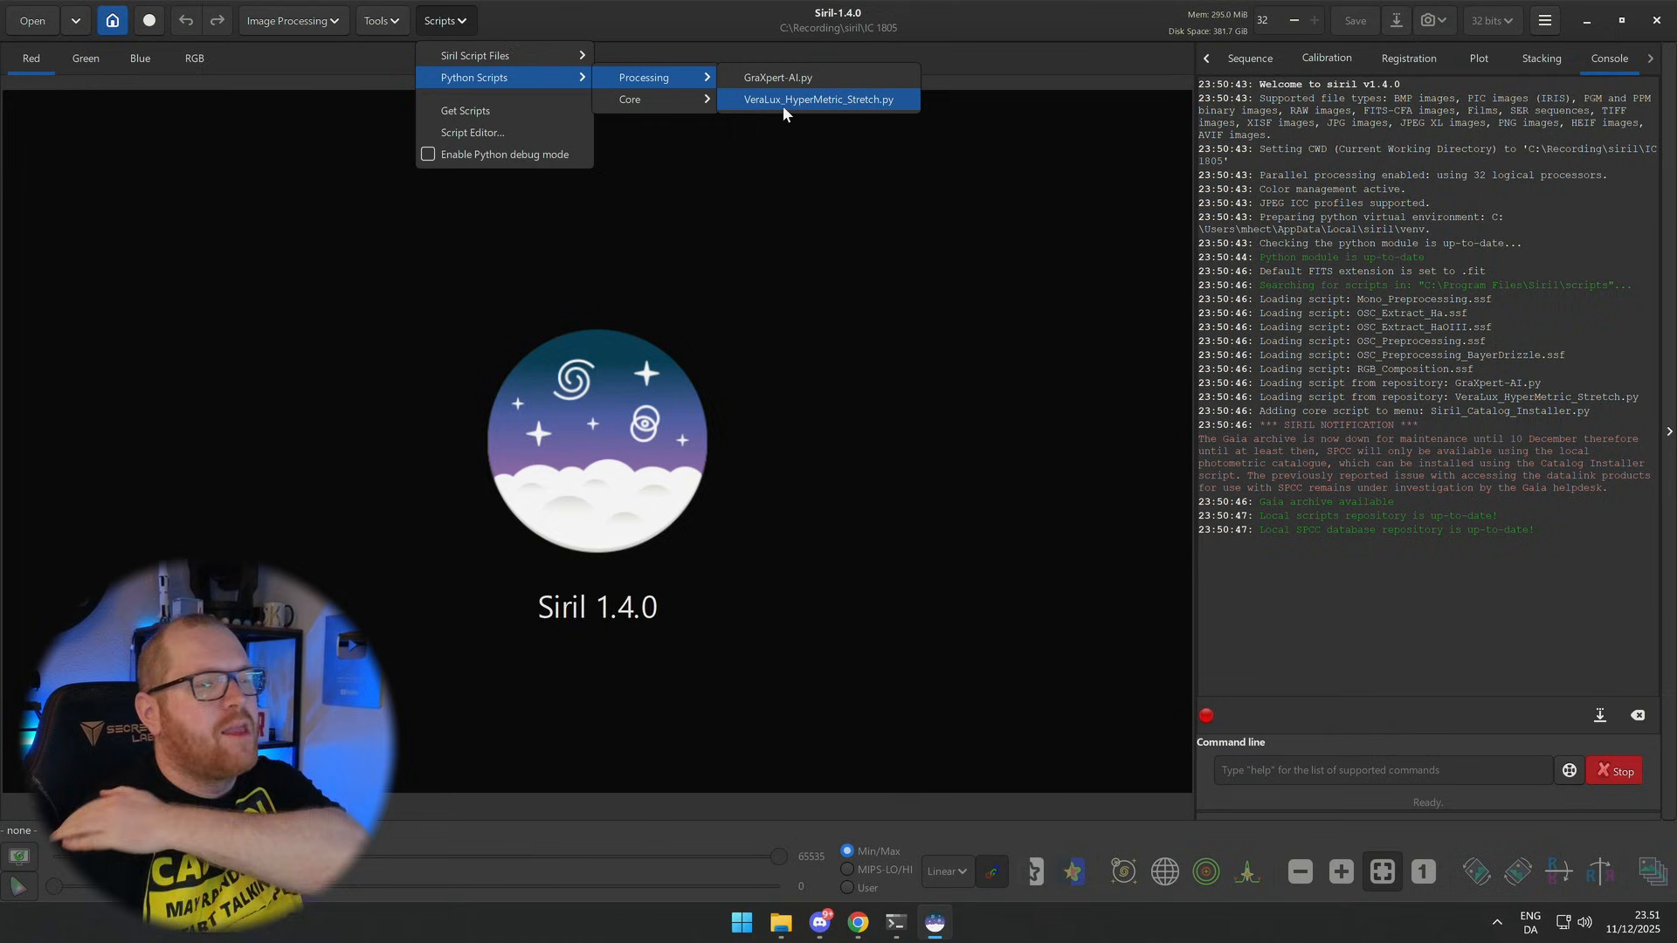
mouse_move(767, 198)
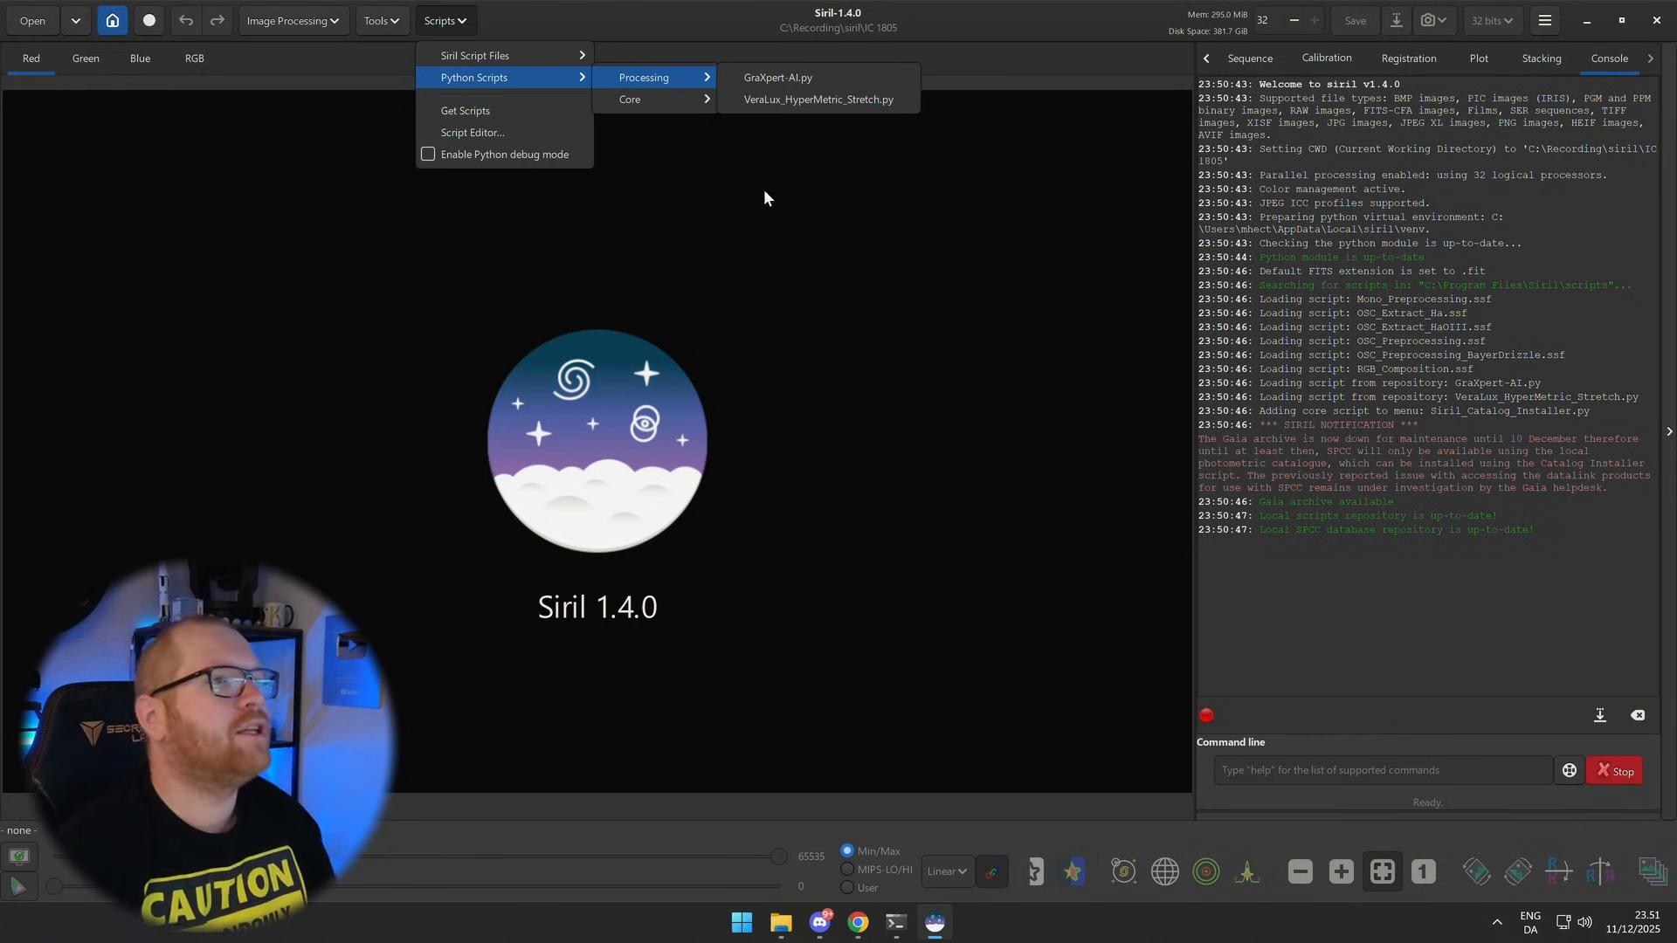
Step: Load the M31 image and launch the GraXpert-AI processing script
left_click(405, 66)
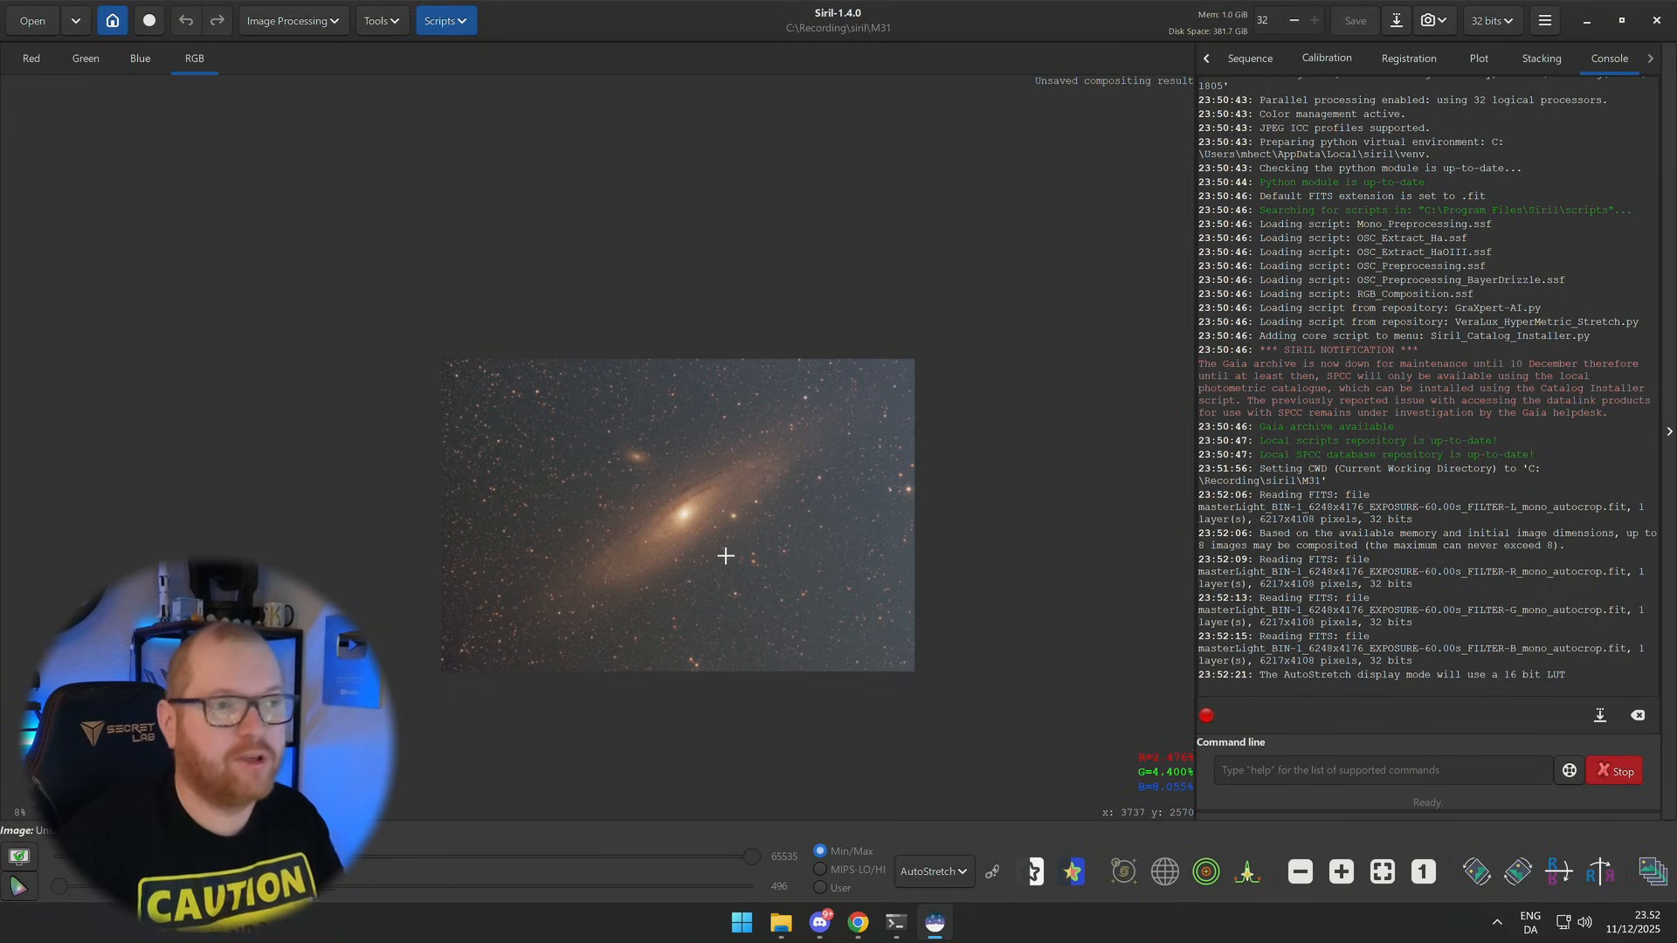
mouse_move(426, 651)
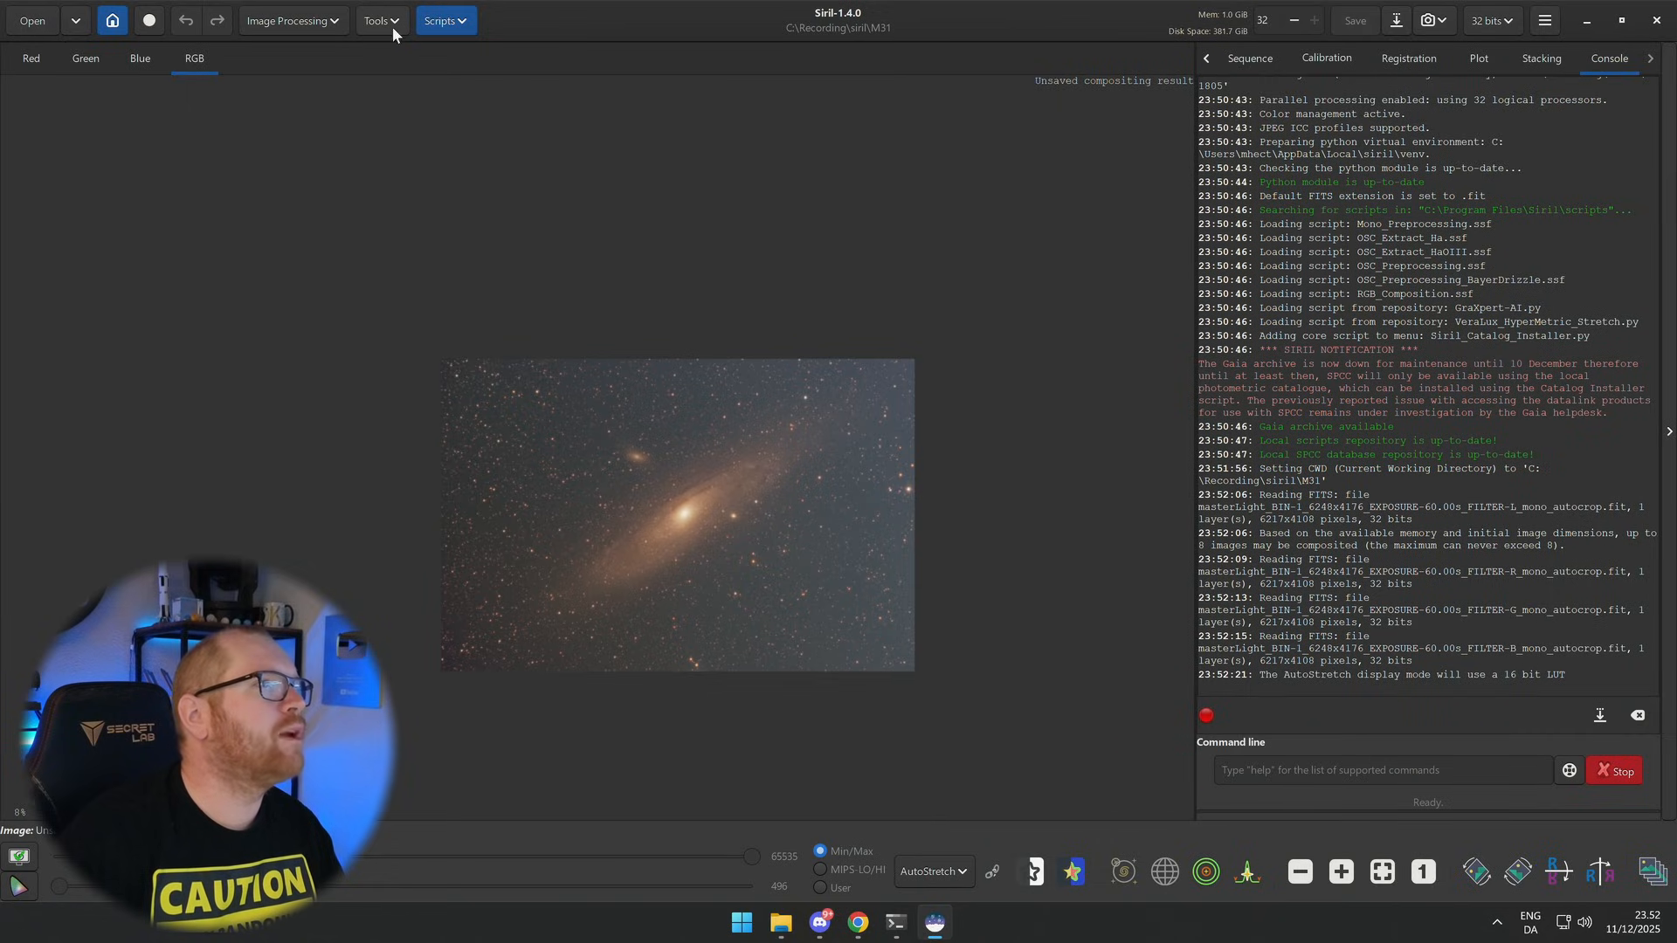
left_click(445, 21)
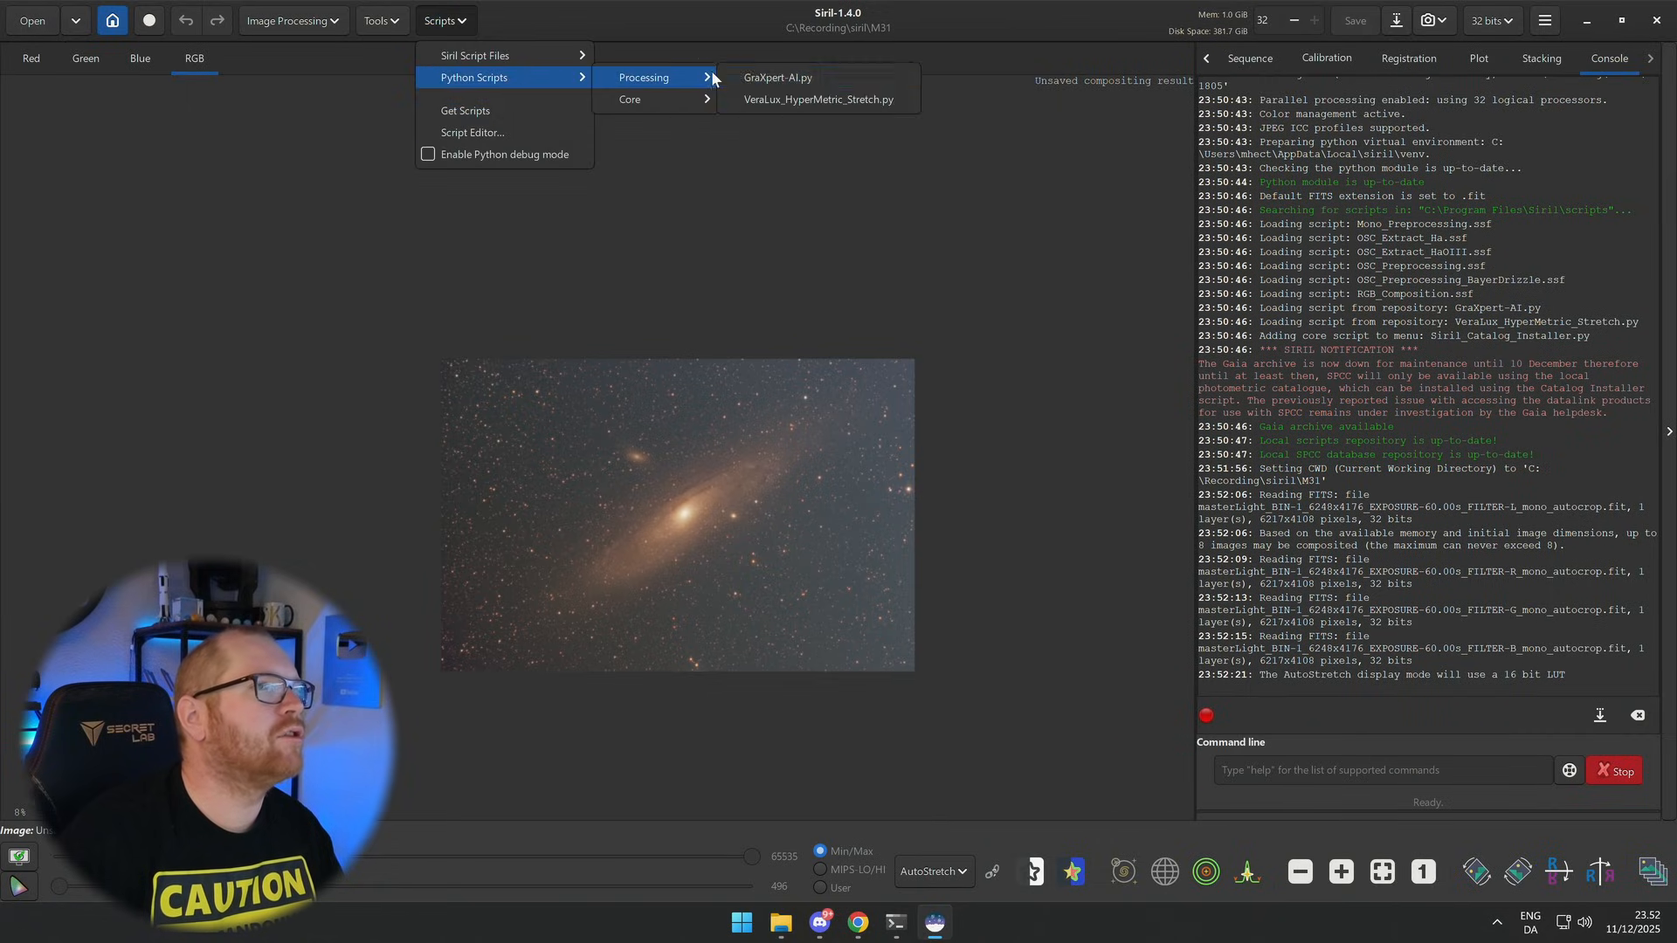
left_click(774, 76)
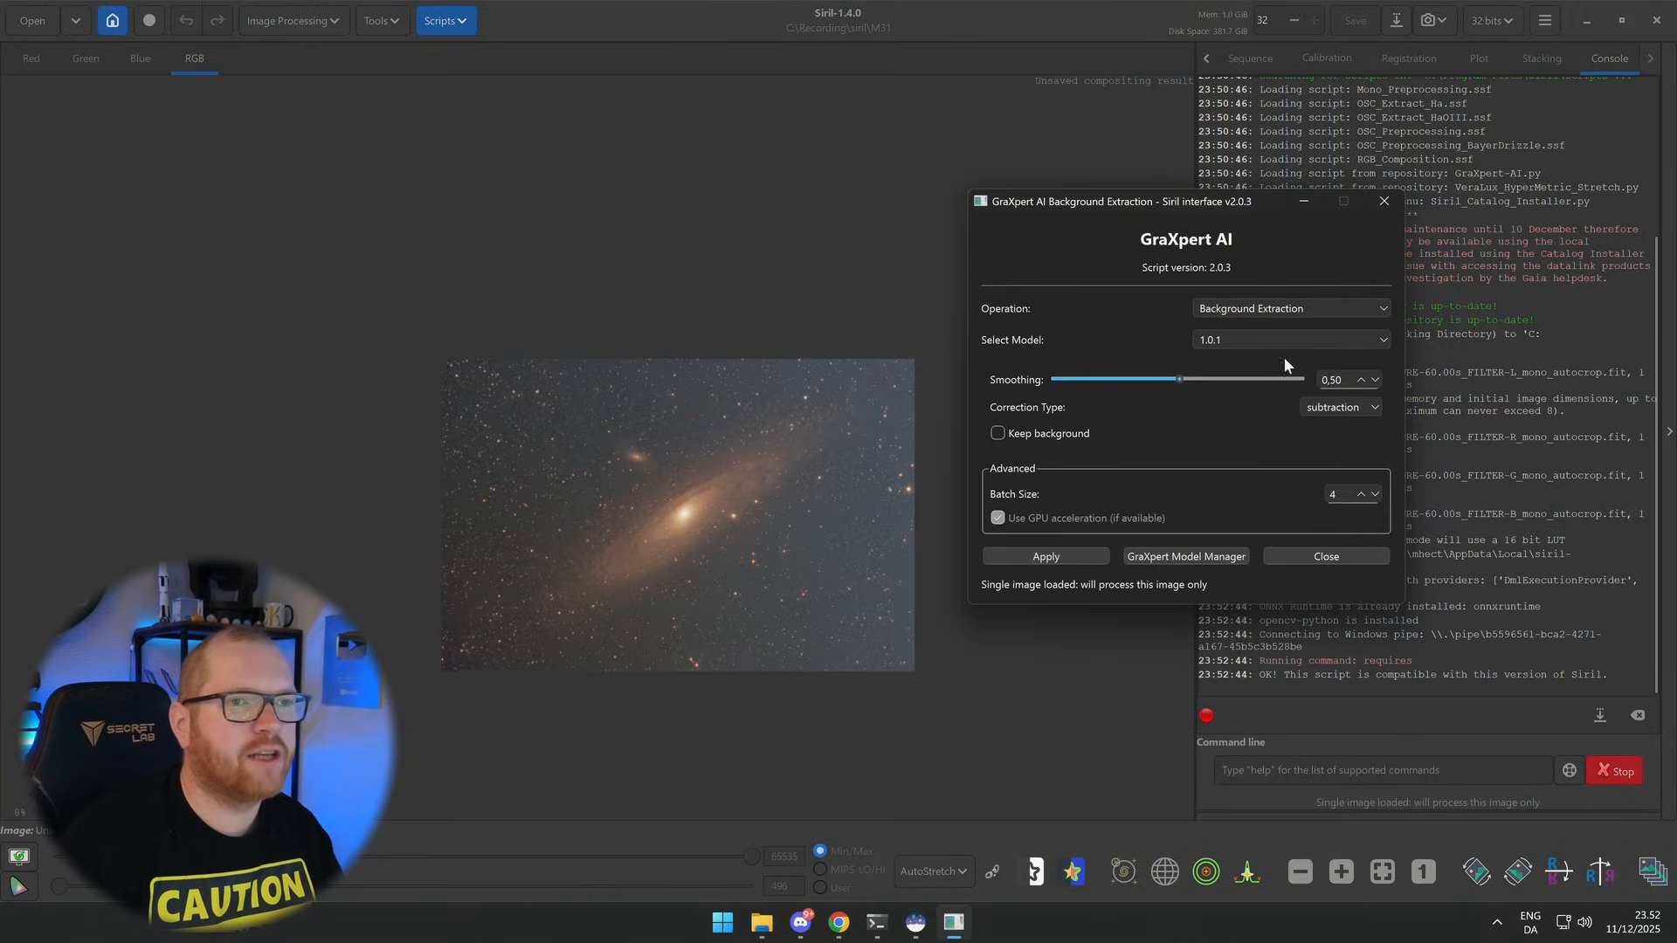
Step: Run GraXpert AI background extraction on M31 with smoothing 0.75 and close its window
left_click(1331, 381)
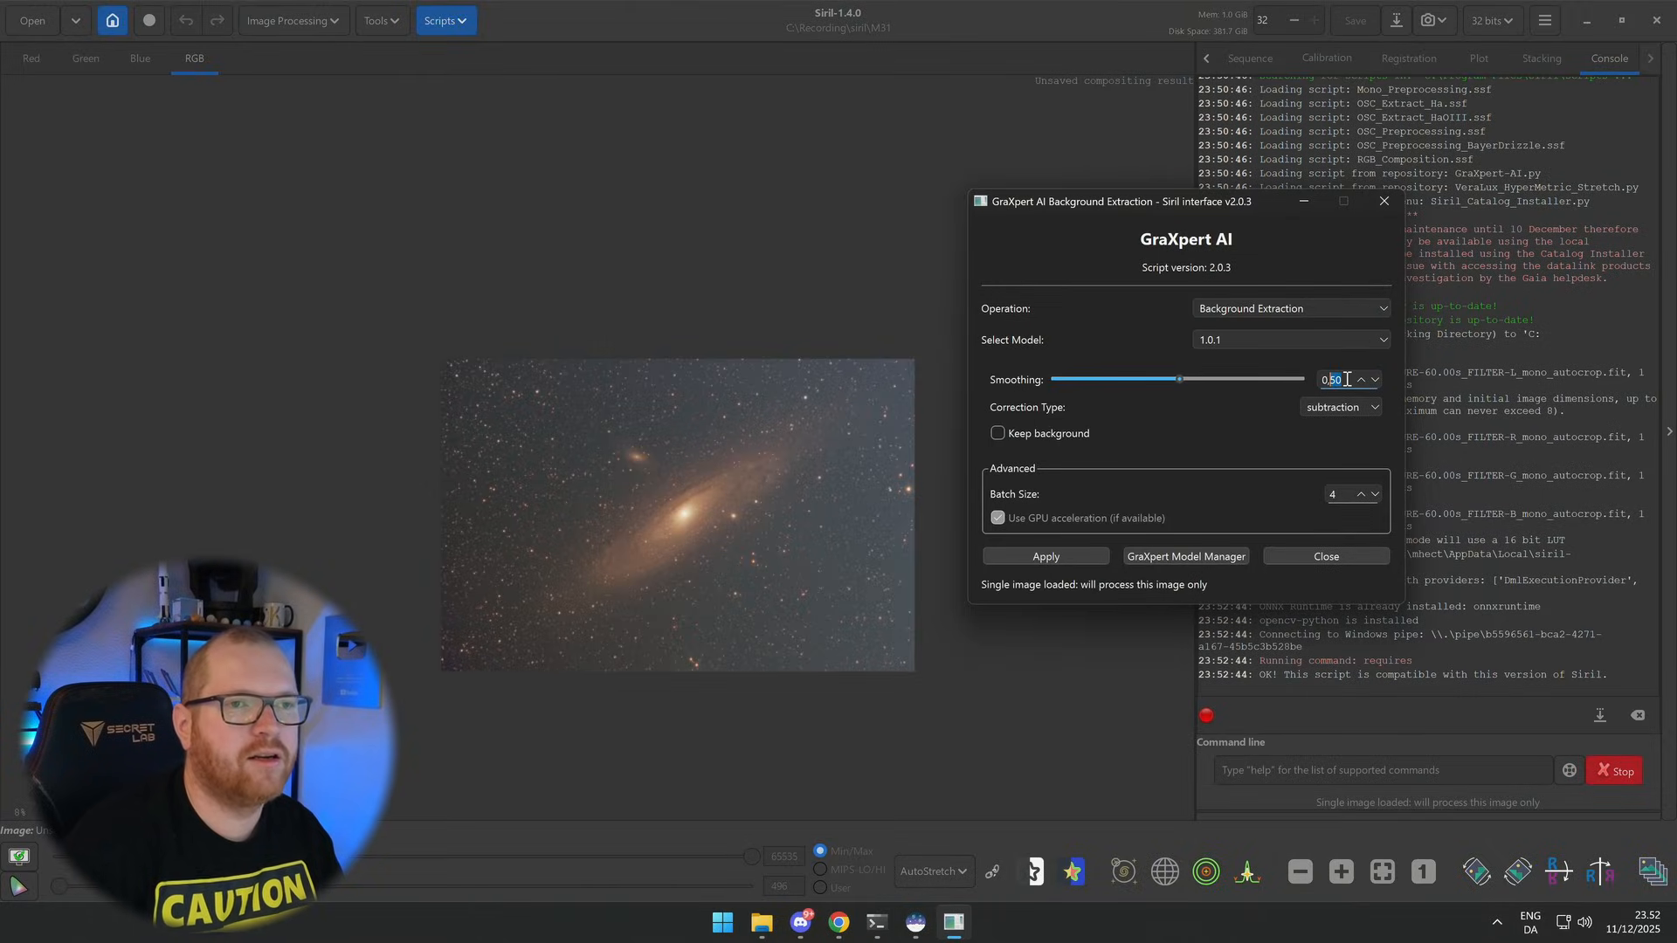
left_click_drag(1179, 379, 1241, 379)
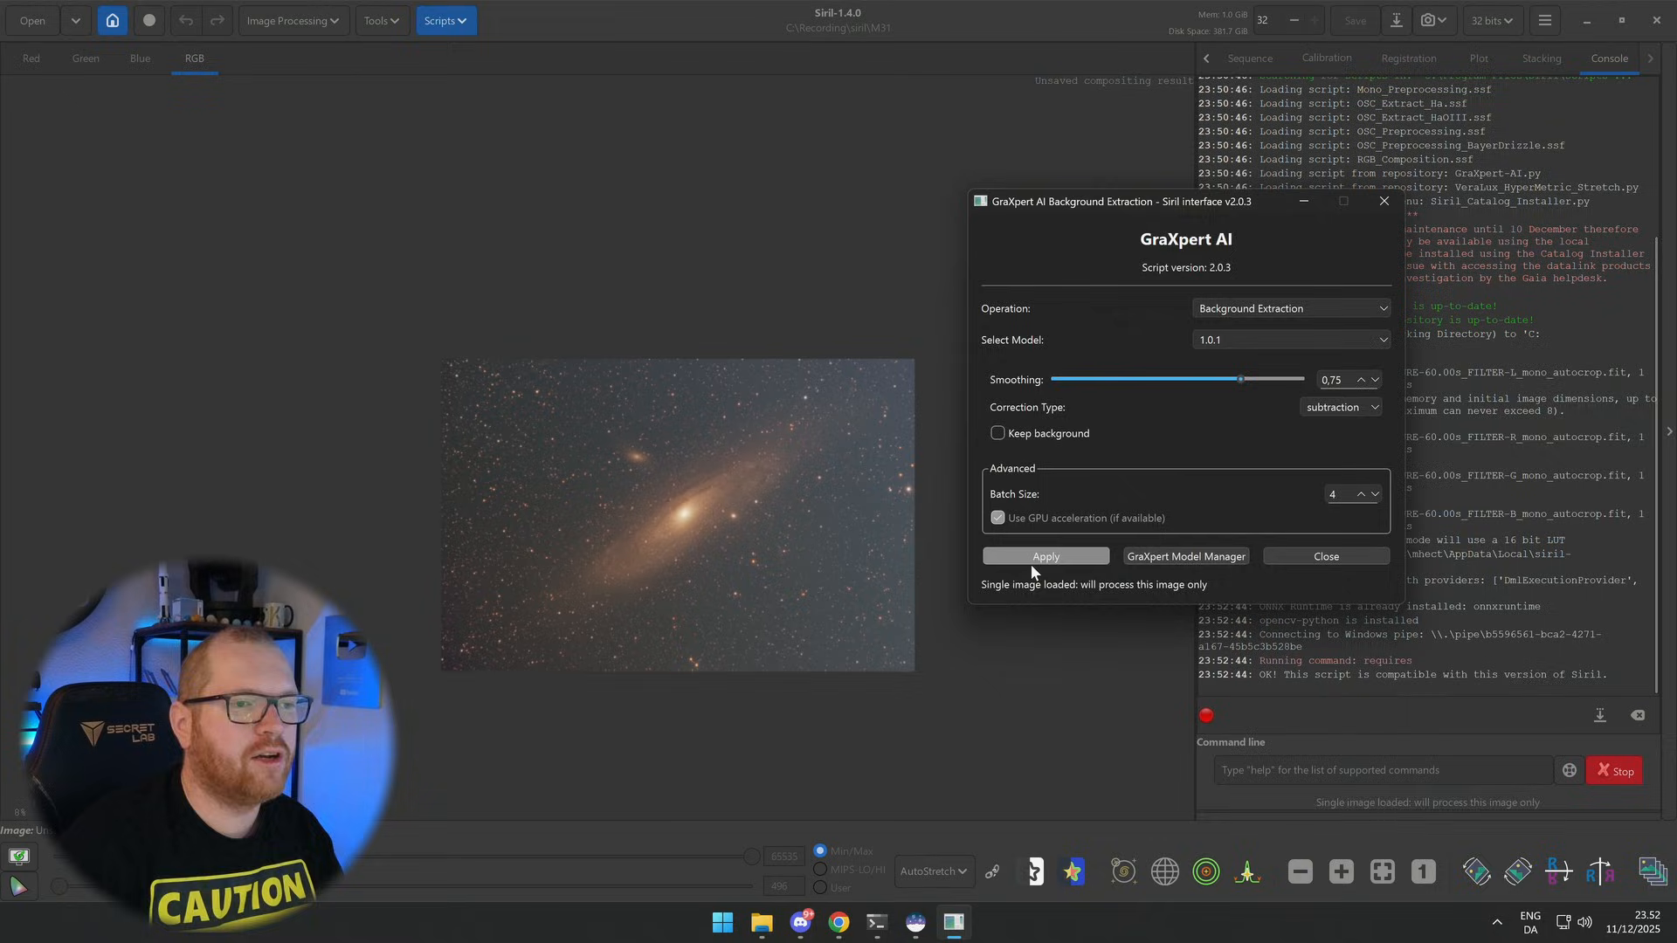
left_click(1045, 556)
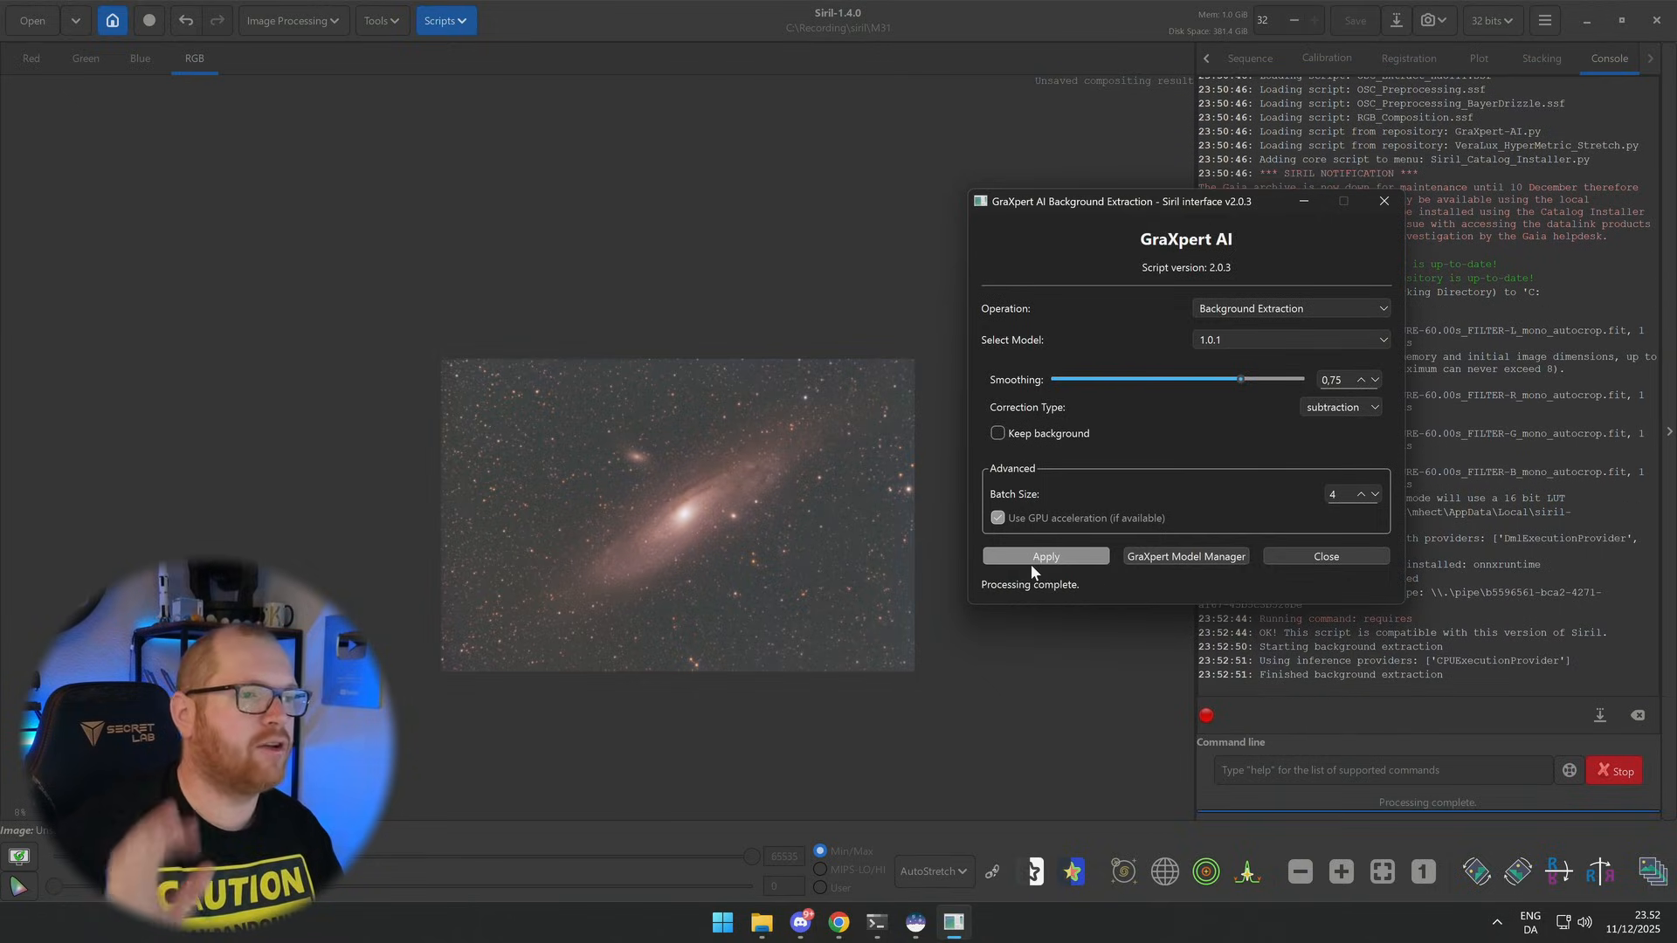
left_click(444, 21)
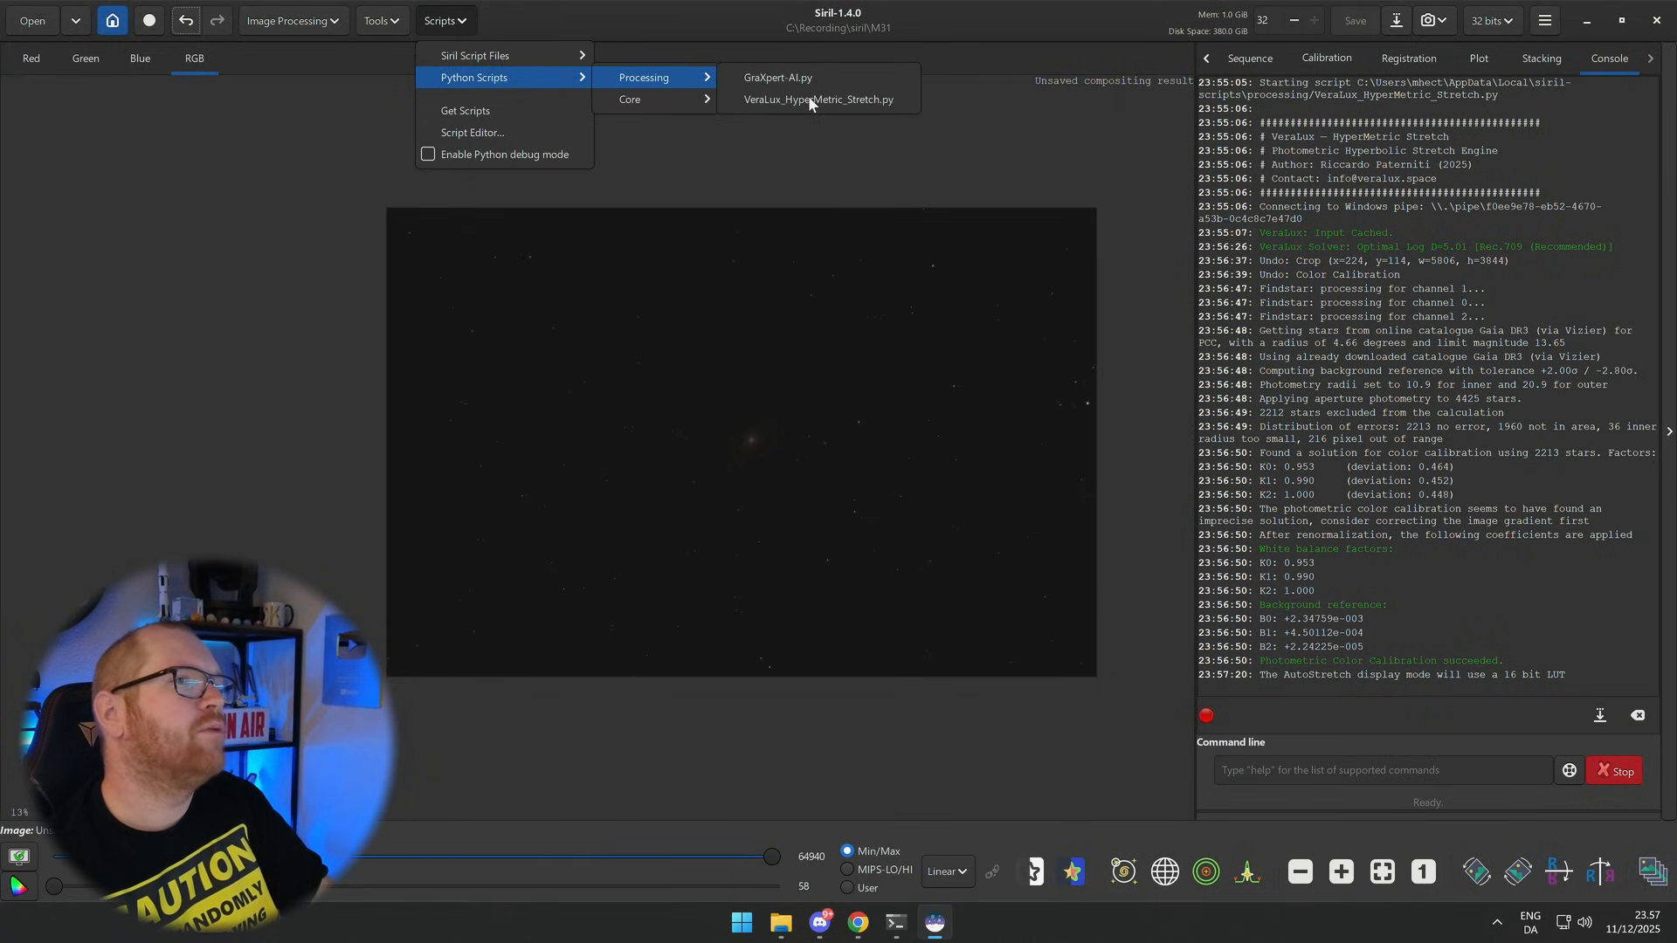
Step: Launch VeraLux HyperMetric Stretch and keep the Rec.709 (Recommended) sensor profile
left_click(821, 98)
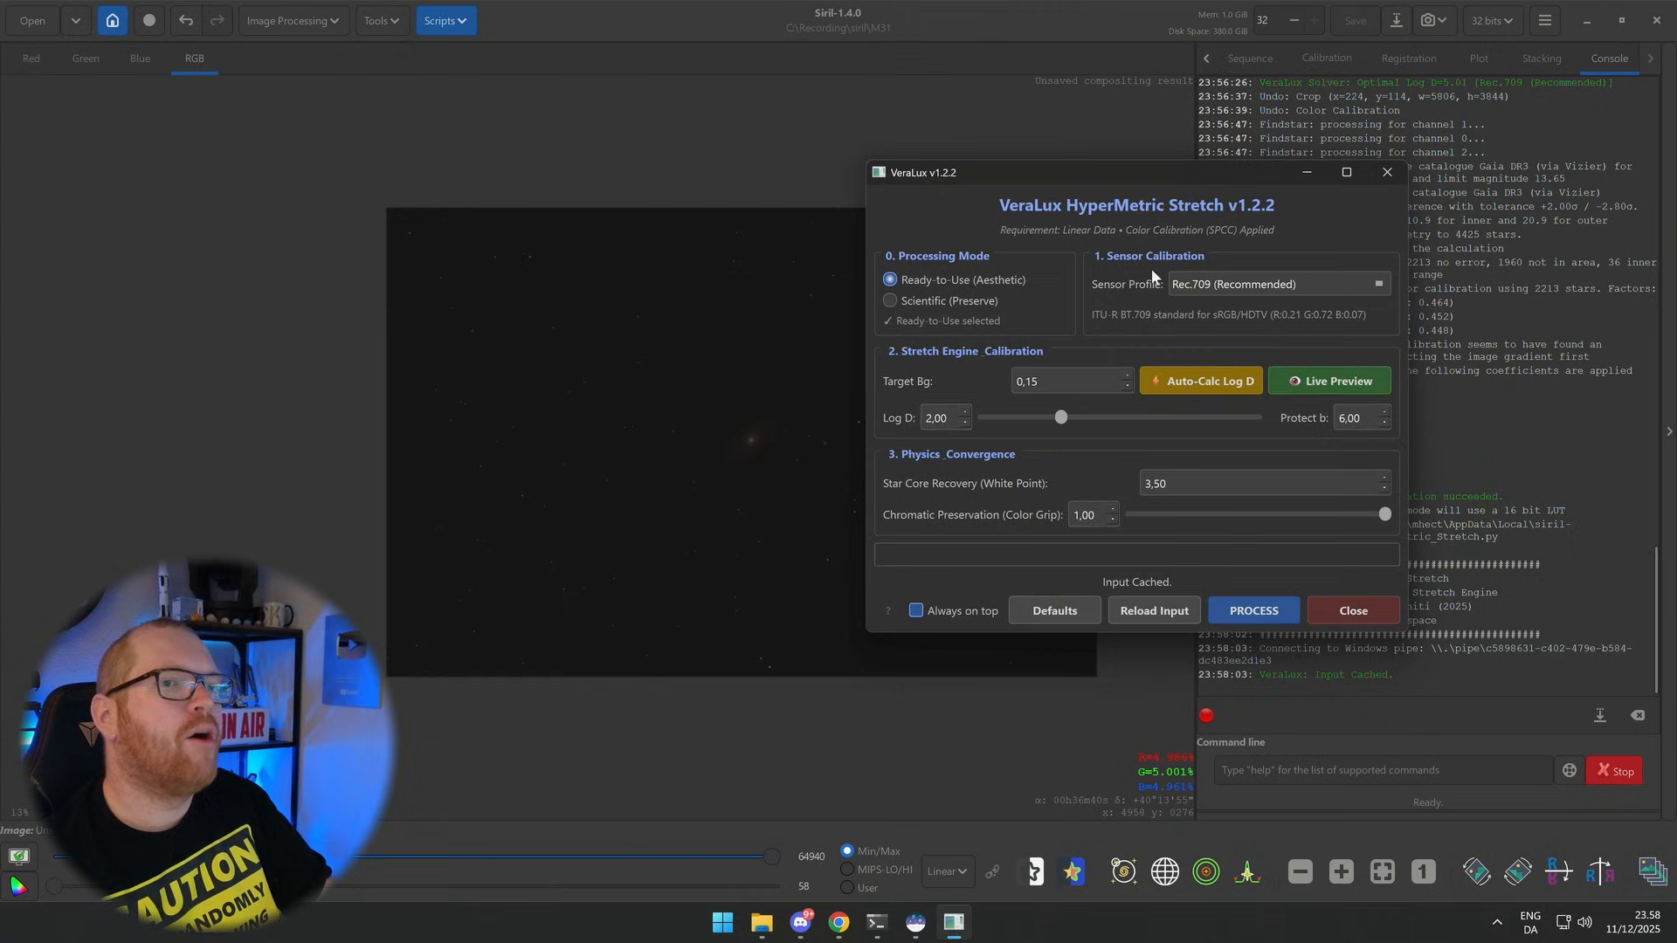
mouse_move(1051, 257)
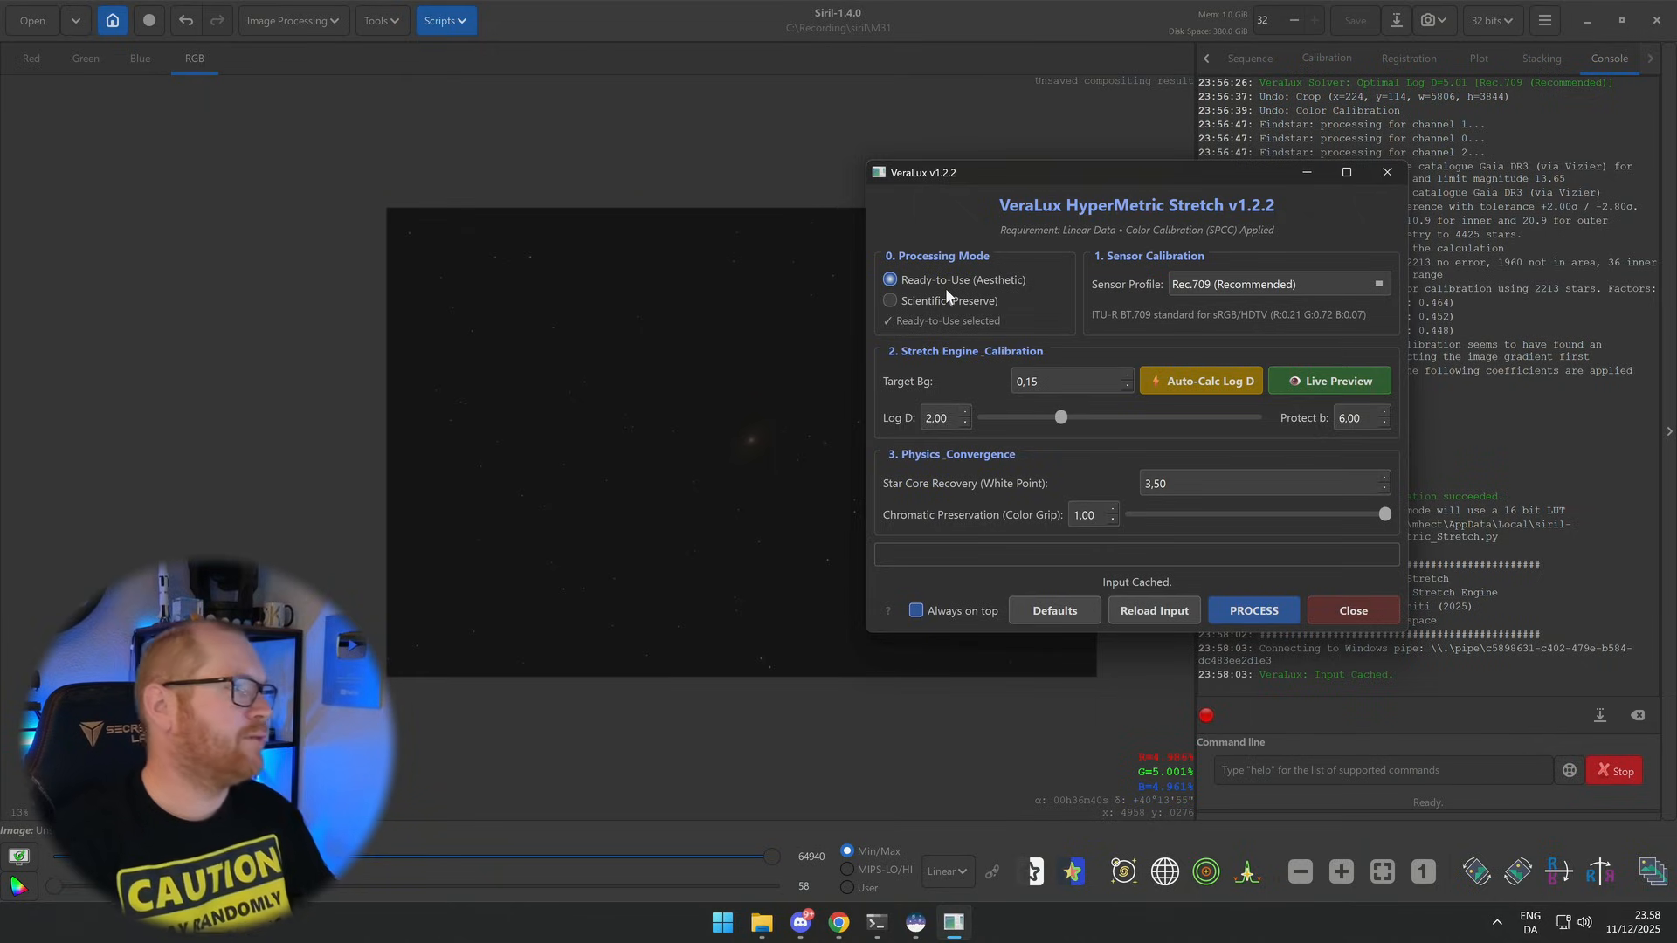
mouse_move(968, 311)
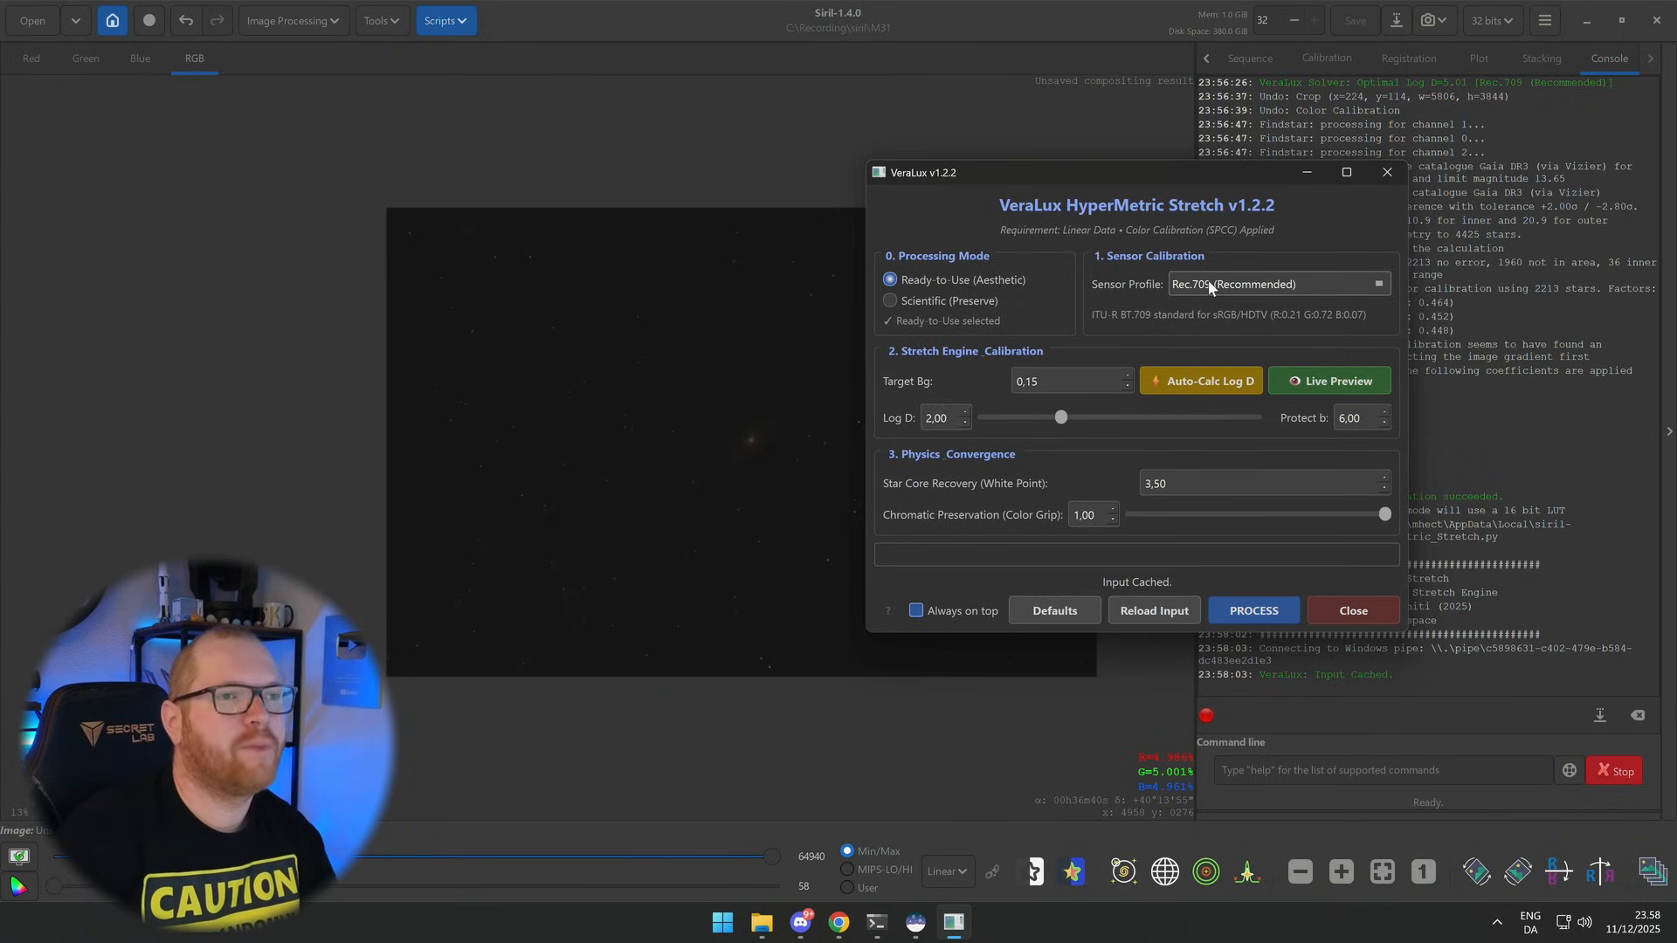
left_click(1278, 283)
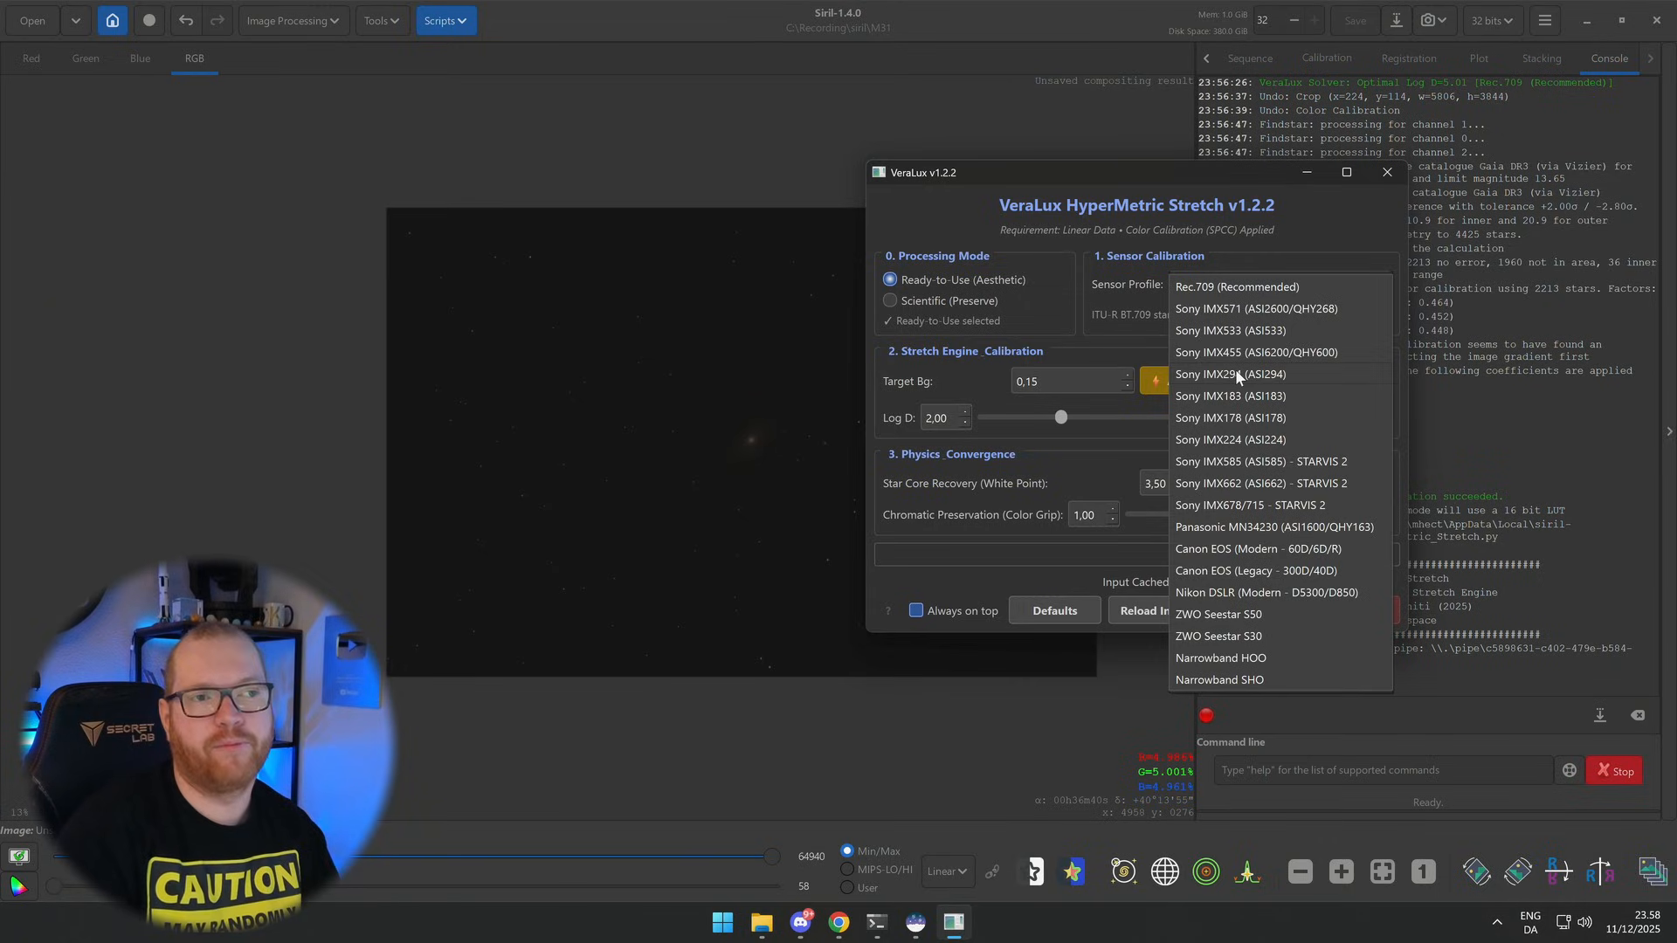
mouse_move(1310, 561)
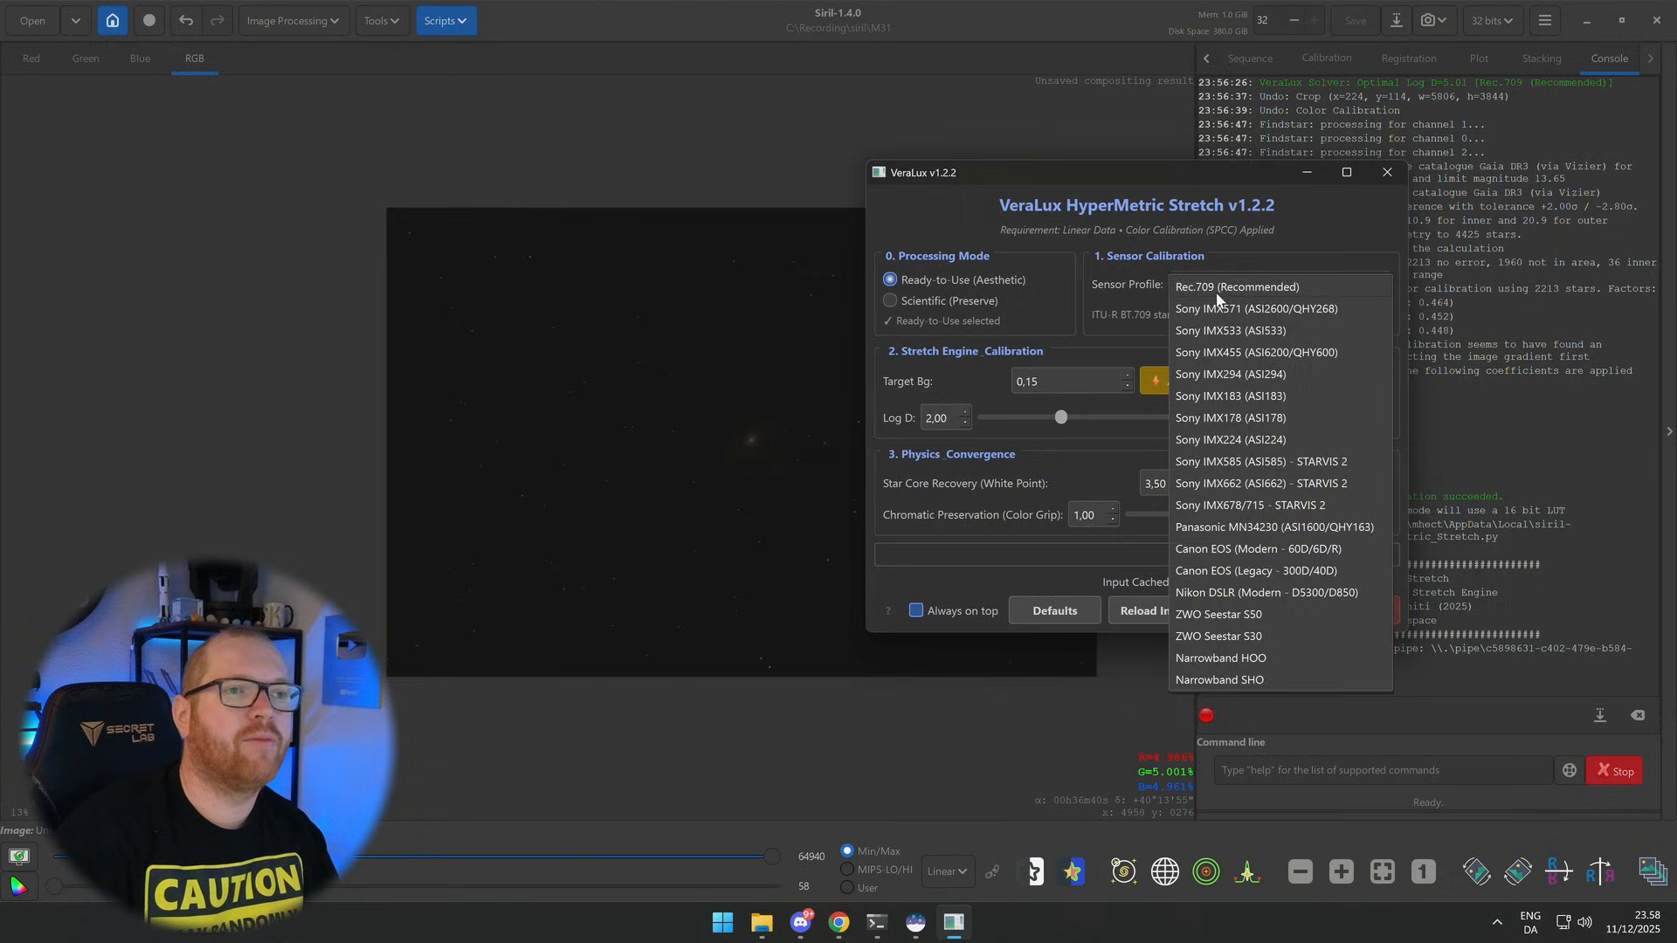
left_click(1237, 286)
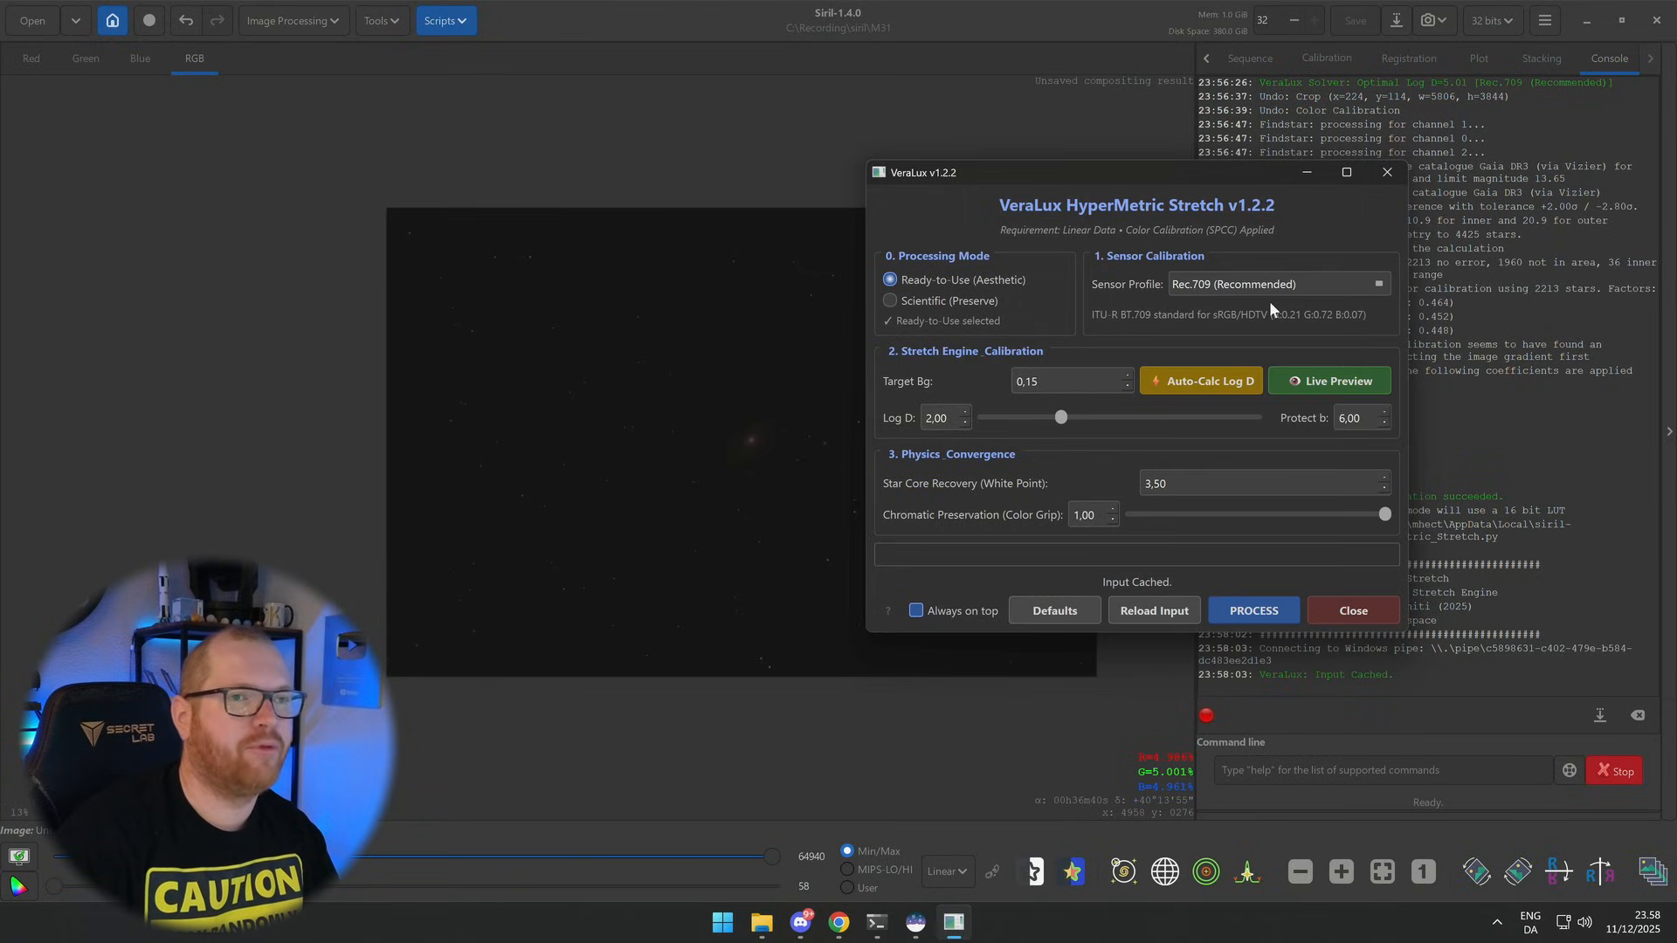
mouse_move(1047, 178)
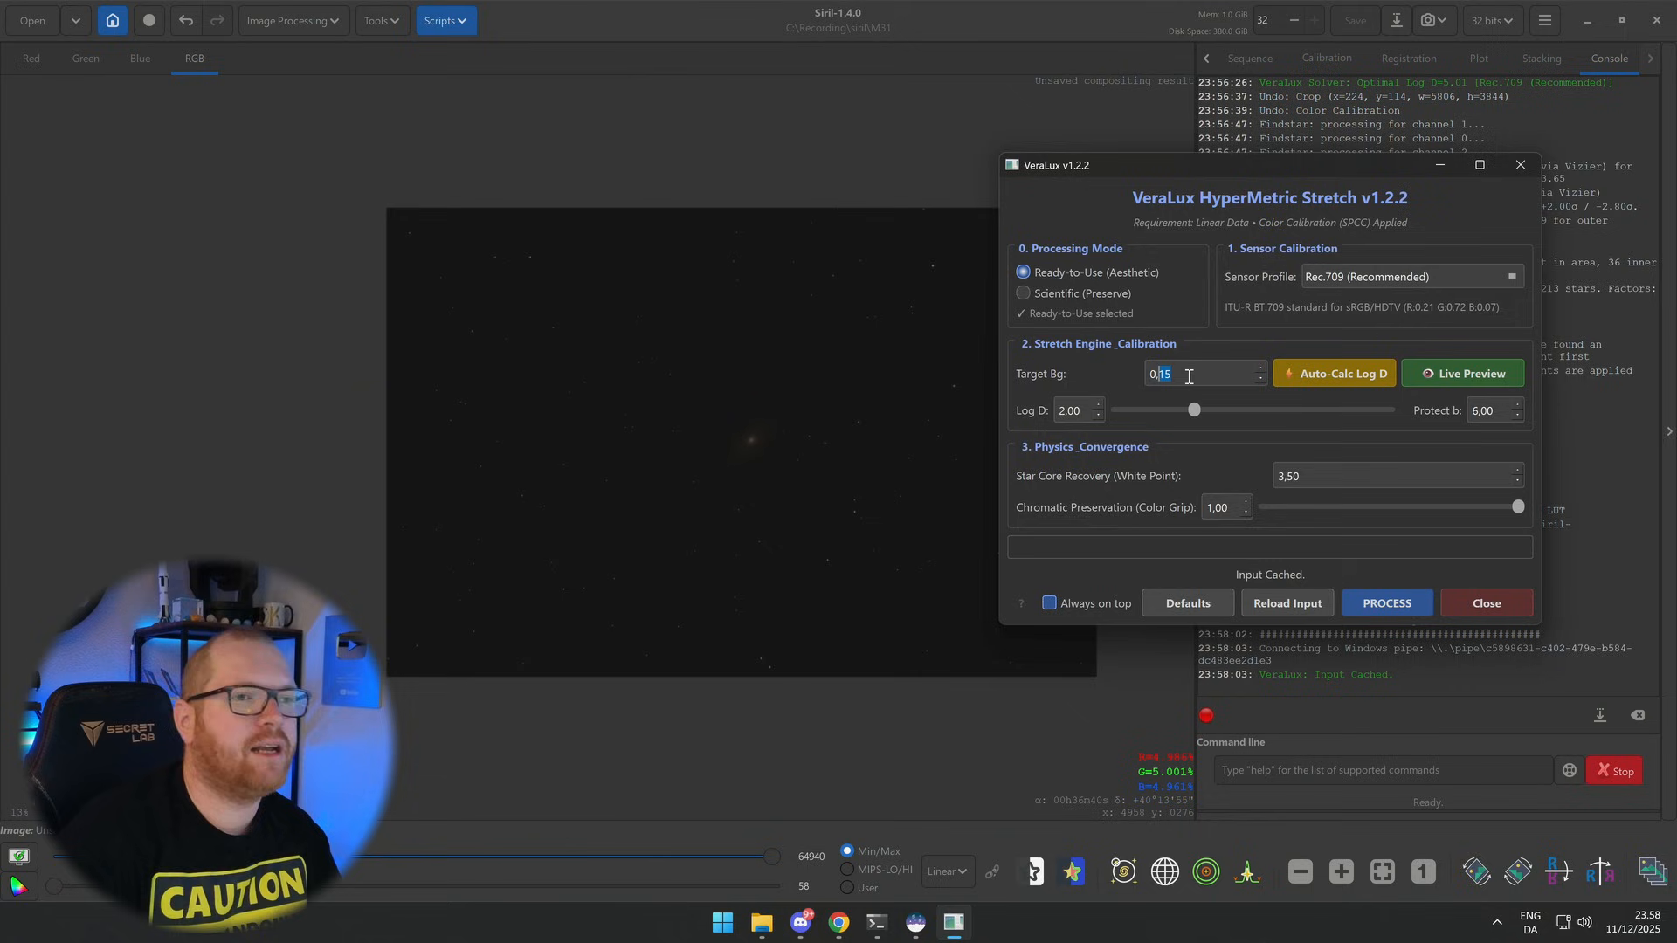
Step: Preview the stretch at target background 0.20 with an auto-calculated Log D
type("0,20")
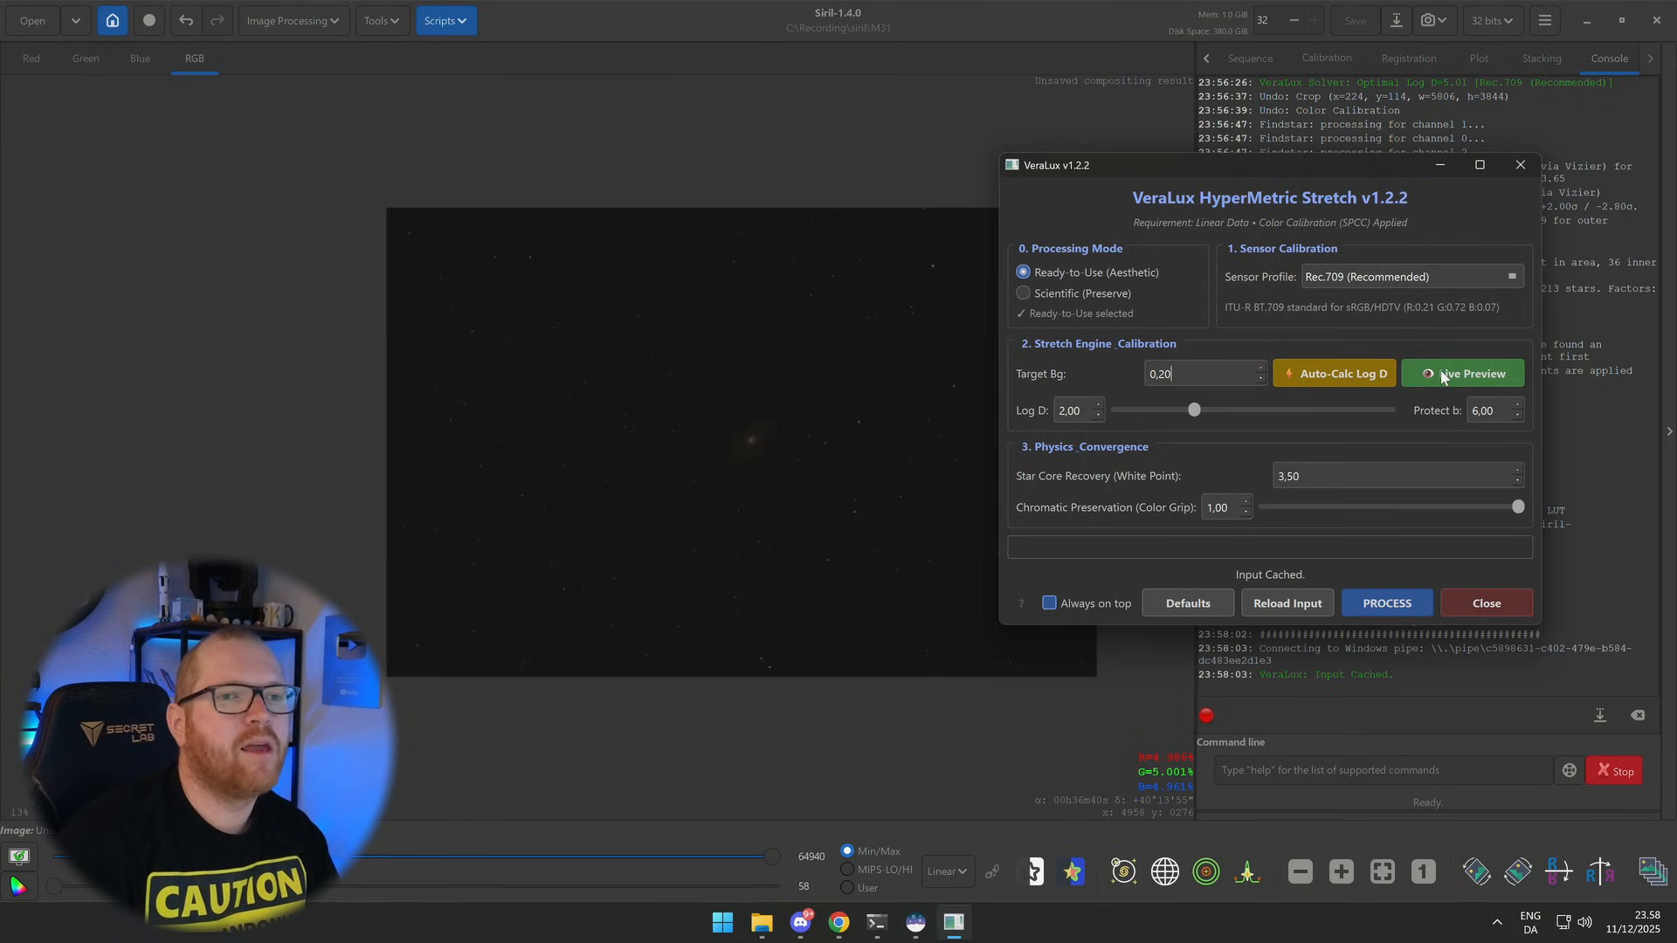
left_click(1471, 372)
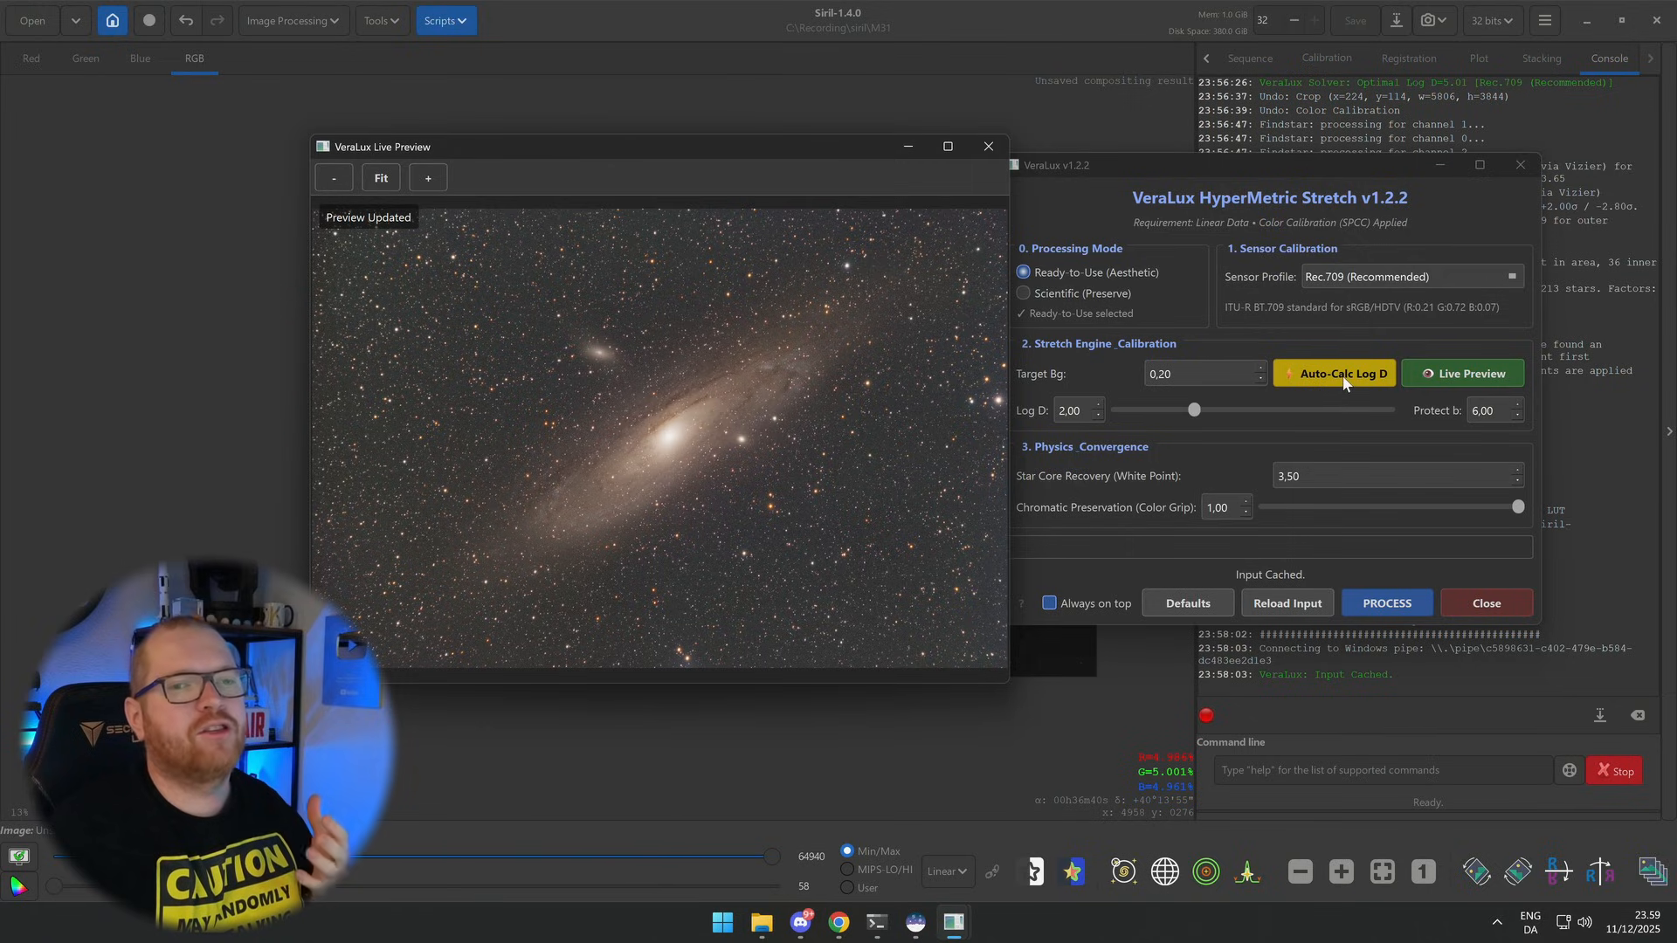
left_click(1341, 374)
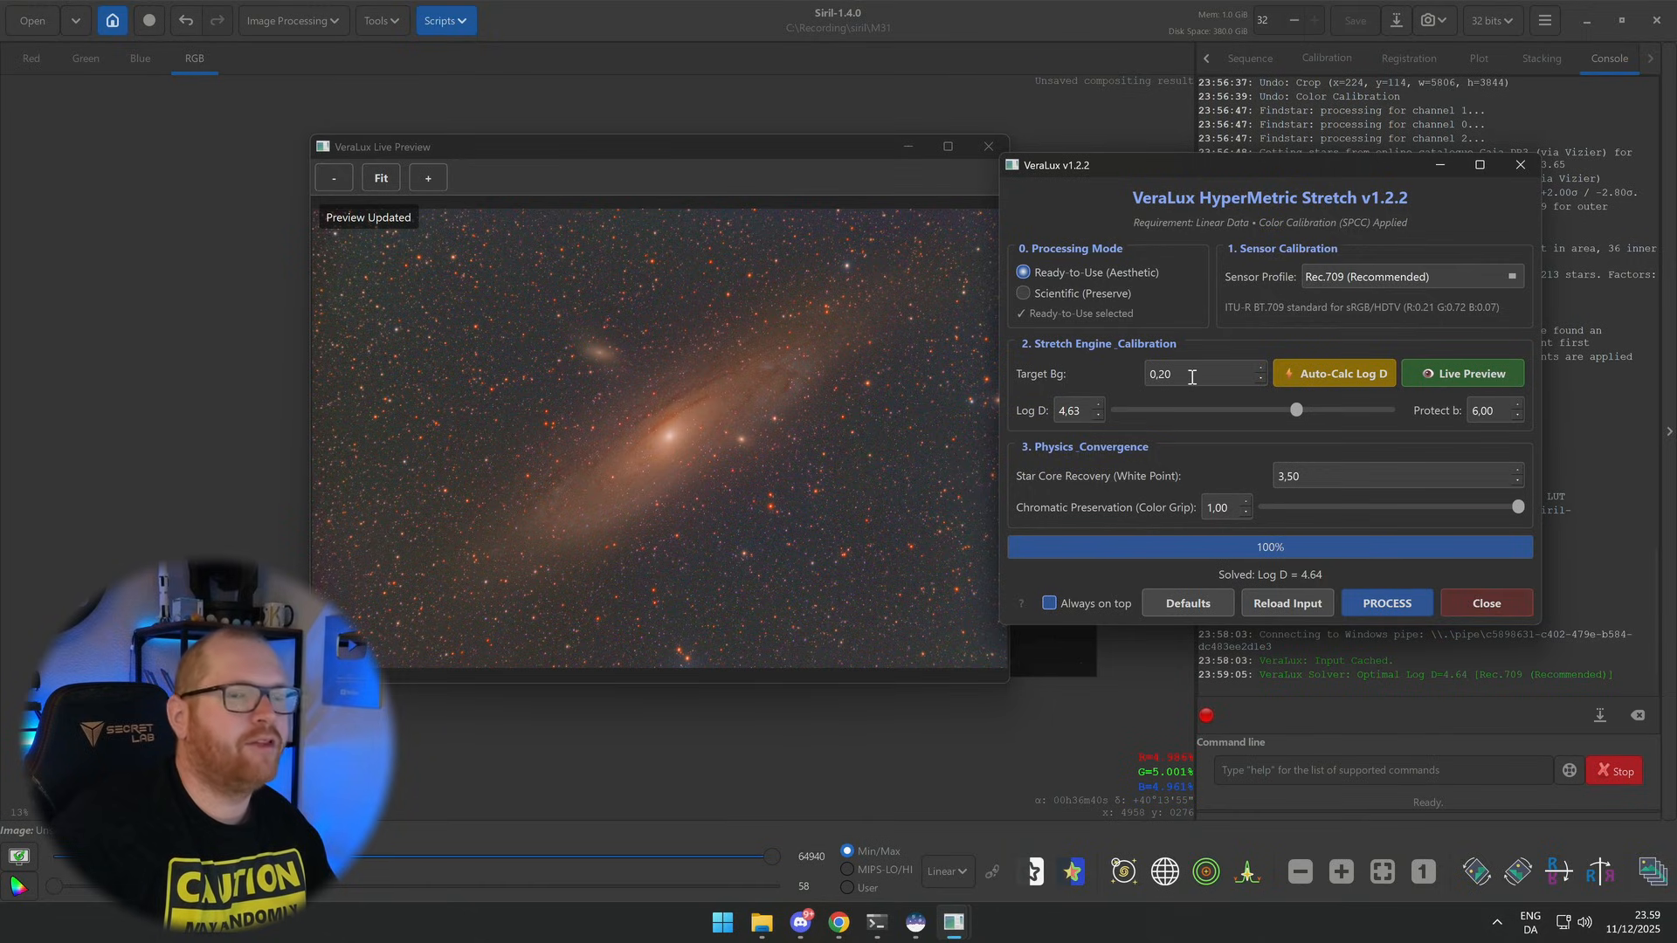
Step: Lower the target background to 0.15 and the Log D to about 3.95
double_click(1164, 374)
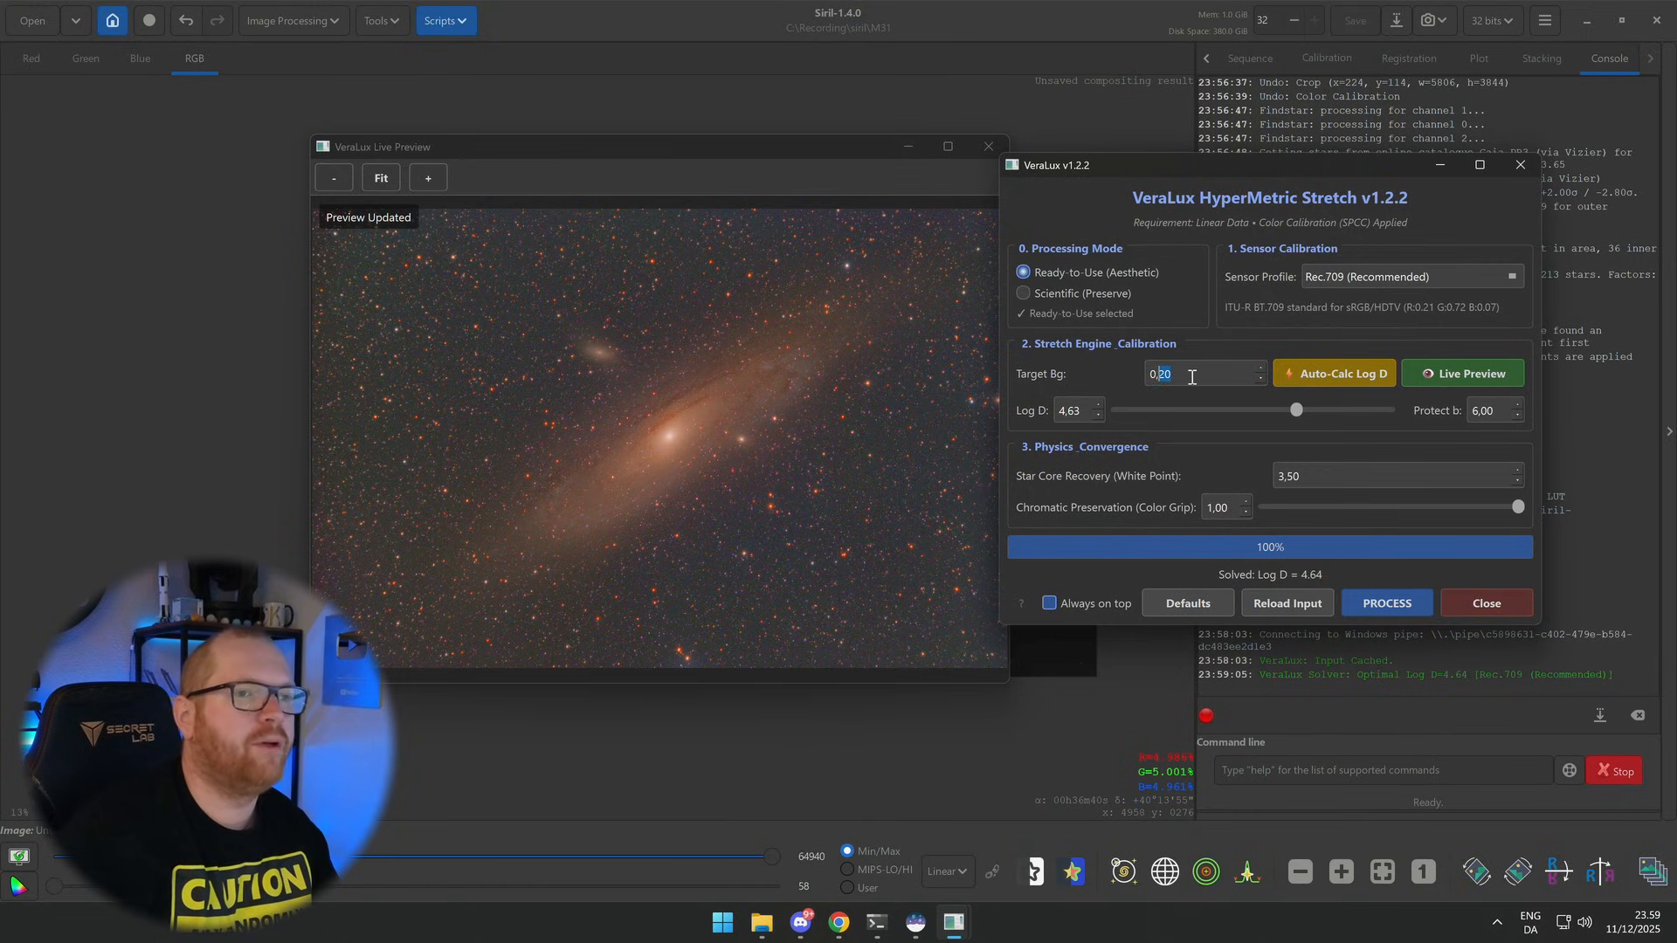
type("0.15")
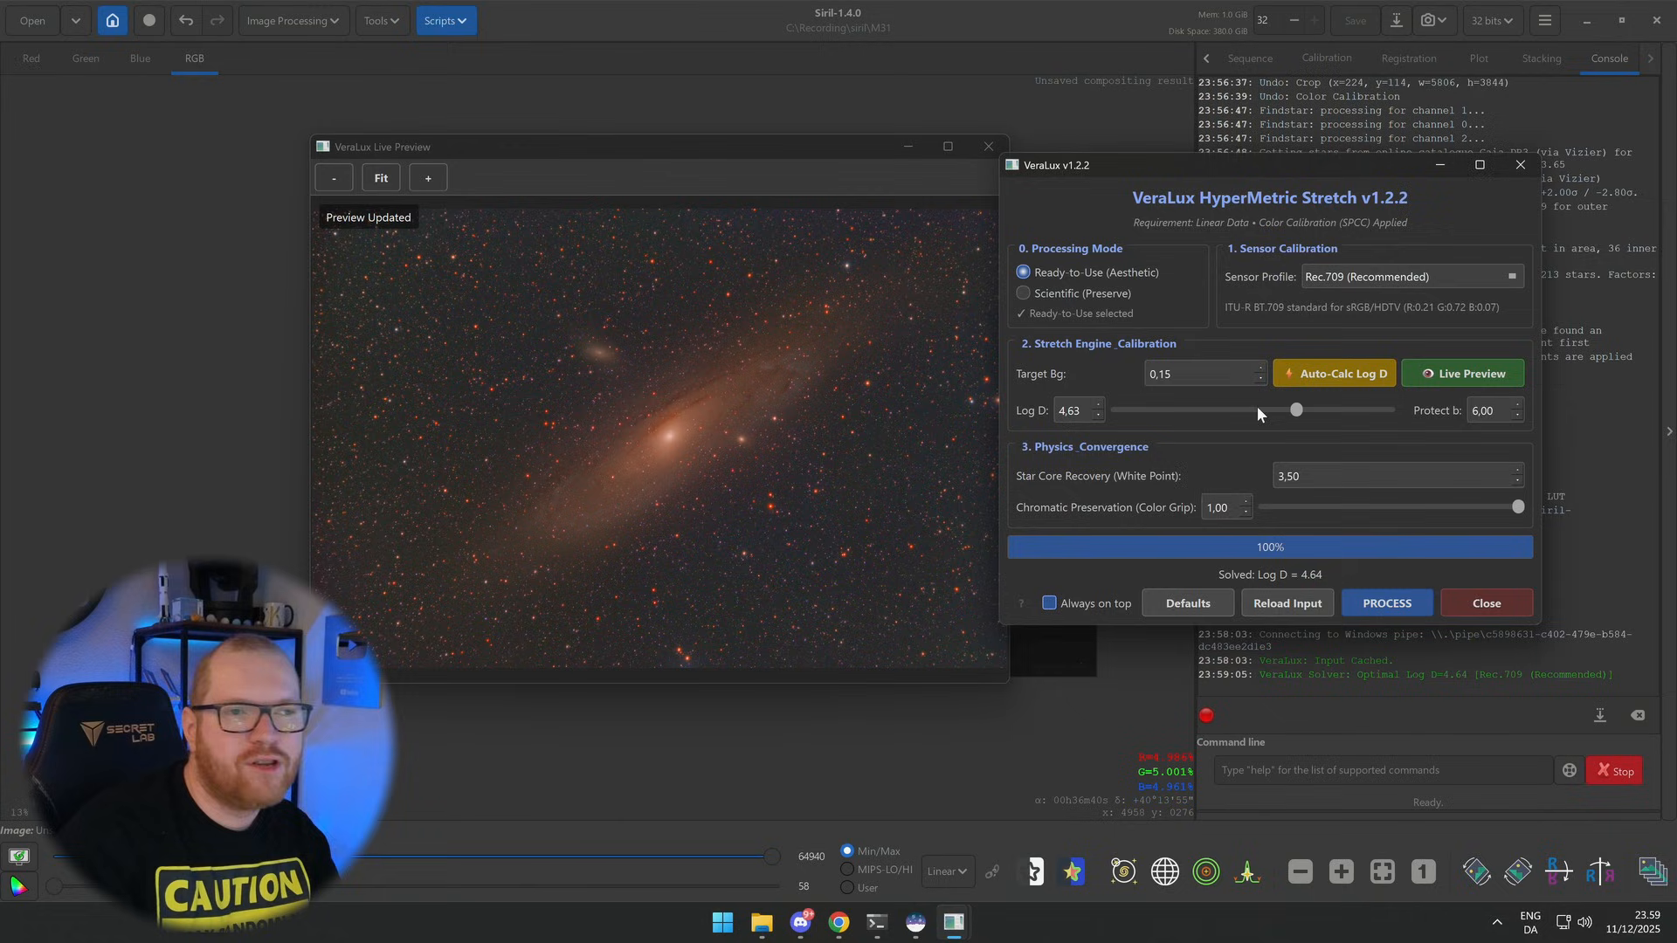
left_click_drag(1296, 409, 1276, 409)
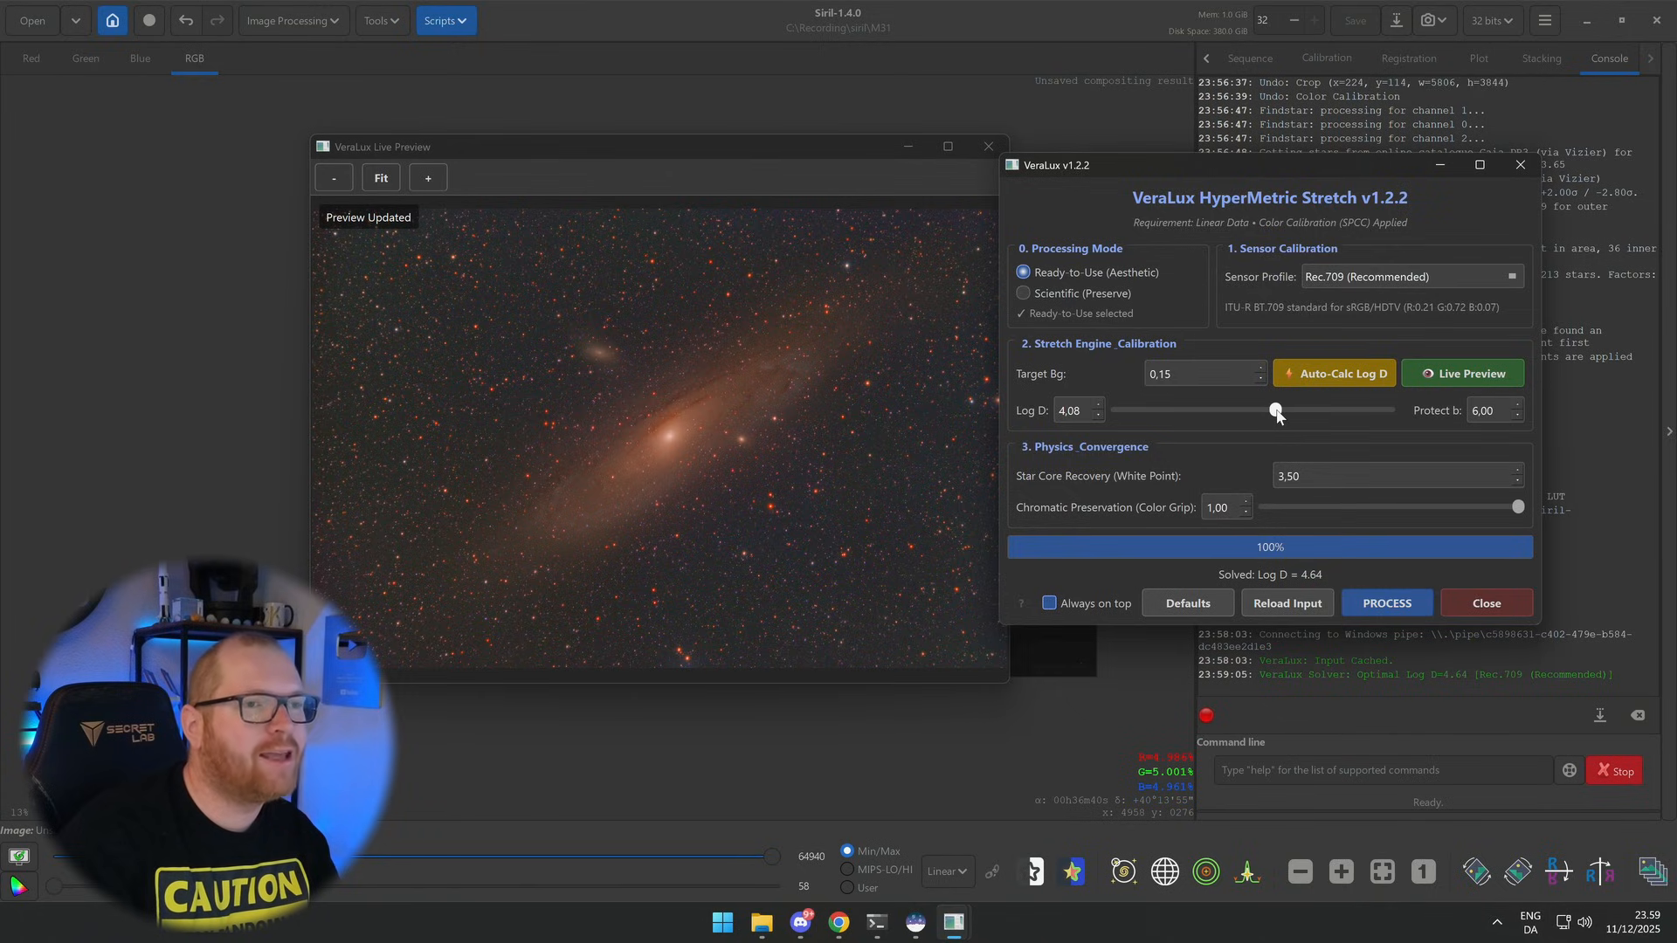
left_click_drag(1275, 409, 1270, 409)
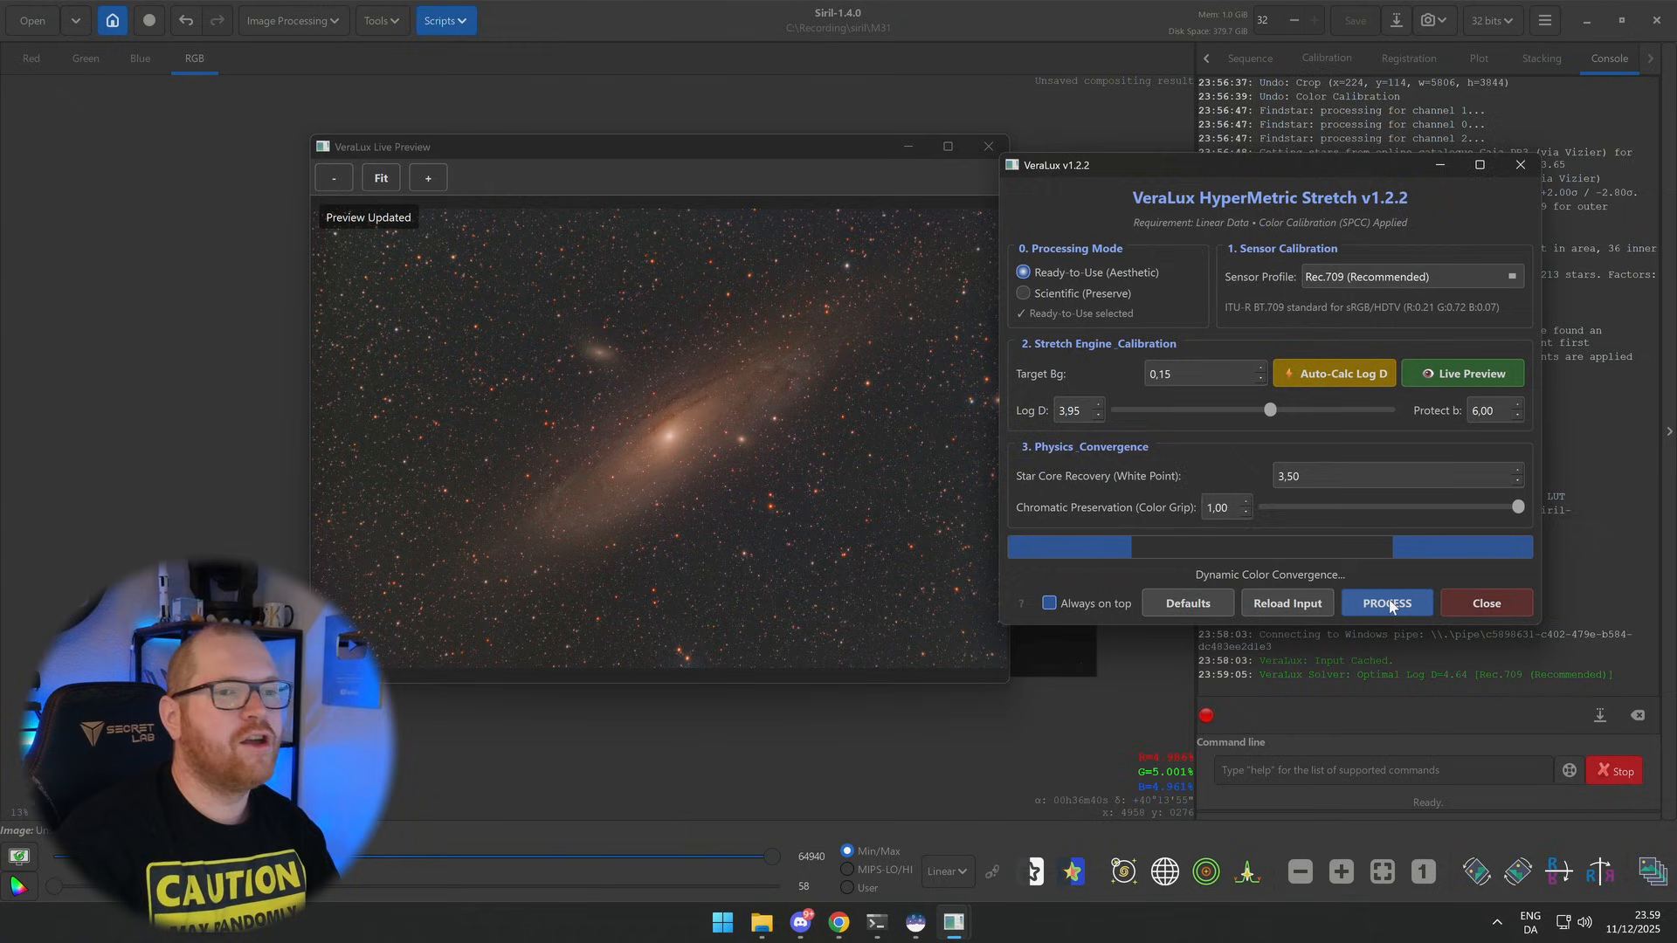
Step: Process the VeraLux stretch on the M31 image and close the script window
left_click(1387, 602)
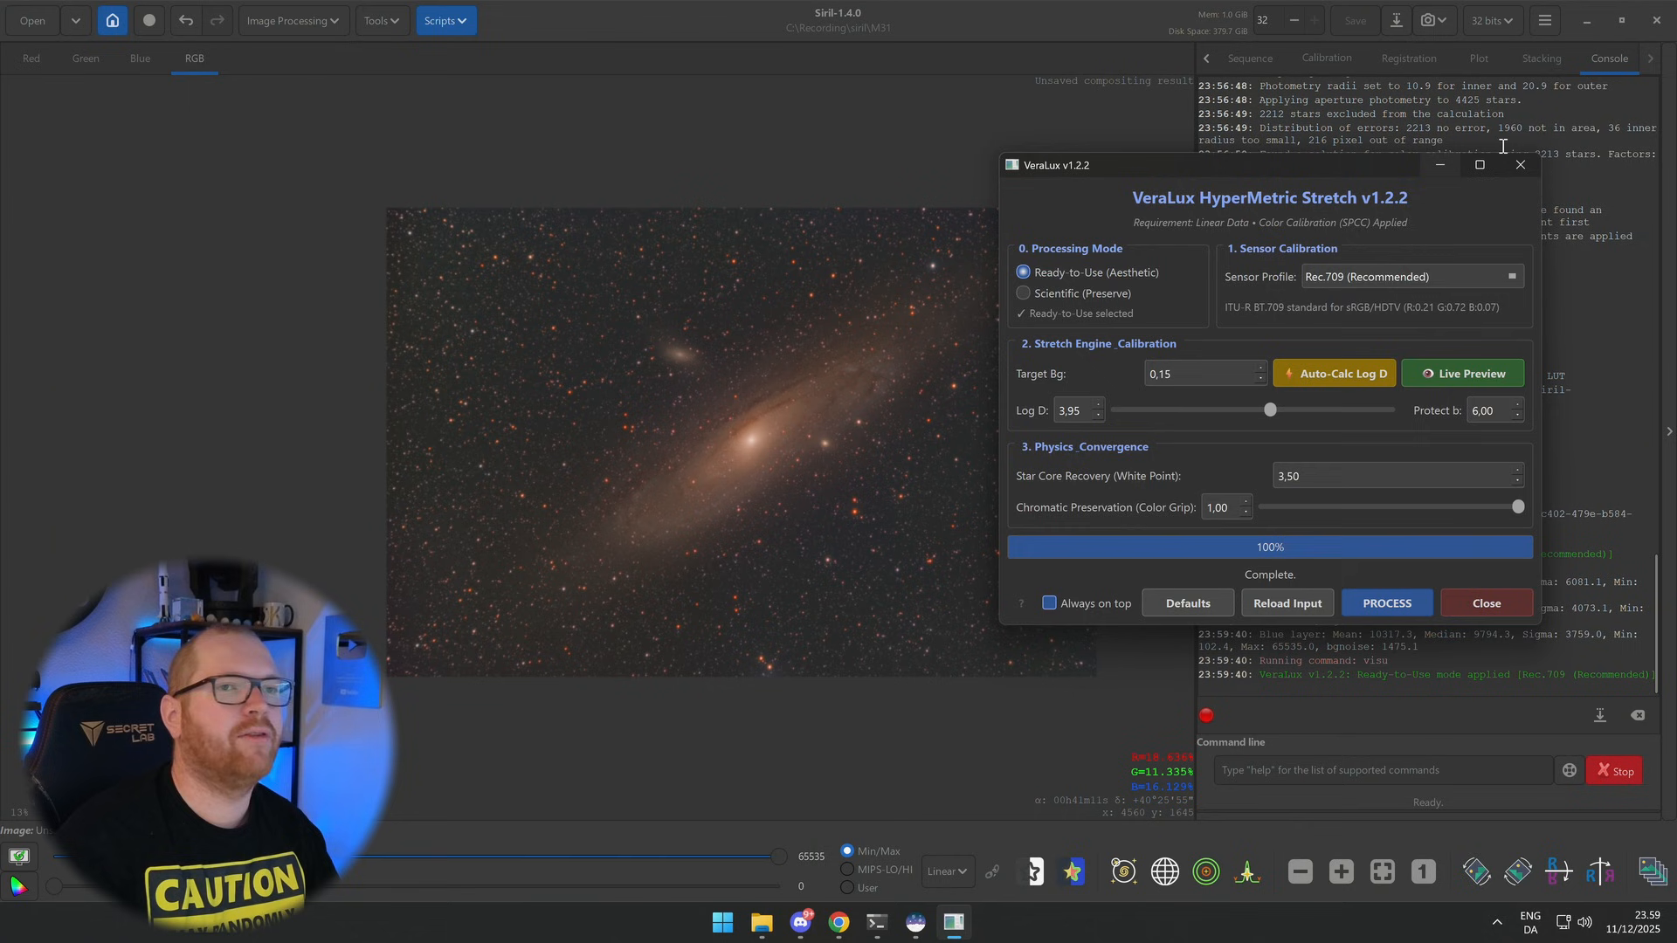
left_click(1485, 602)
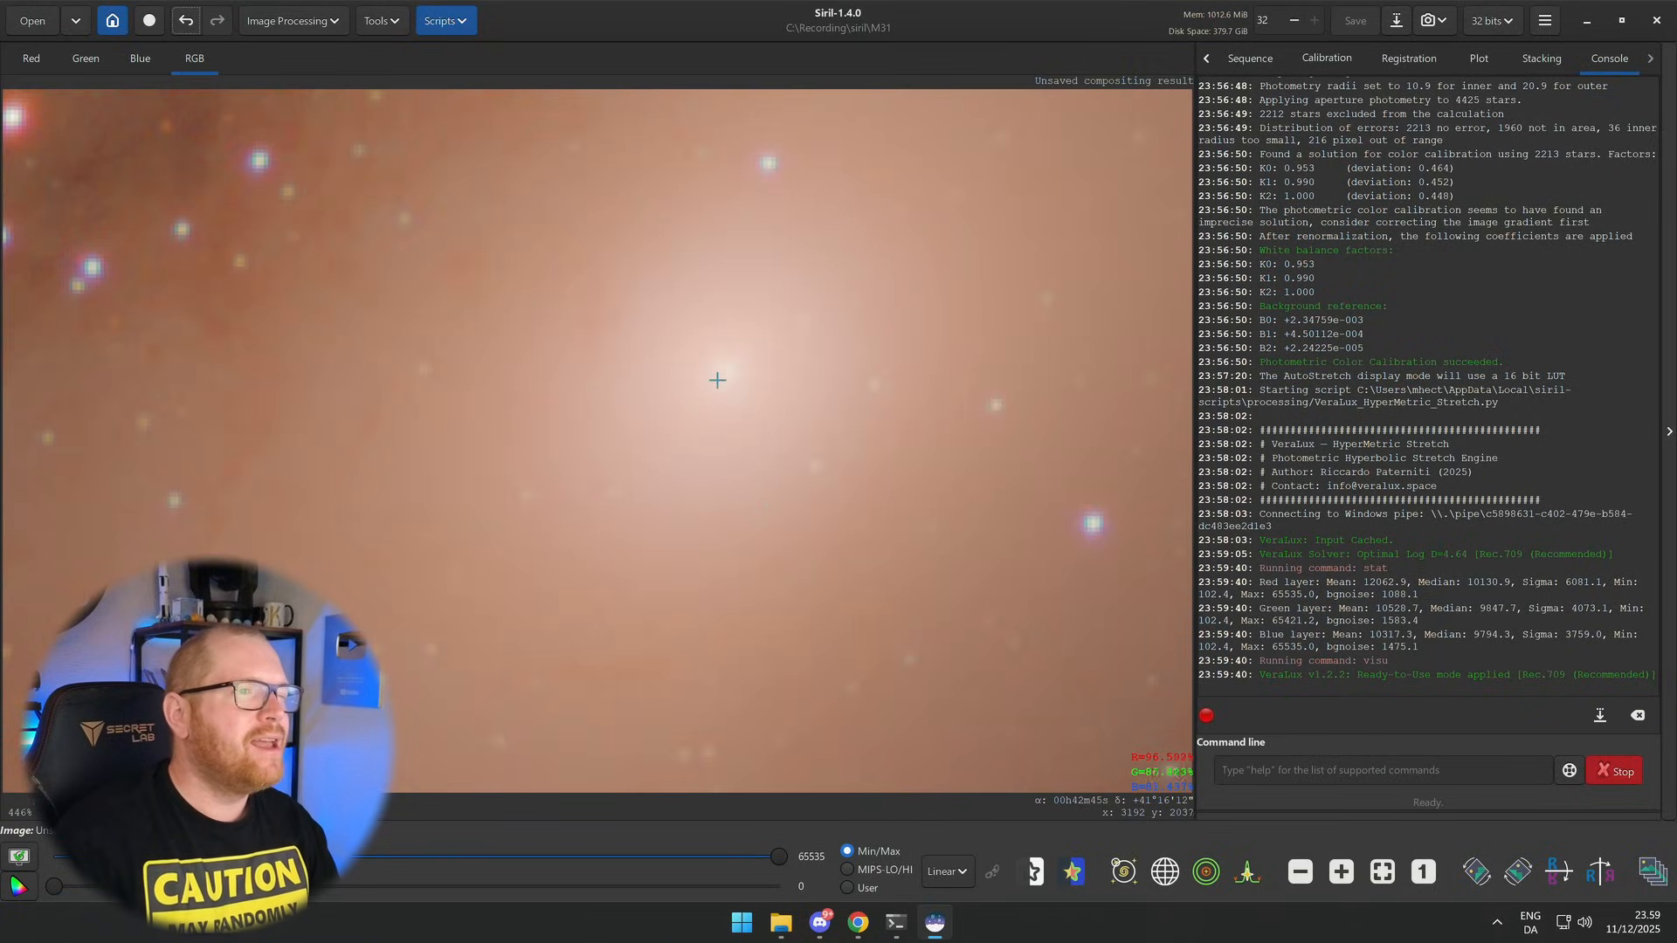
mouse_move(727, 388)
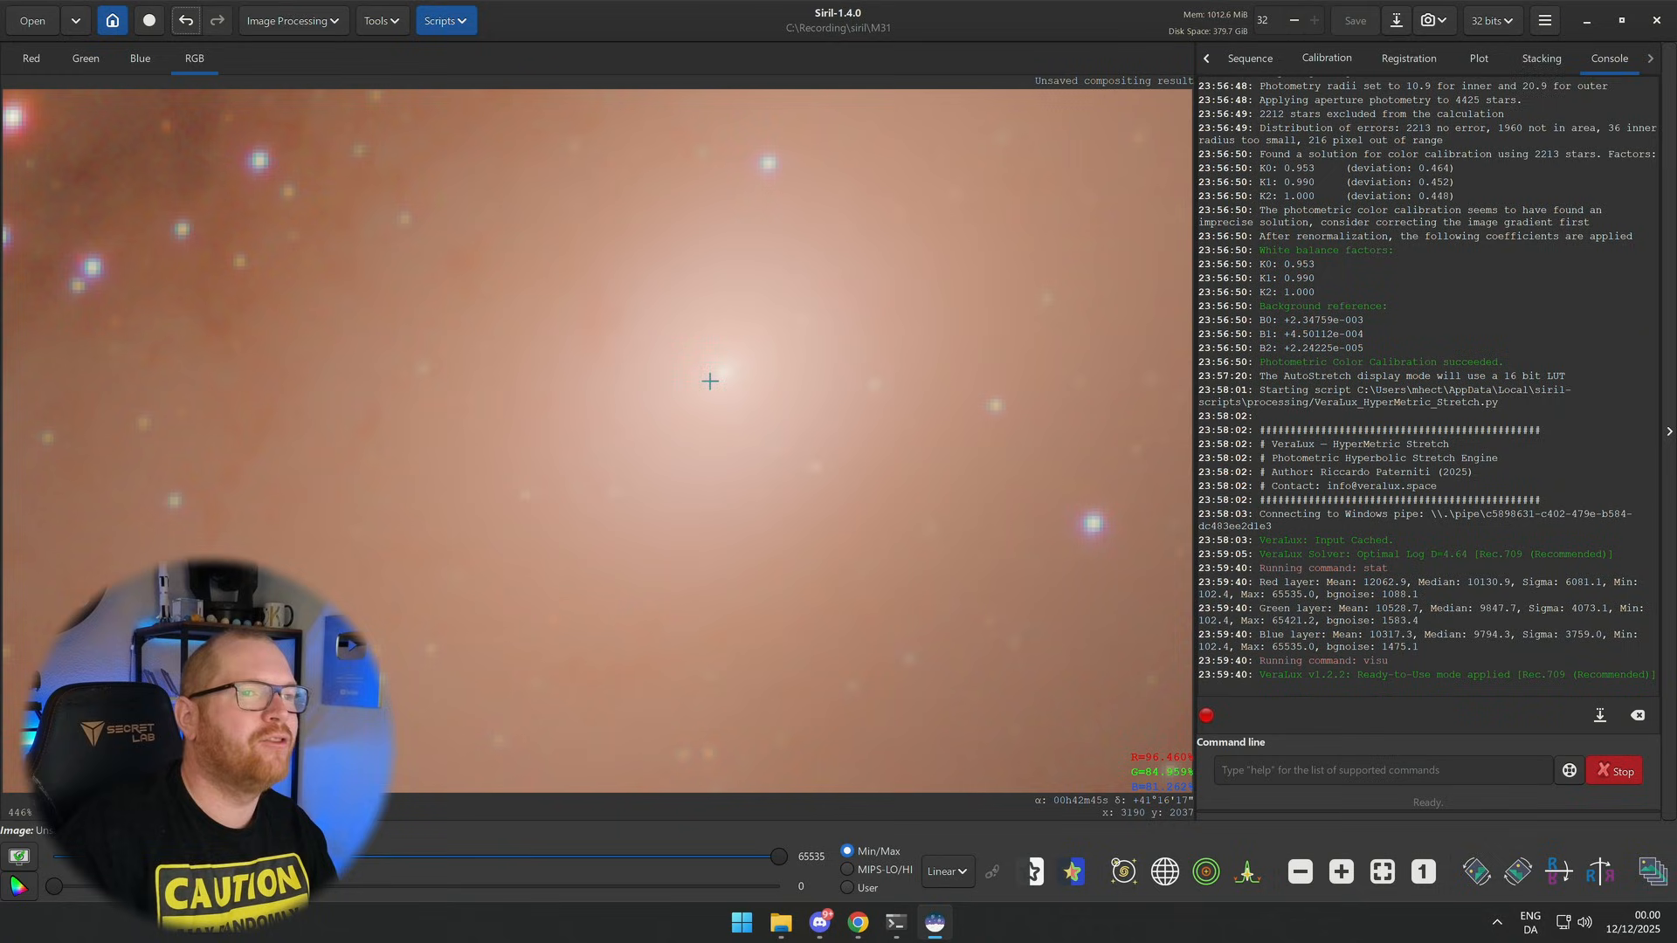
mouse_move(773, 374)
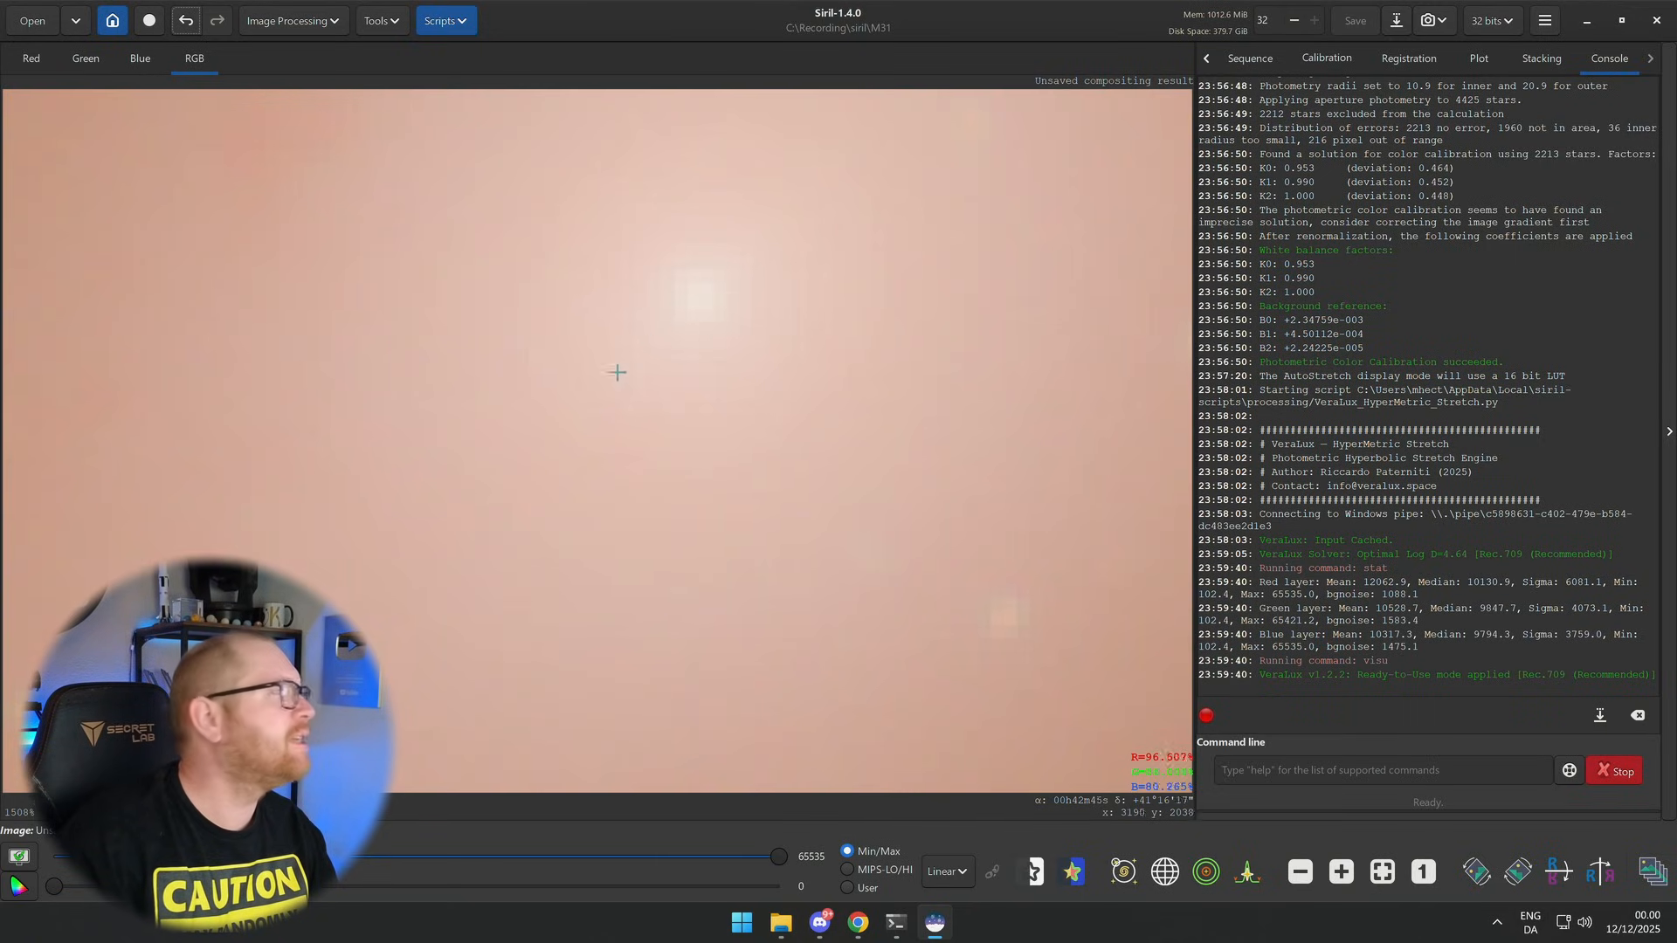
mouse_move(651, 332)
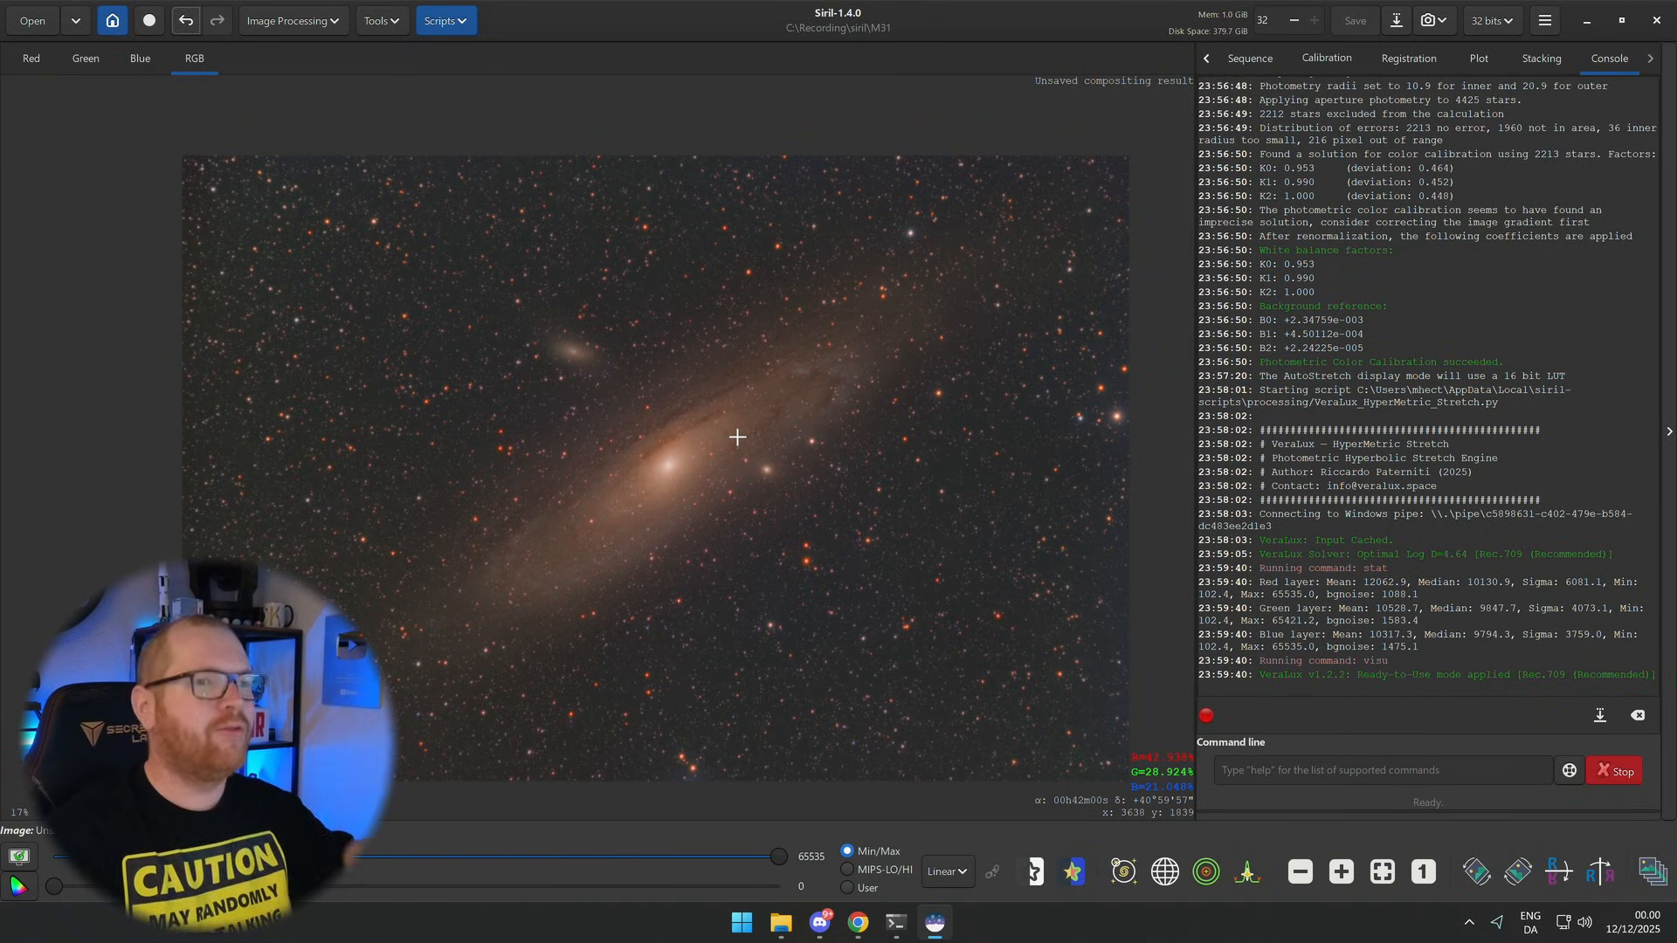
mouse_move(911, 316)
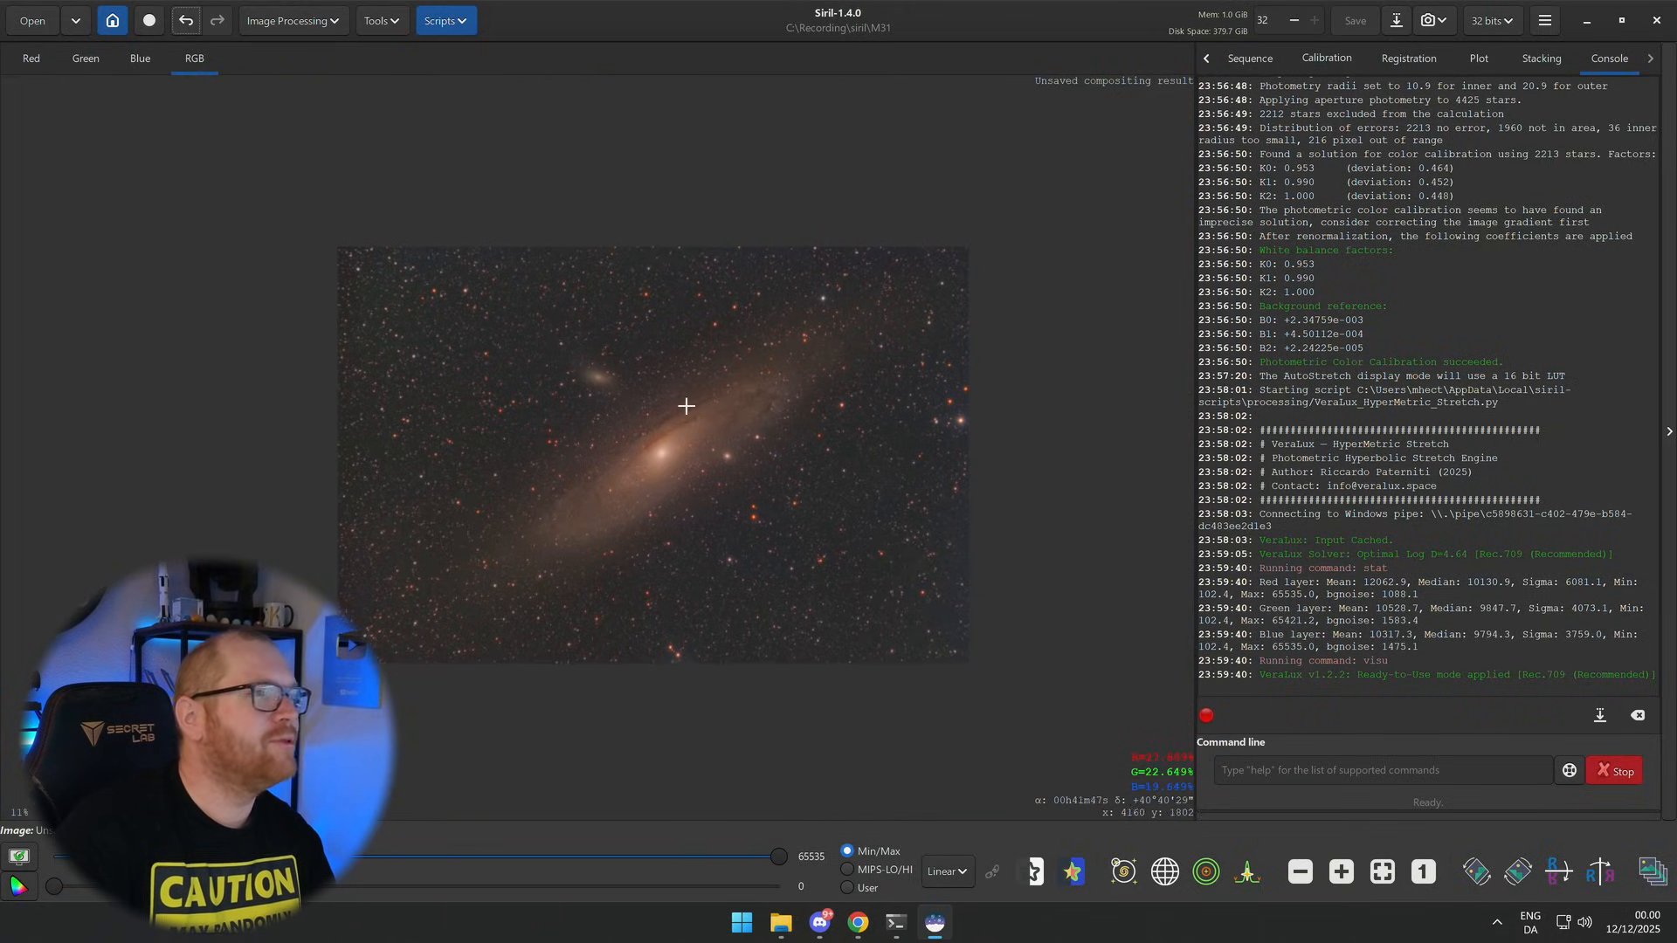
mouse_move(112, 24)
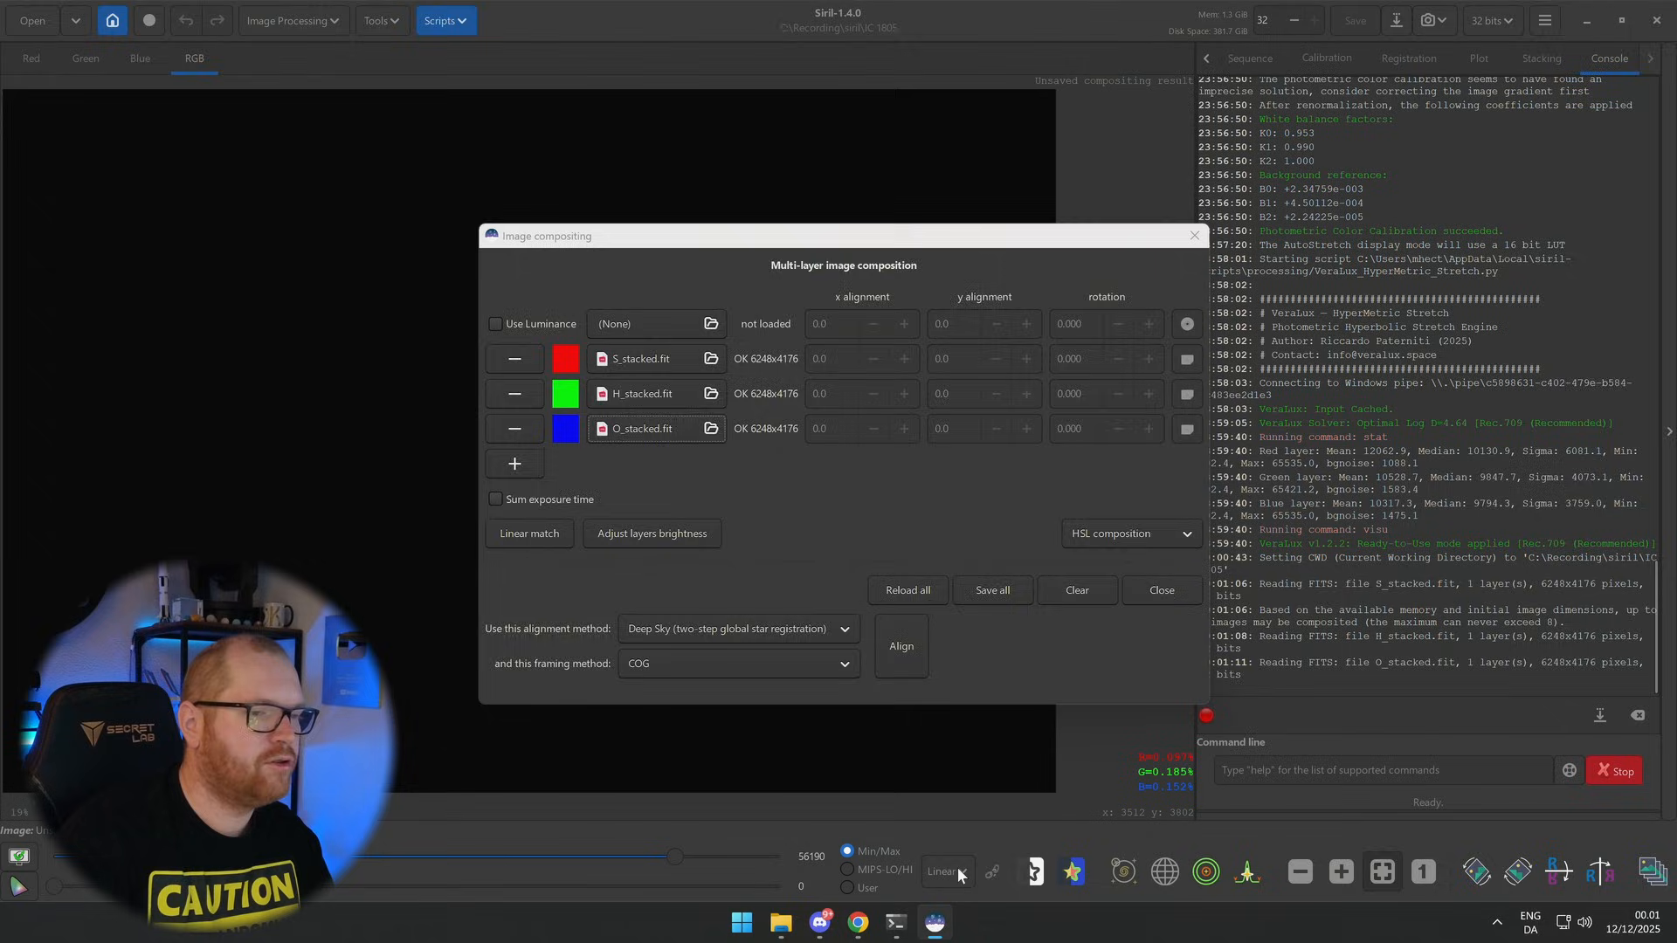
Step: AutoStretch the composite display, select a star region and align the S, H and O layers
left_click(947, 872)
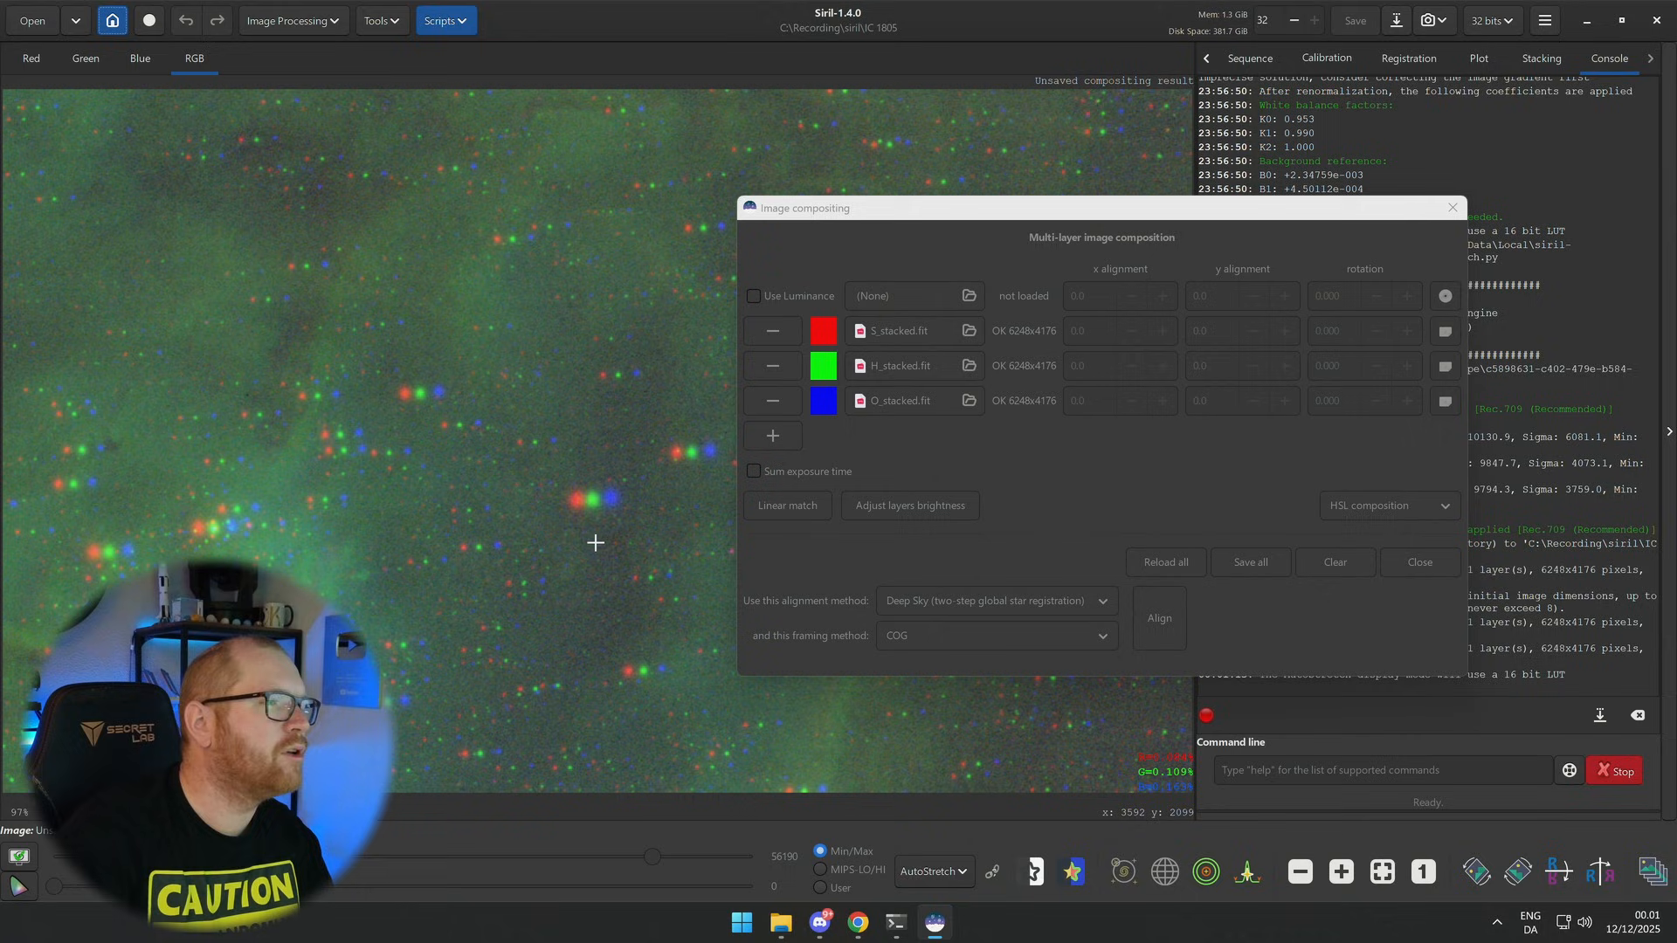
left_click_drag(514, 468, 630, 554)
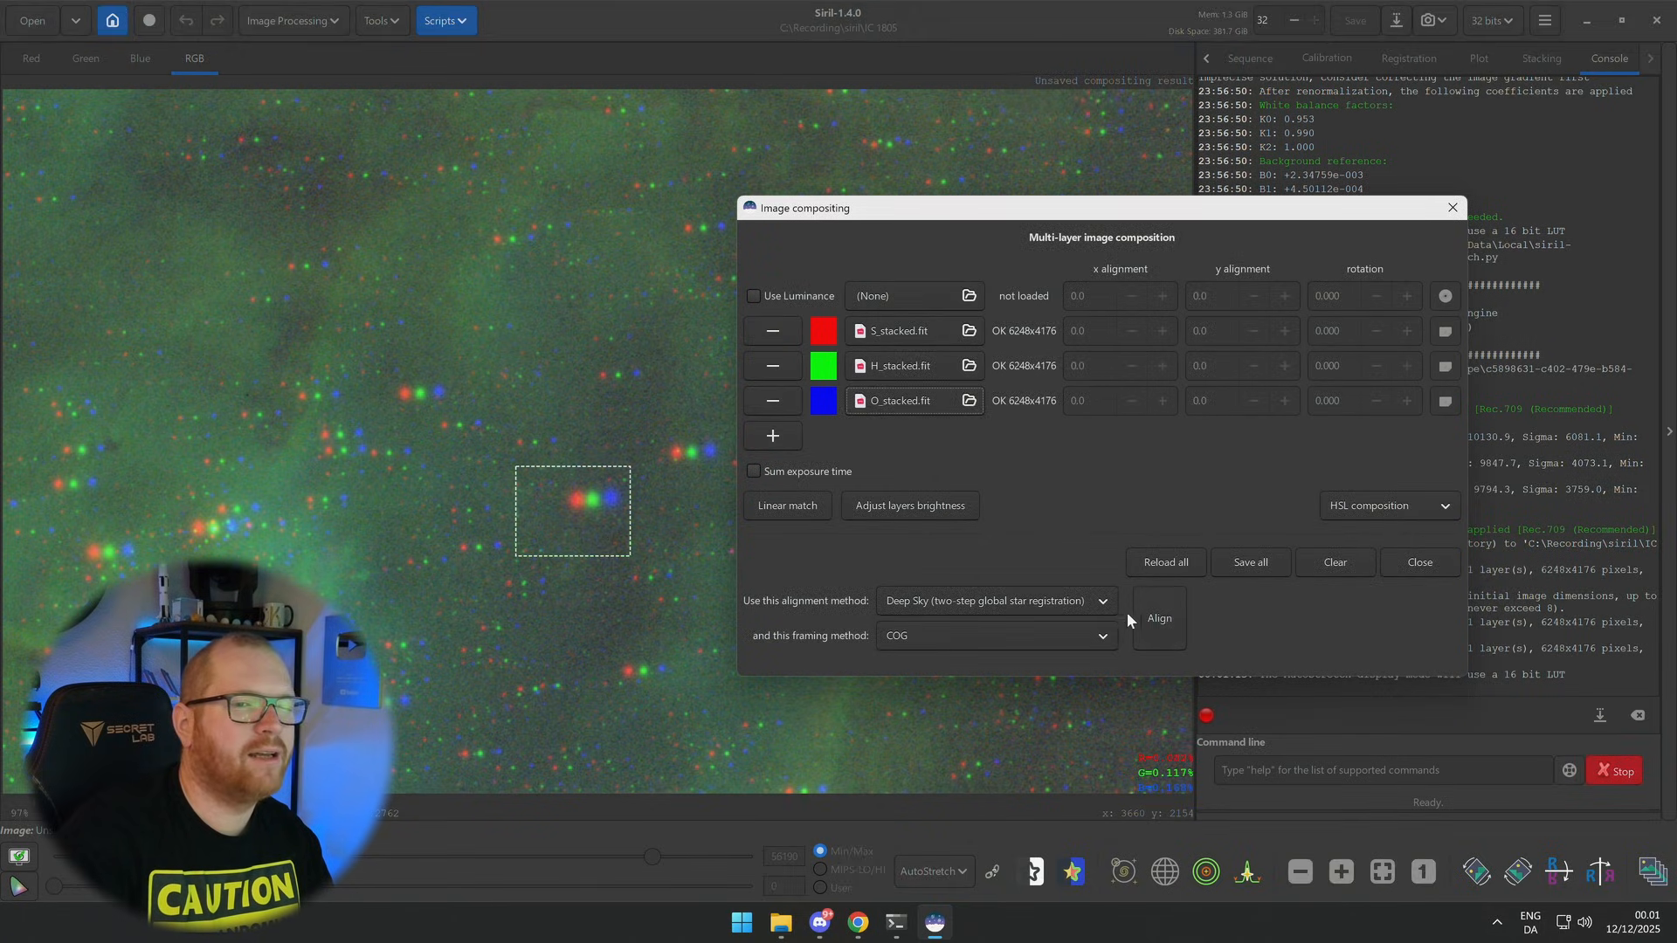
left_click(1160, 618)
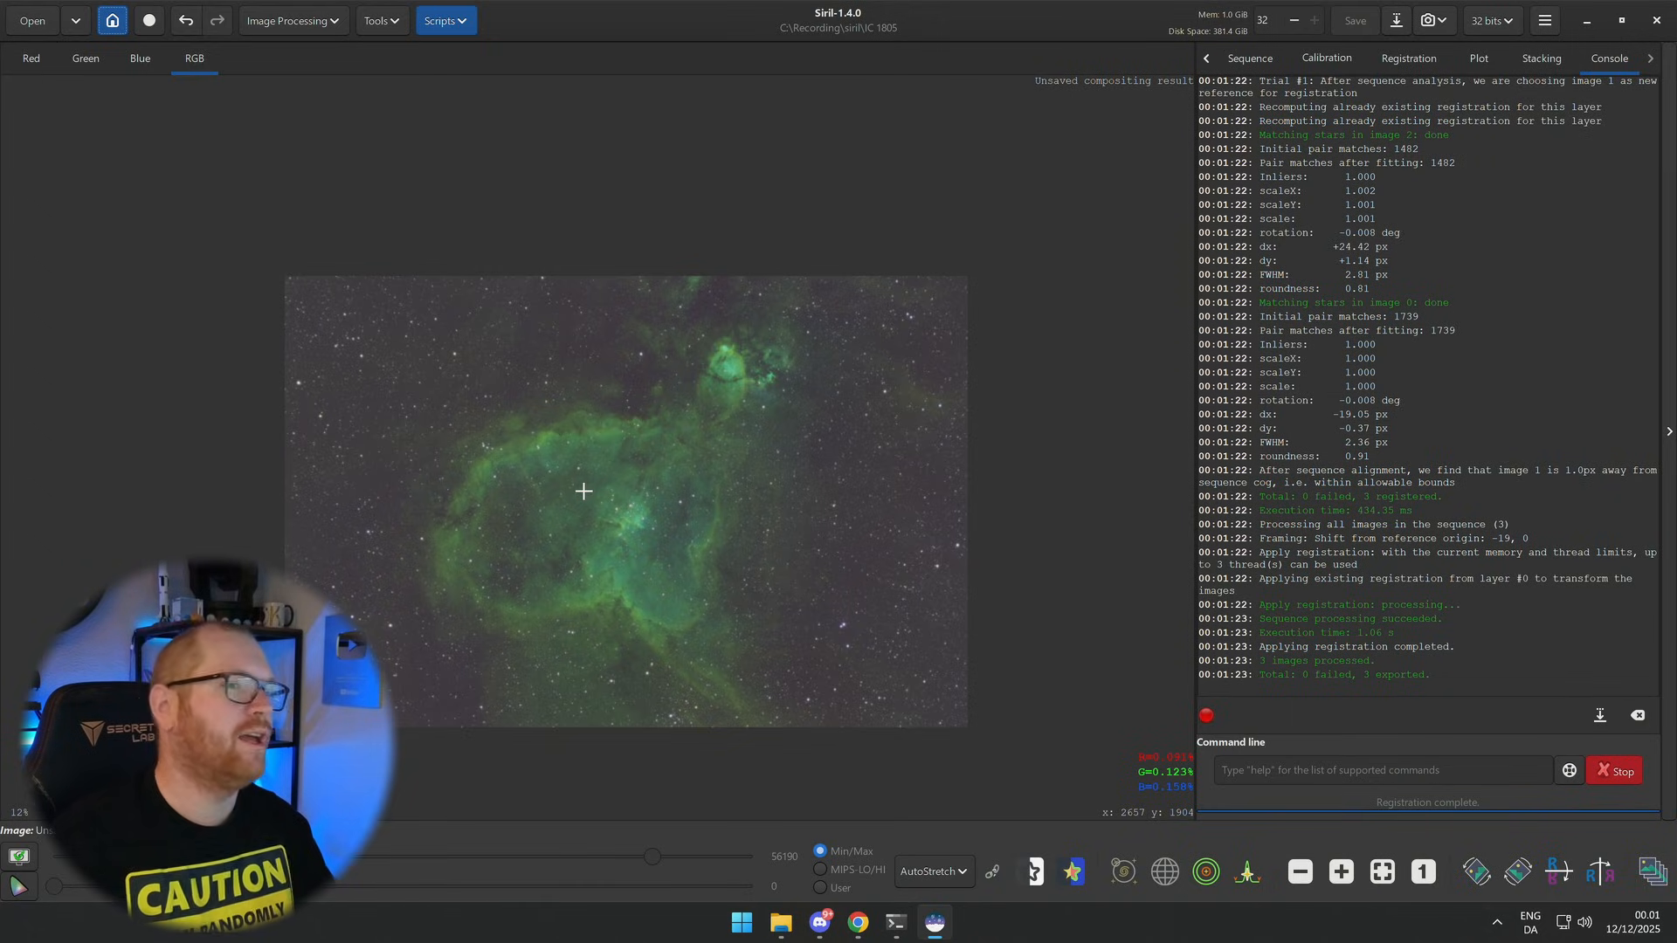
Step: Check the starless Heart Nebula under AutoStretch, then return the display to Linear
left_click(942, 872)
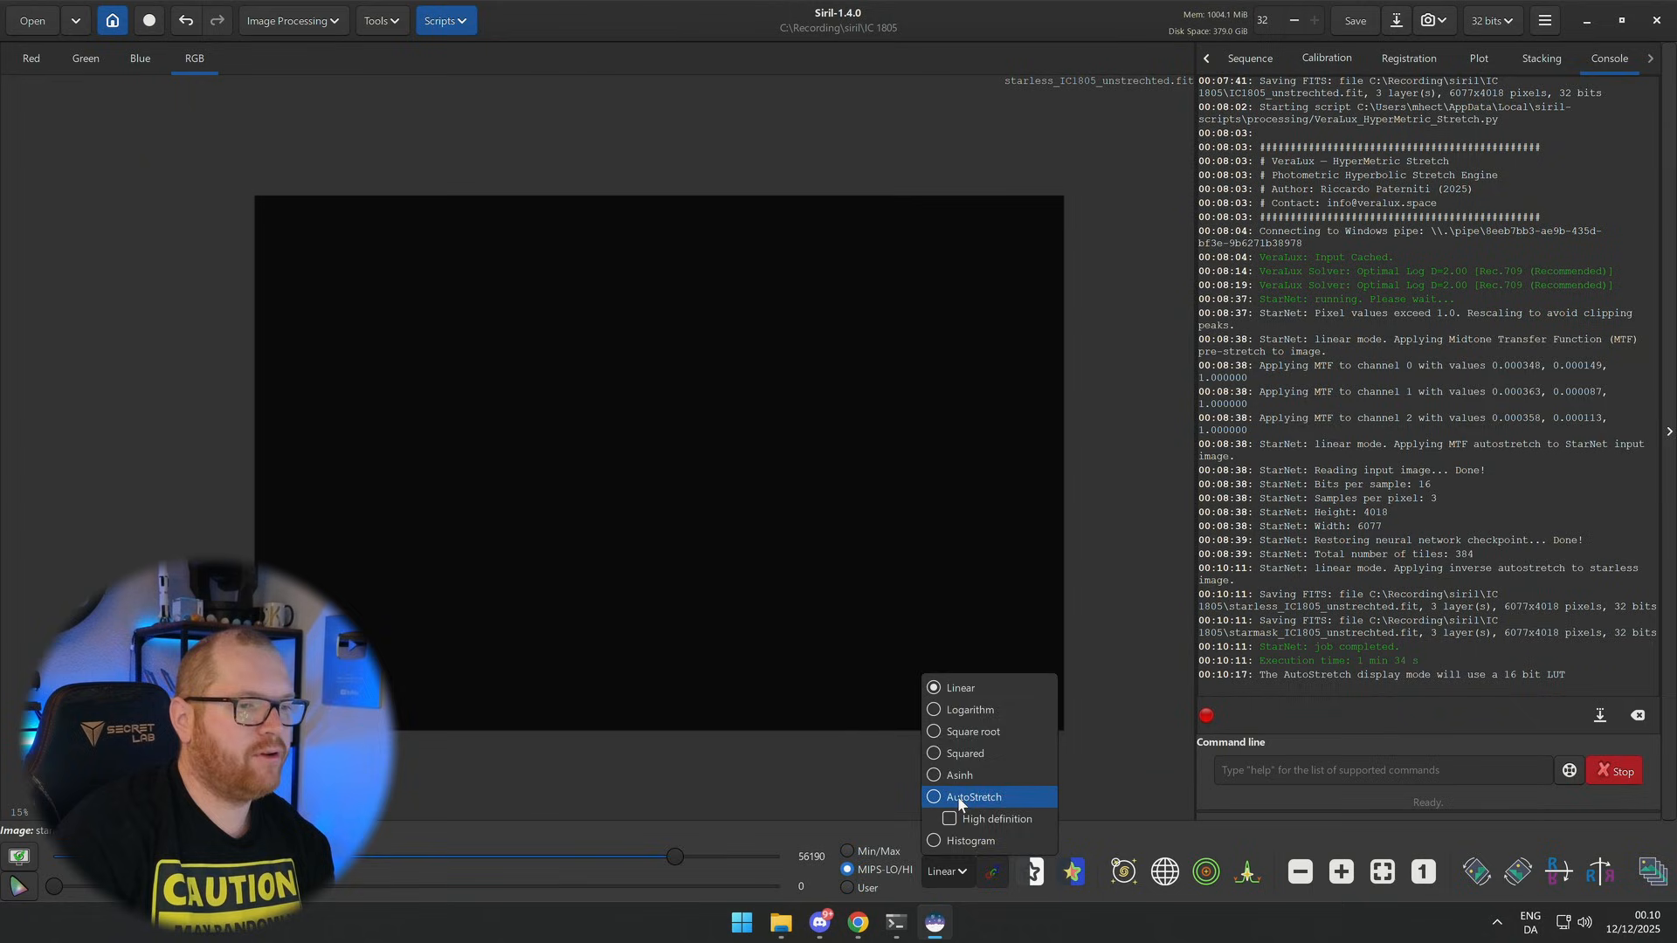
left_click(971, 796)
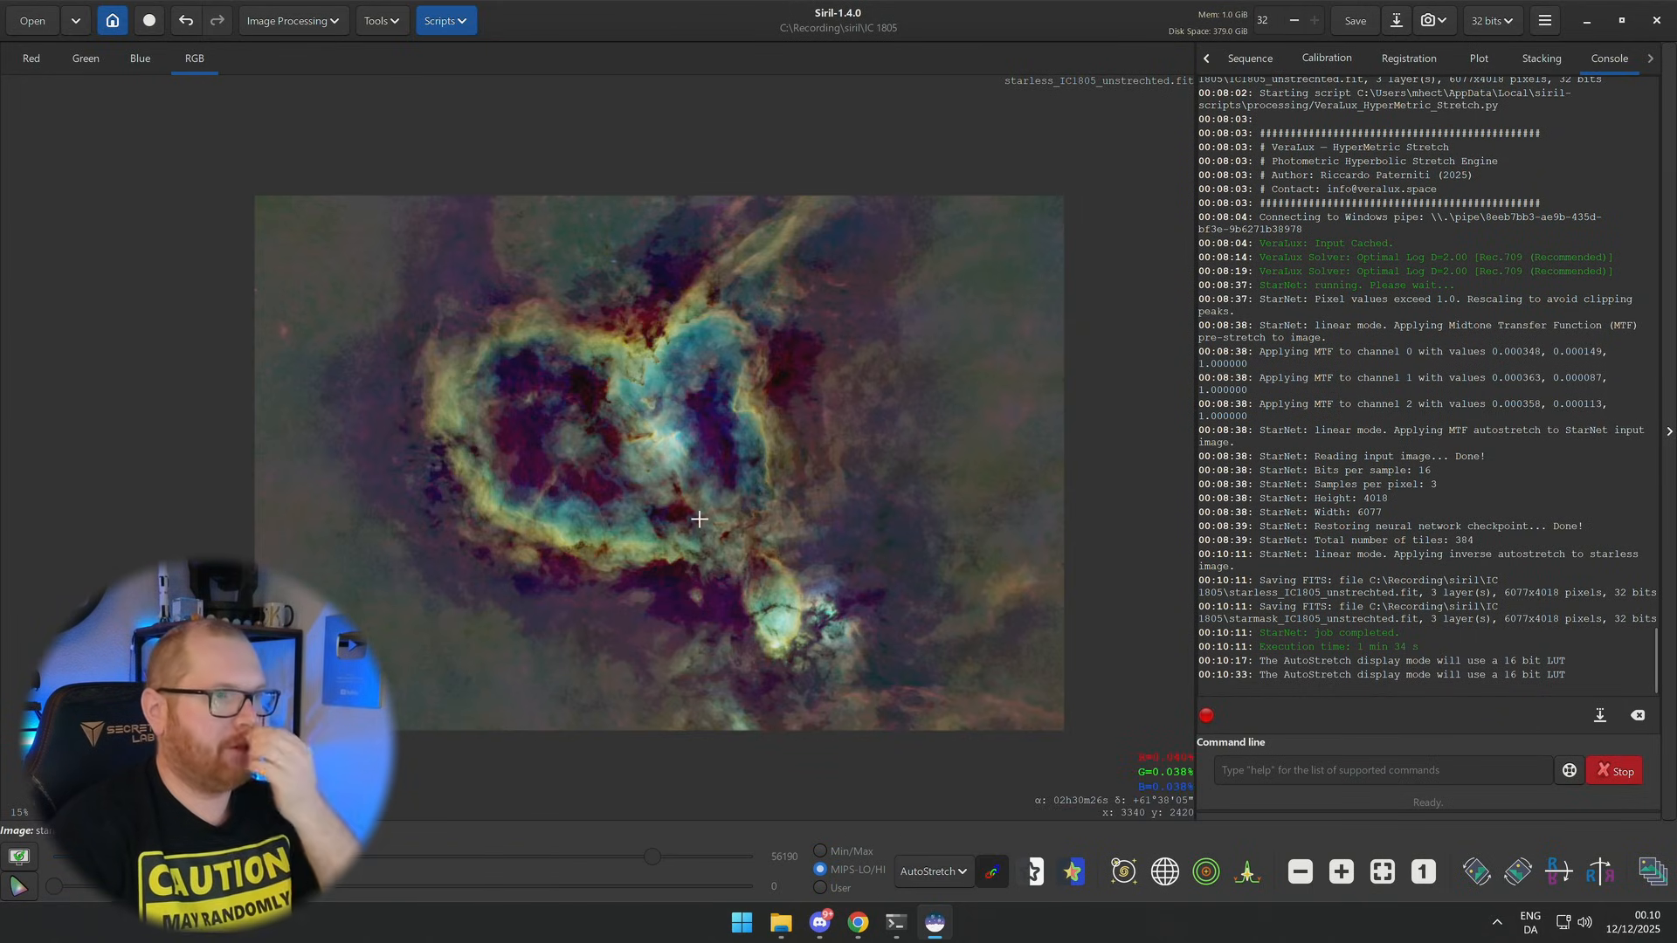
left_click(933, 871)
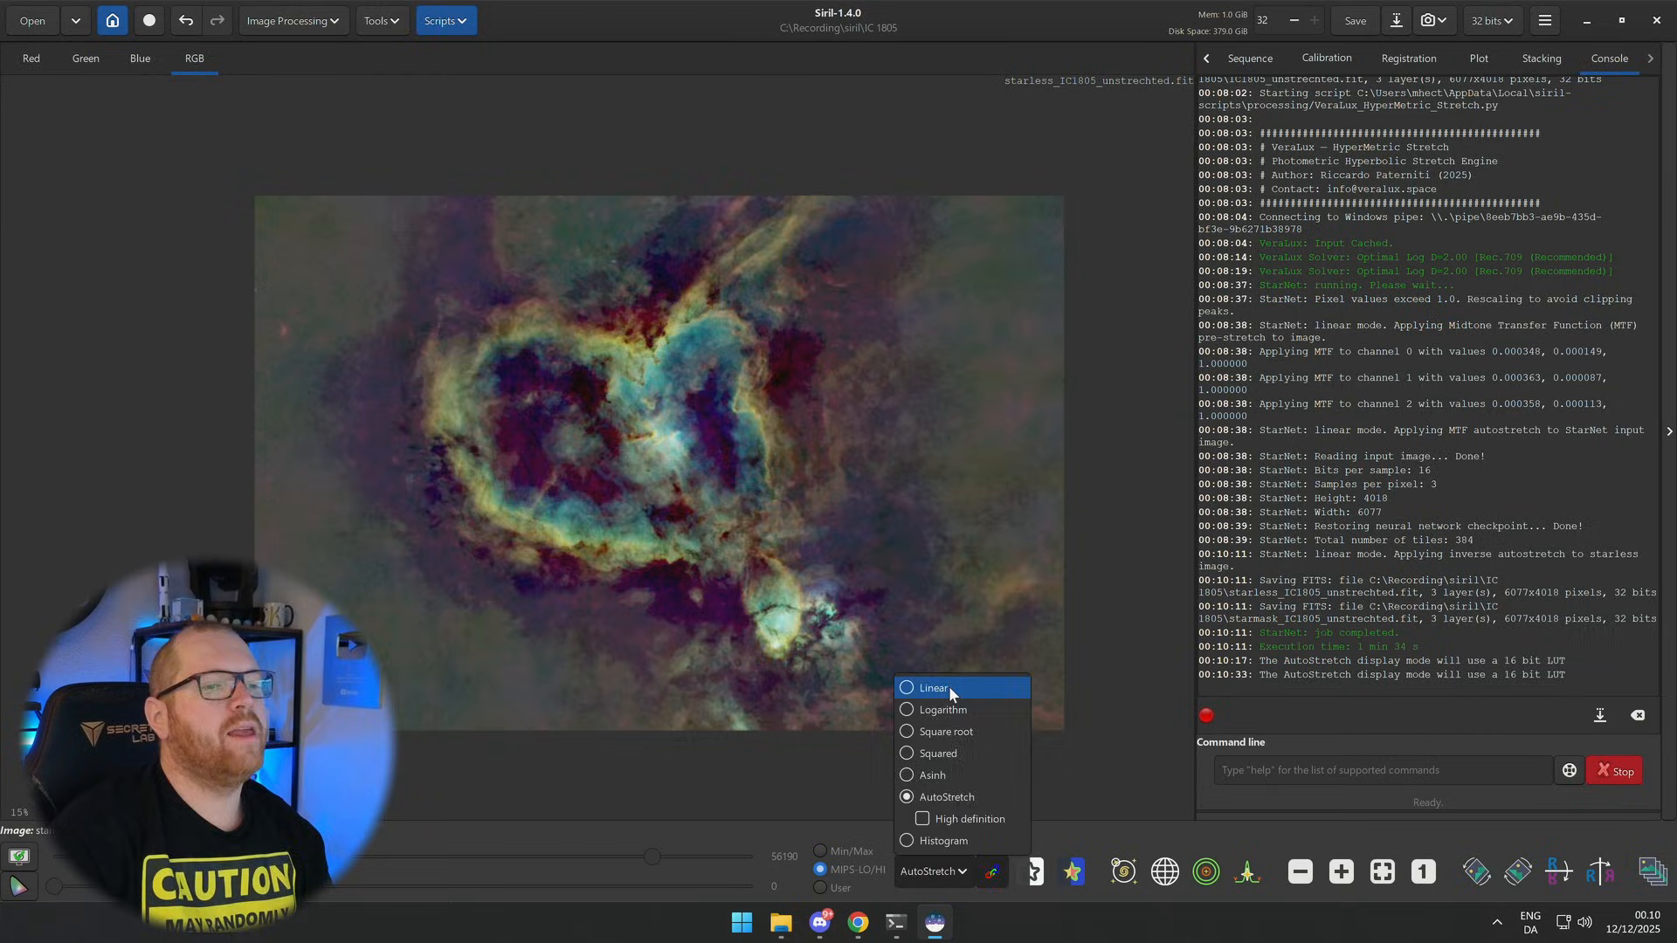
left_click(935, 688)
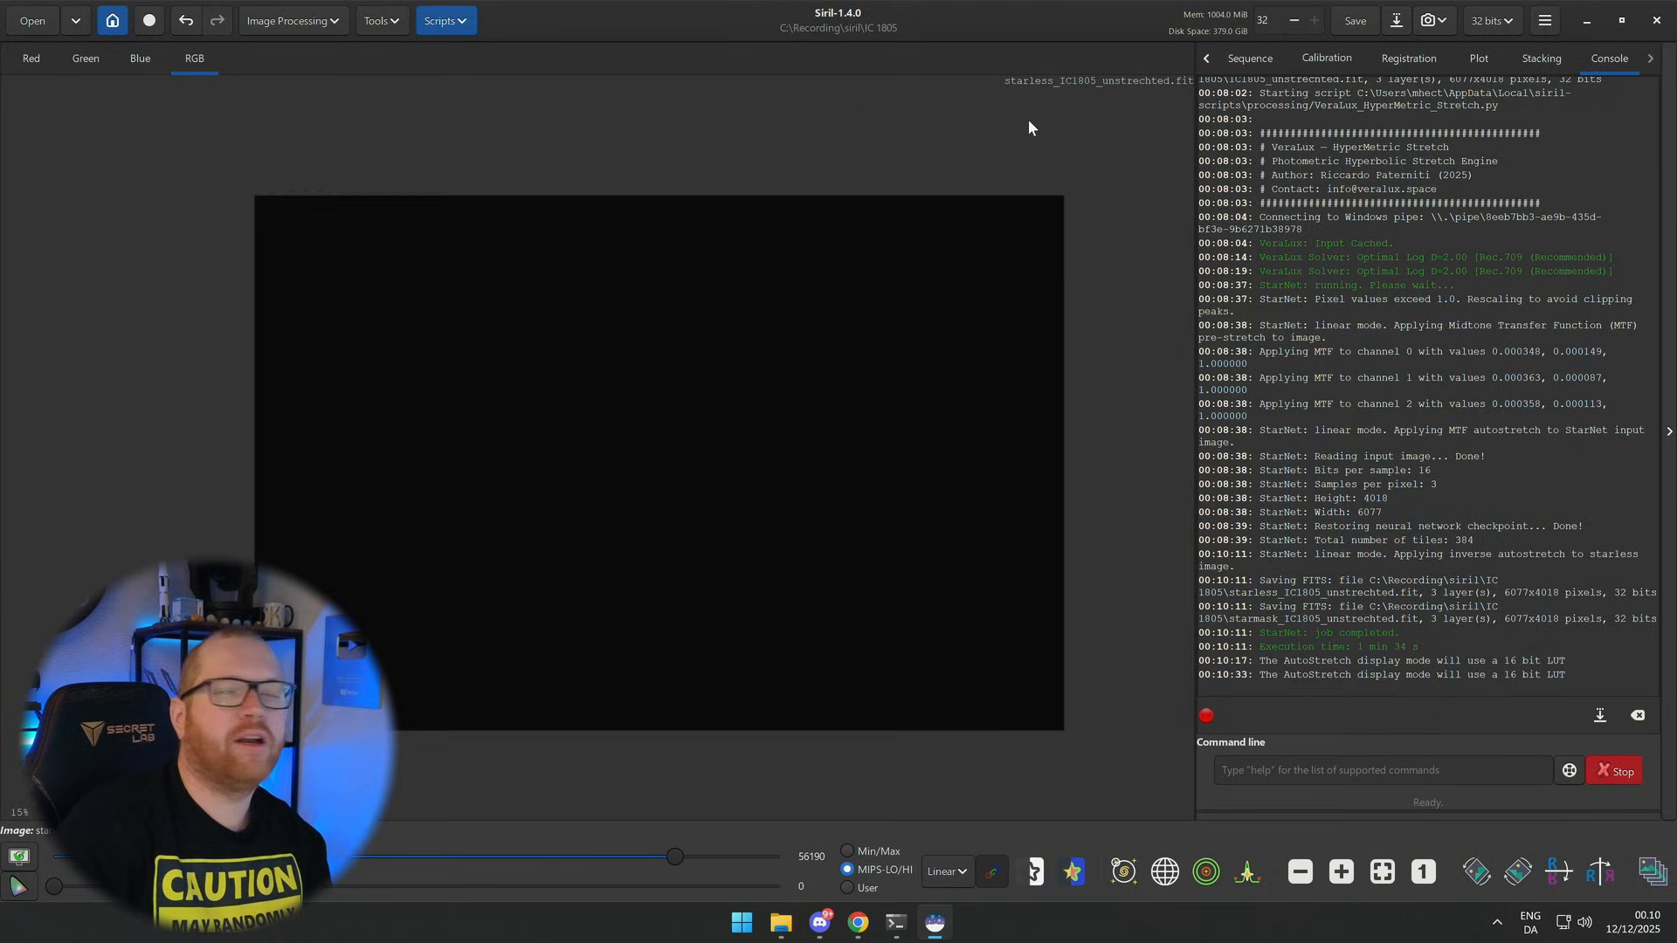
mouse_move(989, 265)
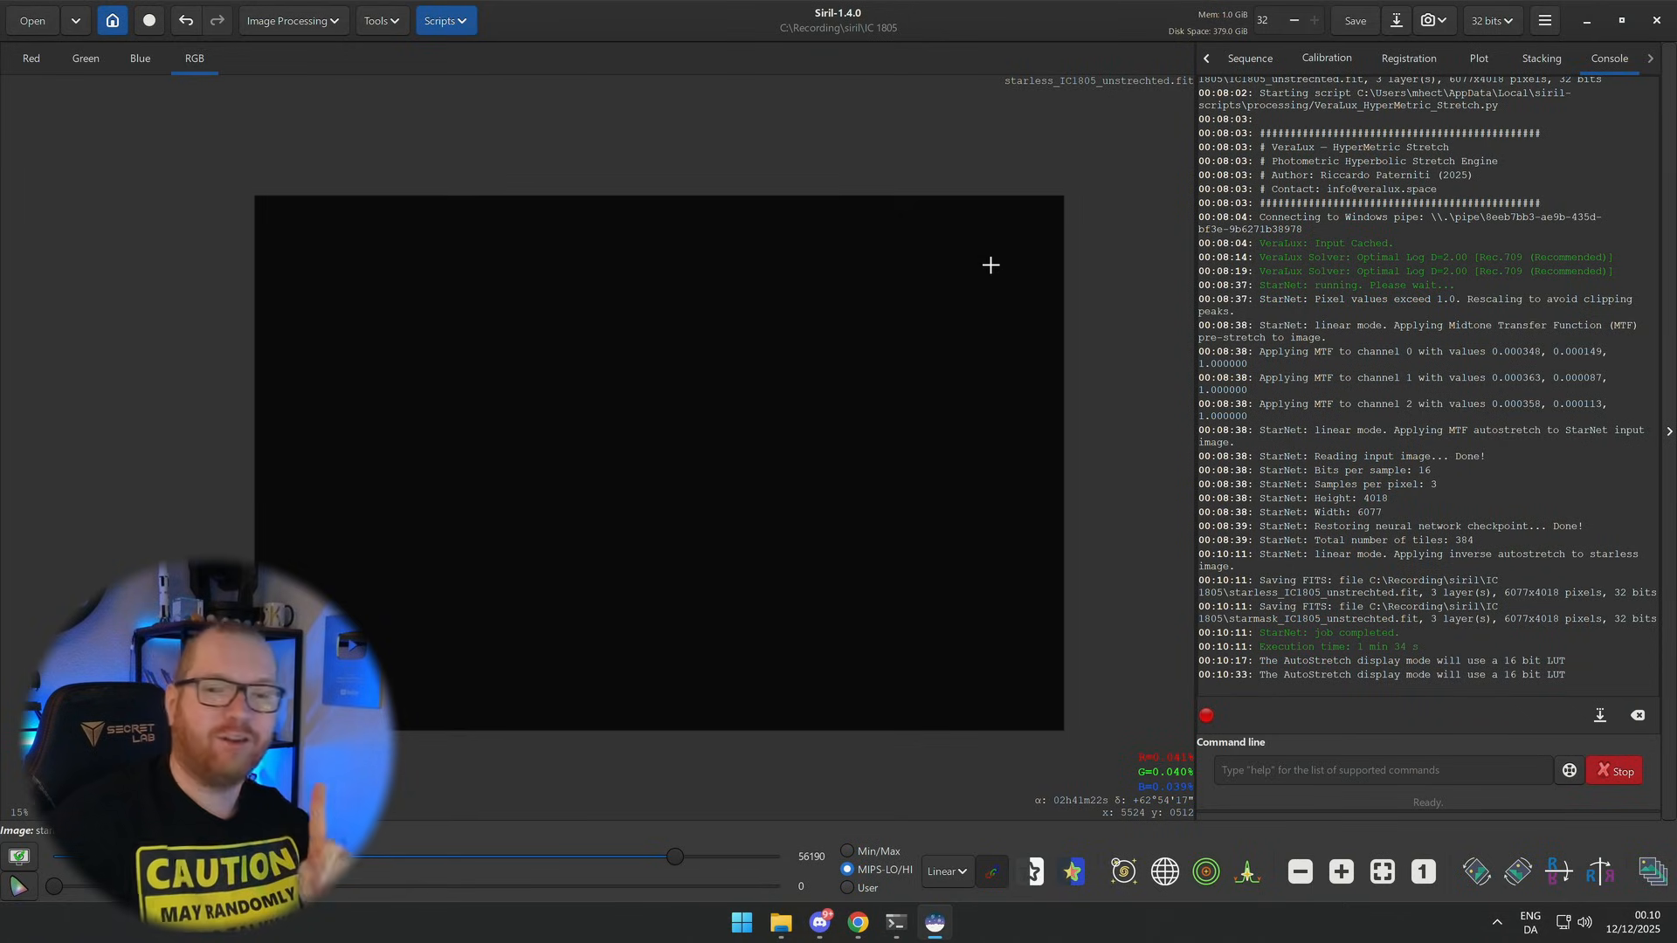
mouse_move(1048, 215)
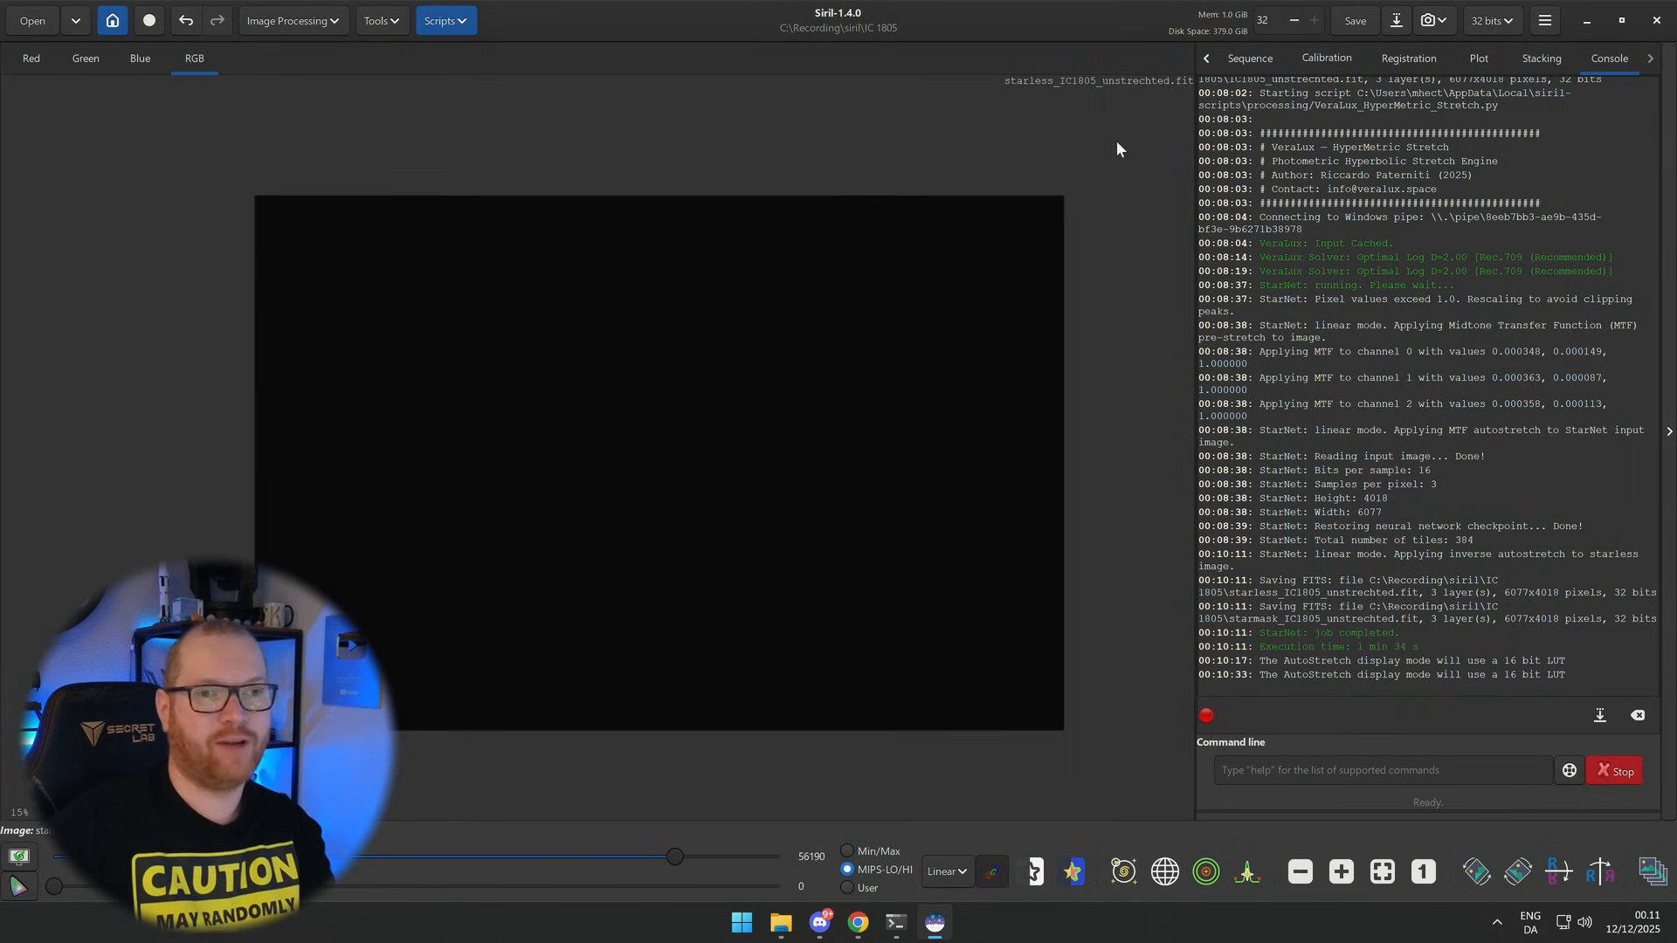
left_click(446, 21)
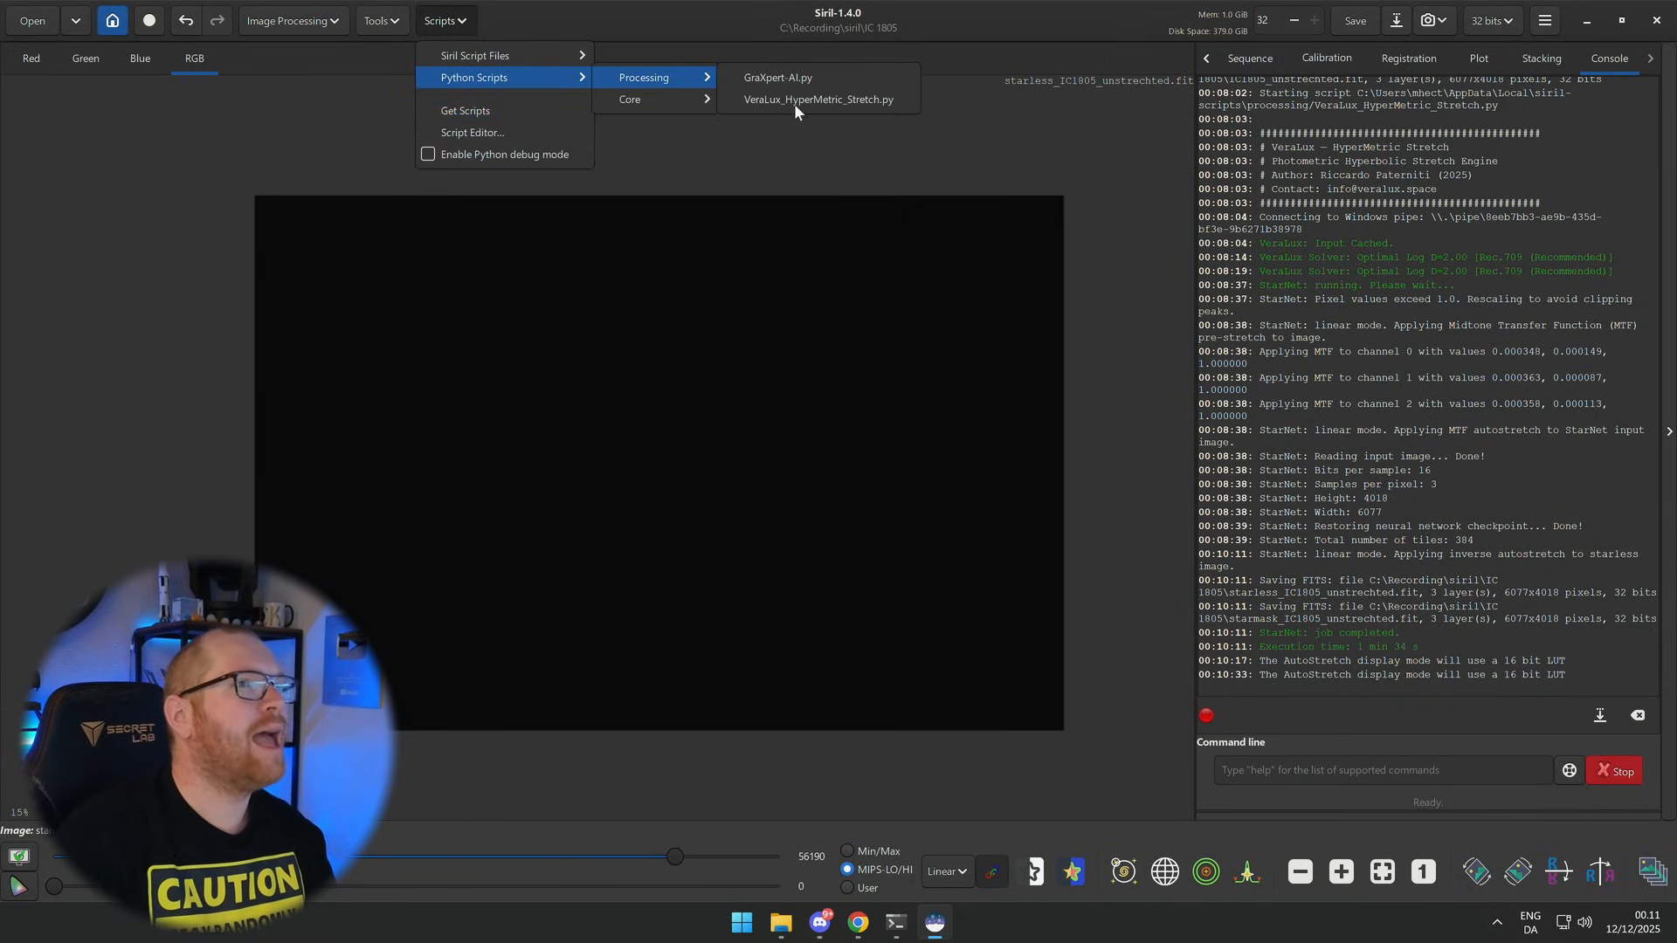
Step: Launch VeraLux, move its window aside and auto-calculate the optimal Log D (4.82)
left_click(821, 100)
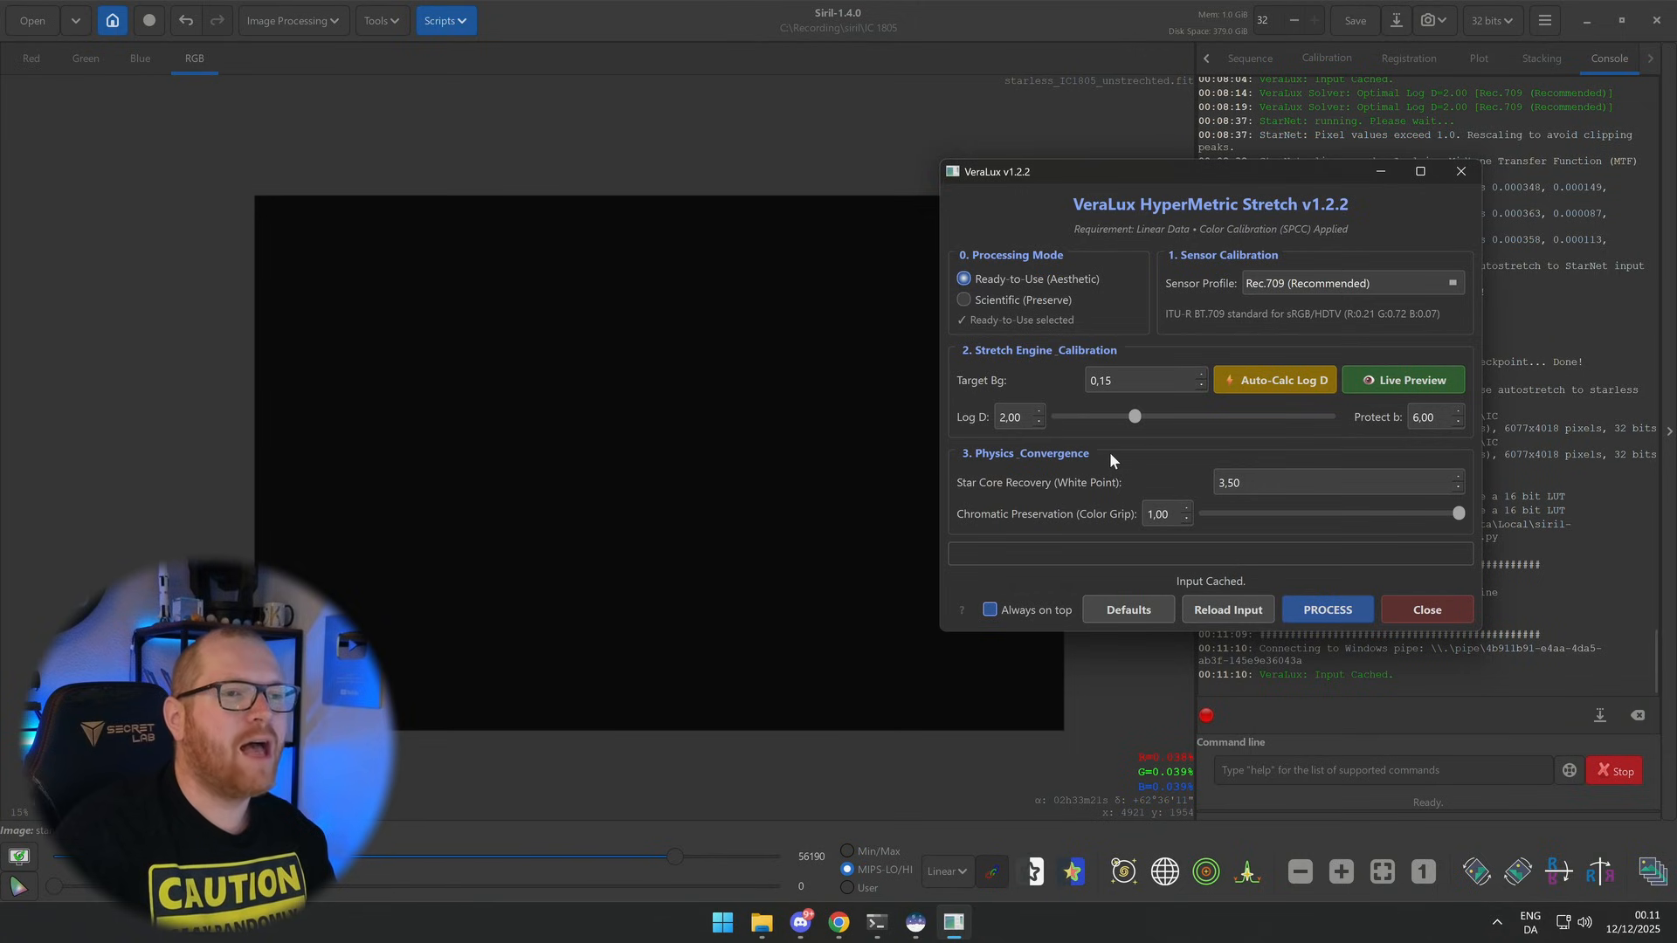
mouse_move(1092, 468)
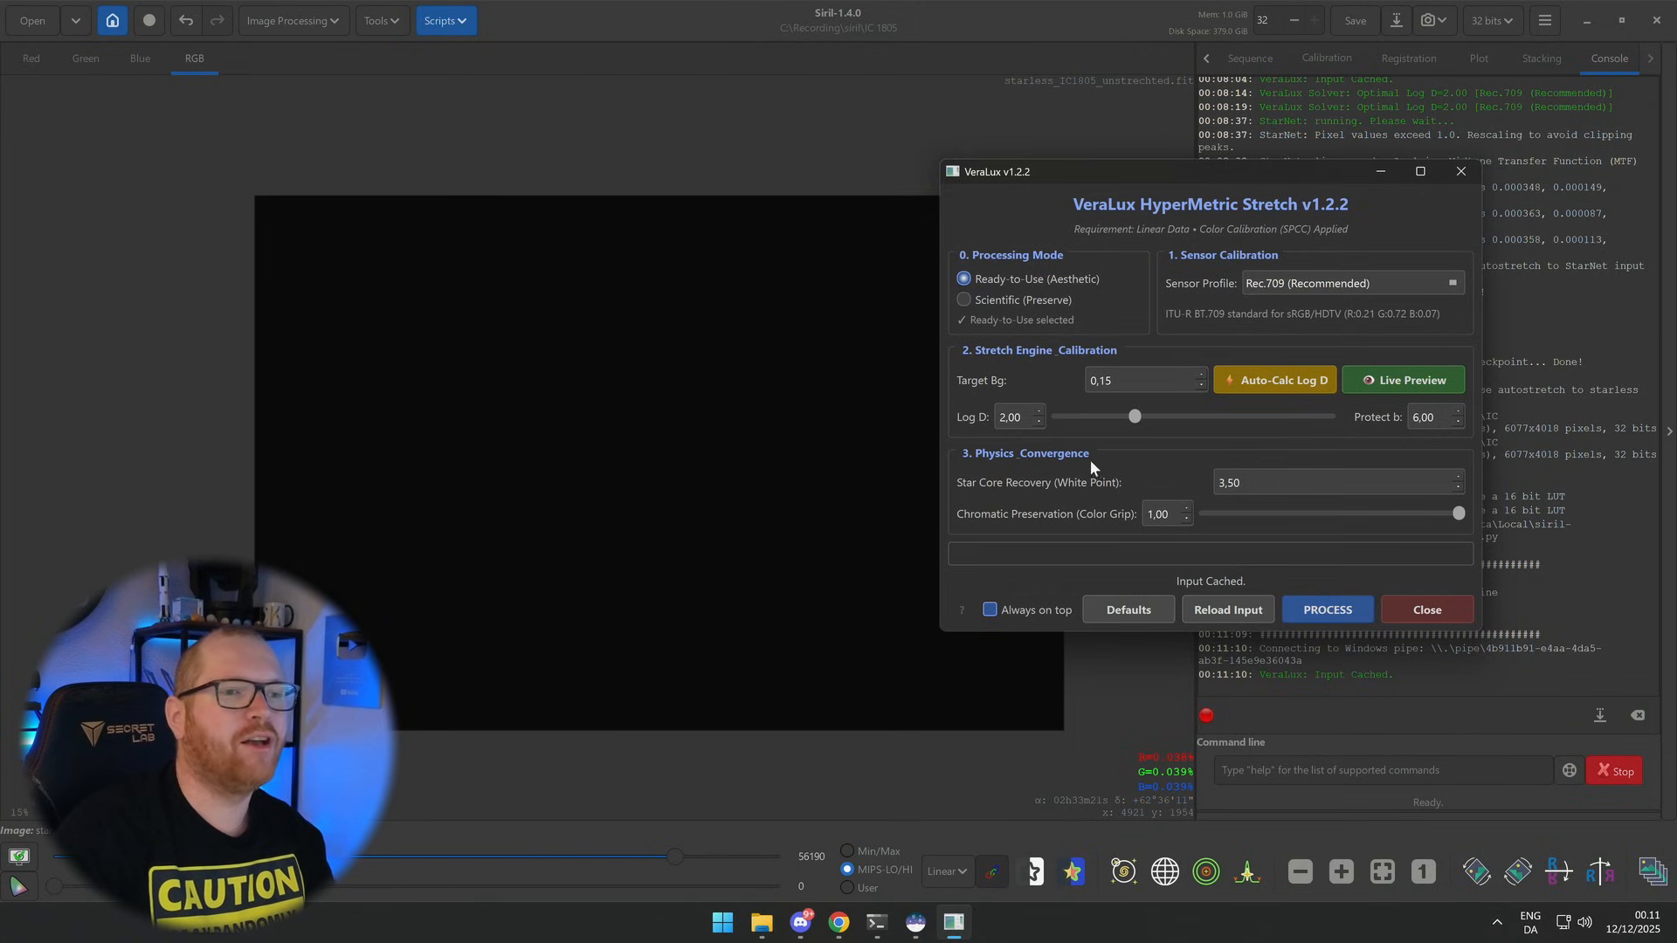
left_click_drag(994, 171, 816, 159)
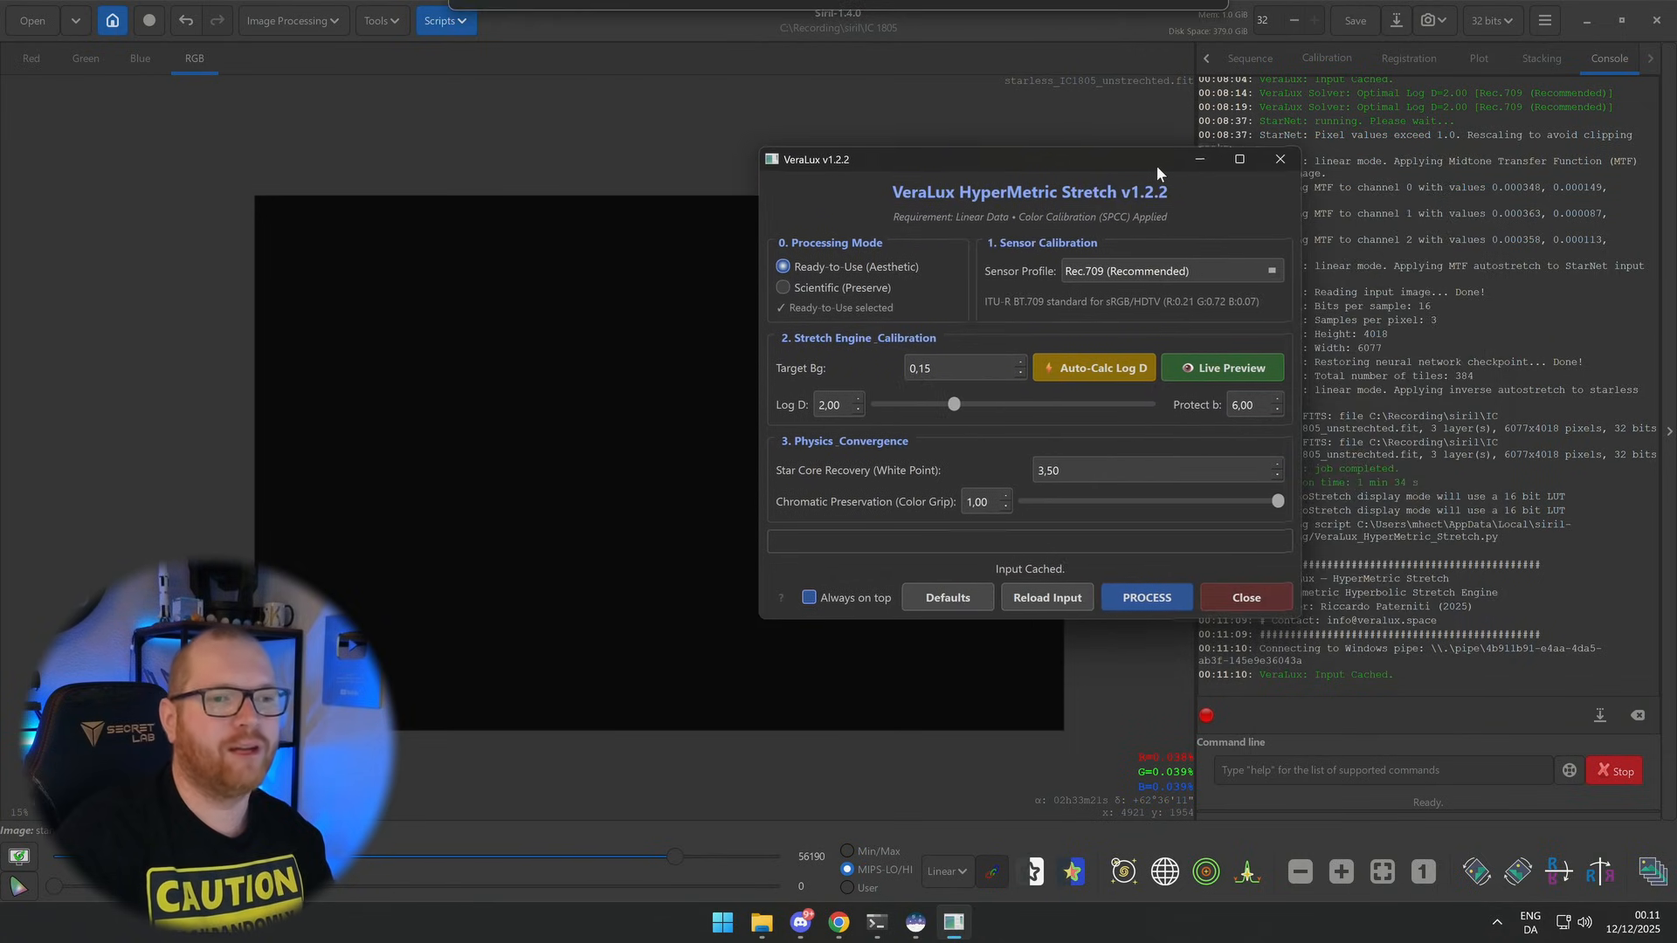
left_click_drag(815, 159, 1062, 169)
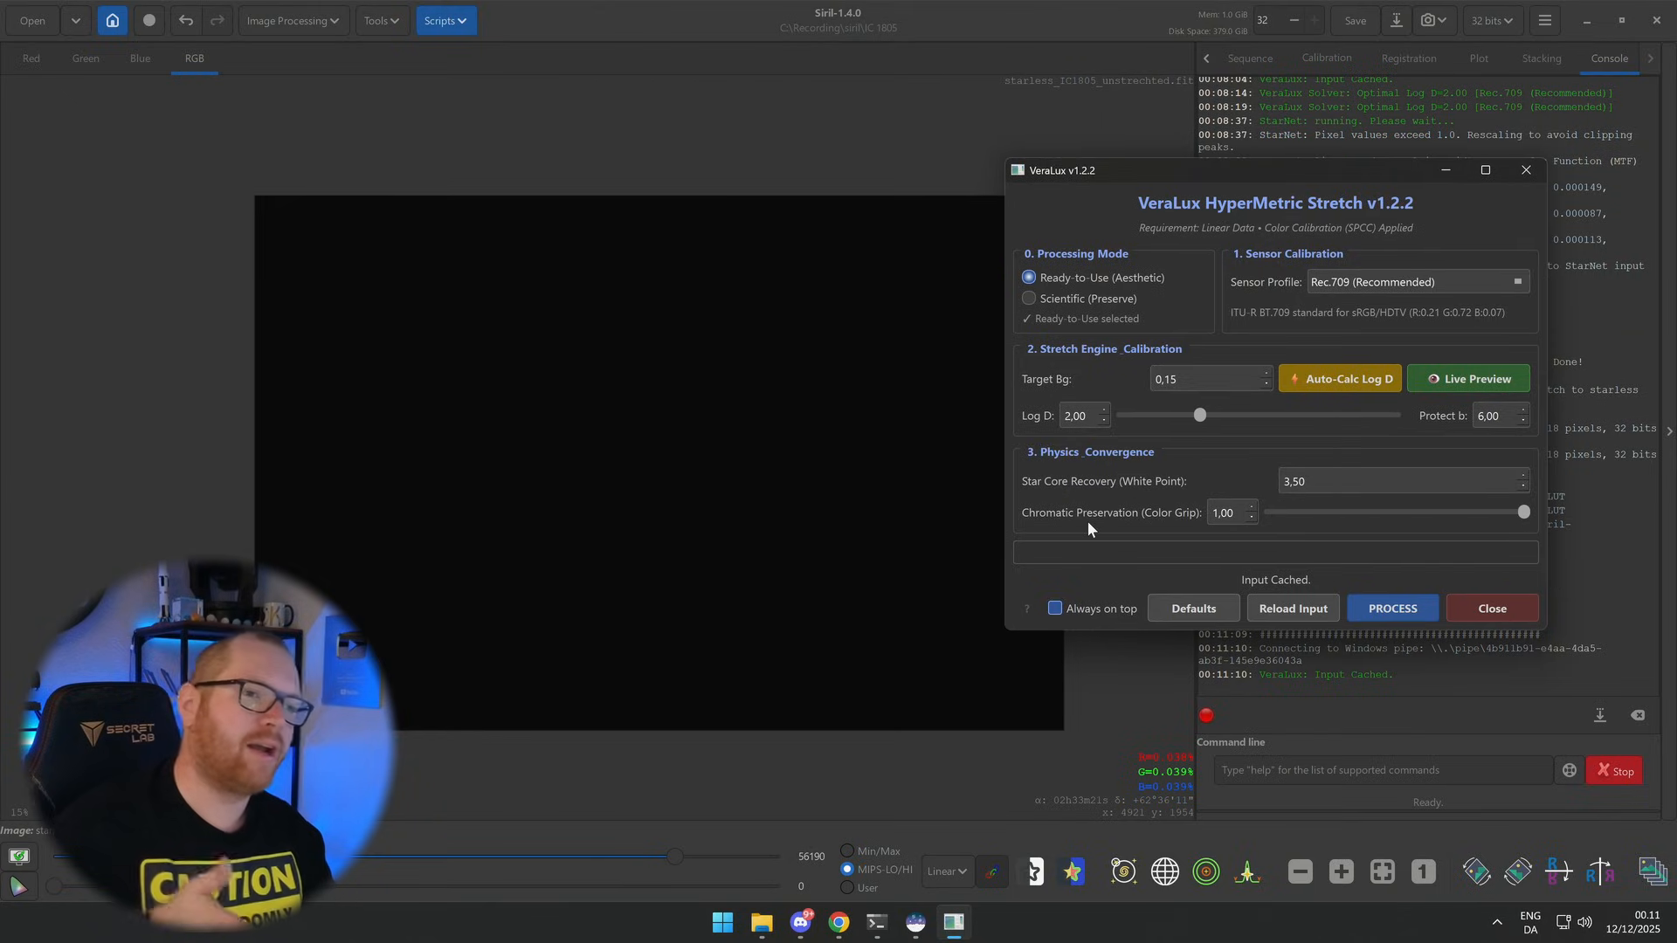
mouse_move(1166, 534)
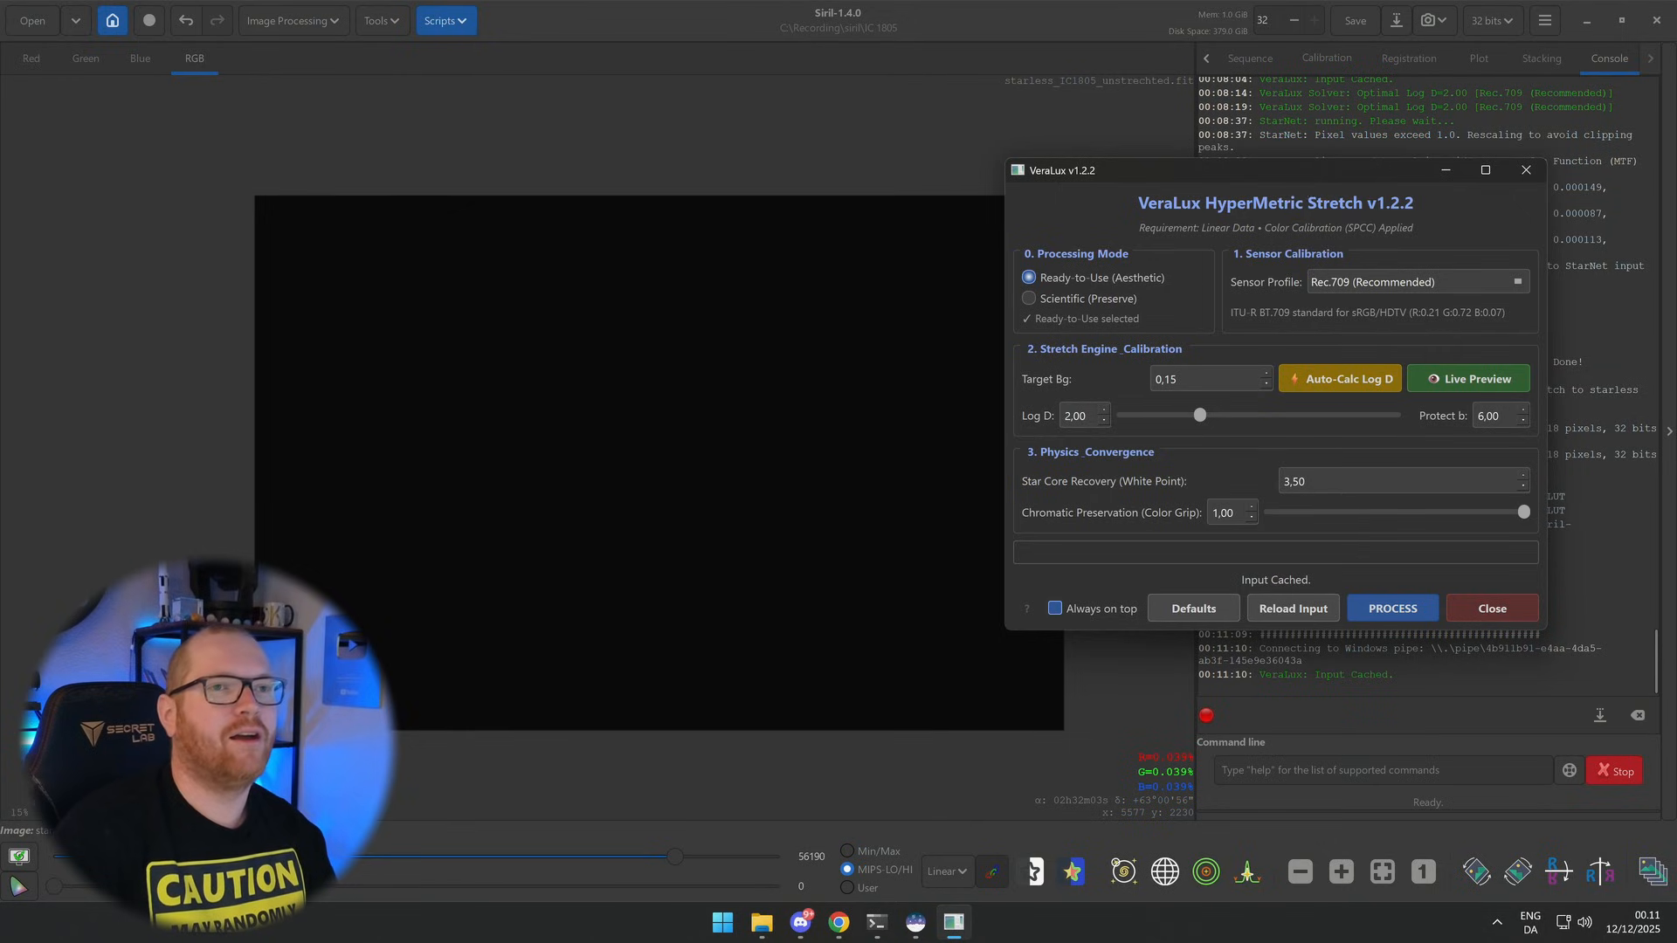
left_click_drag(1060, 170, 1314, 180)
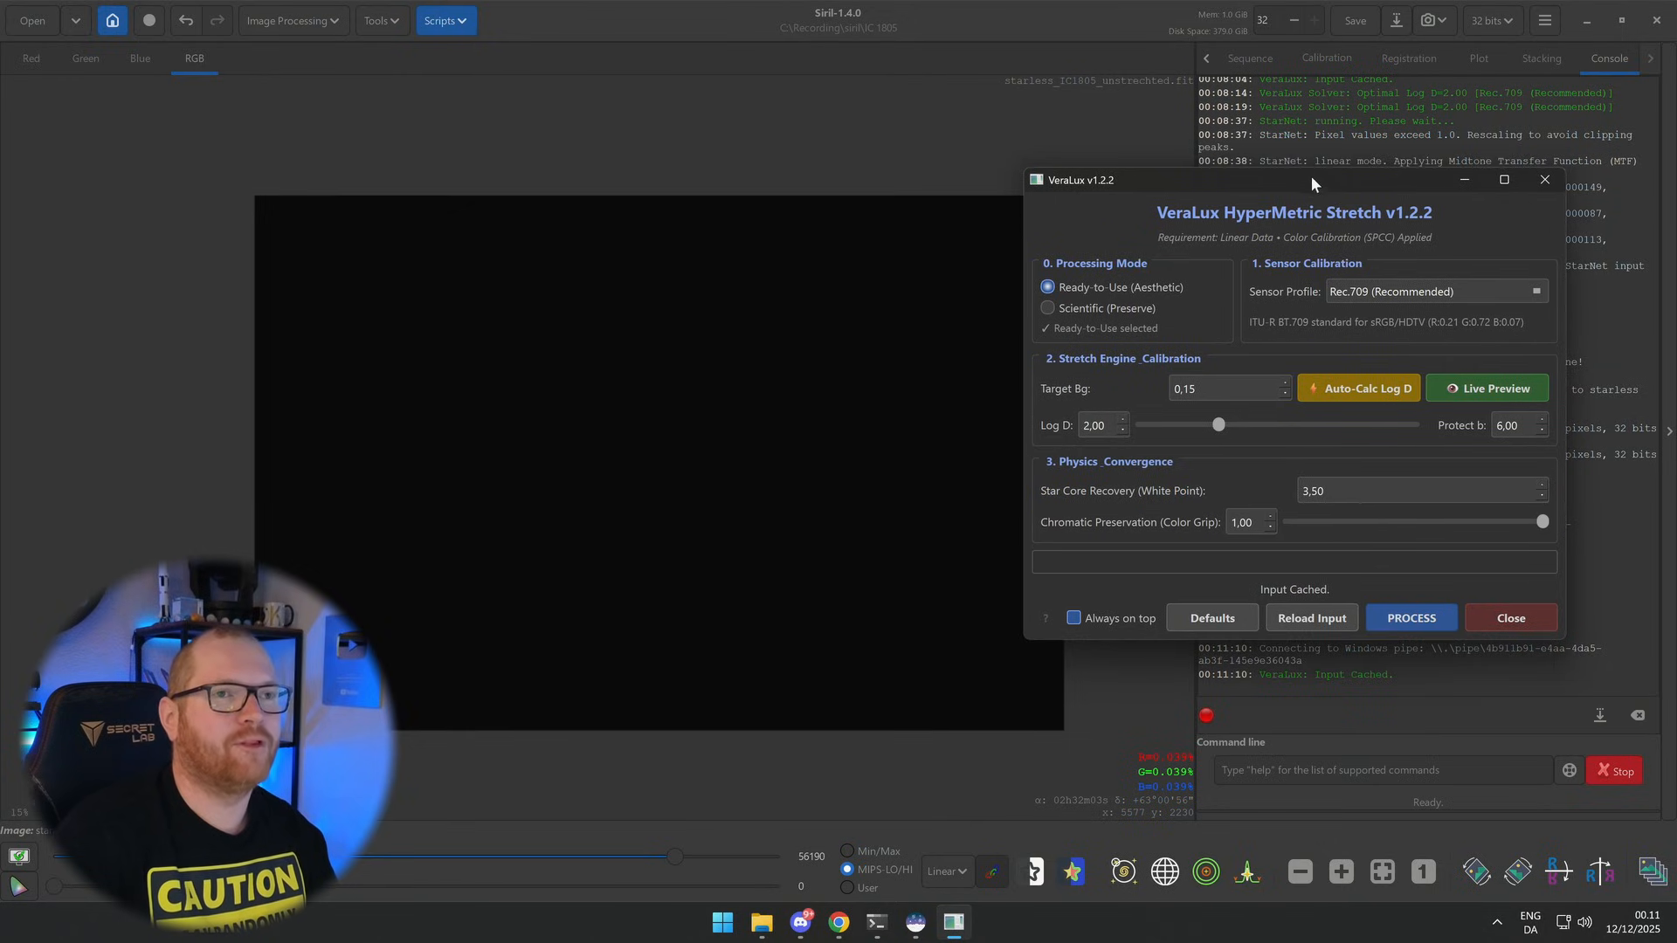
left_click_drag(1313, 180, 1322, 197)
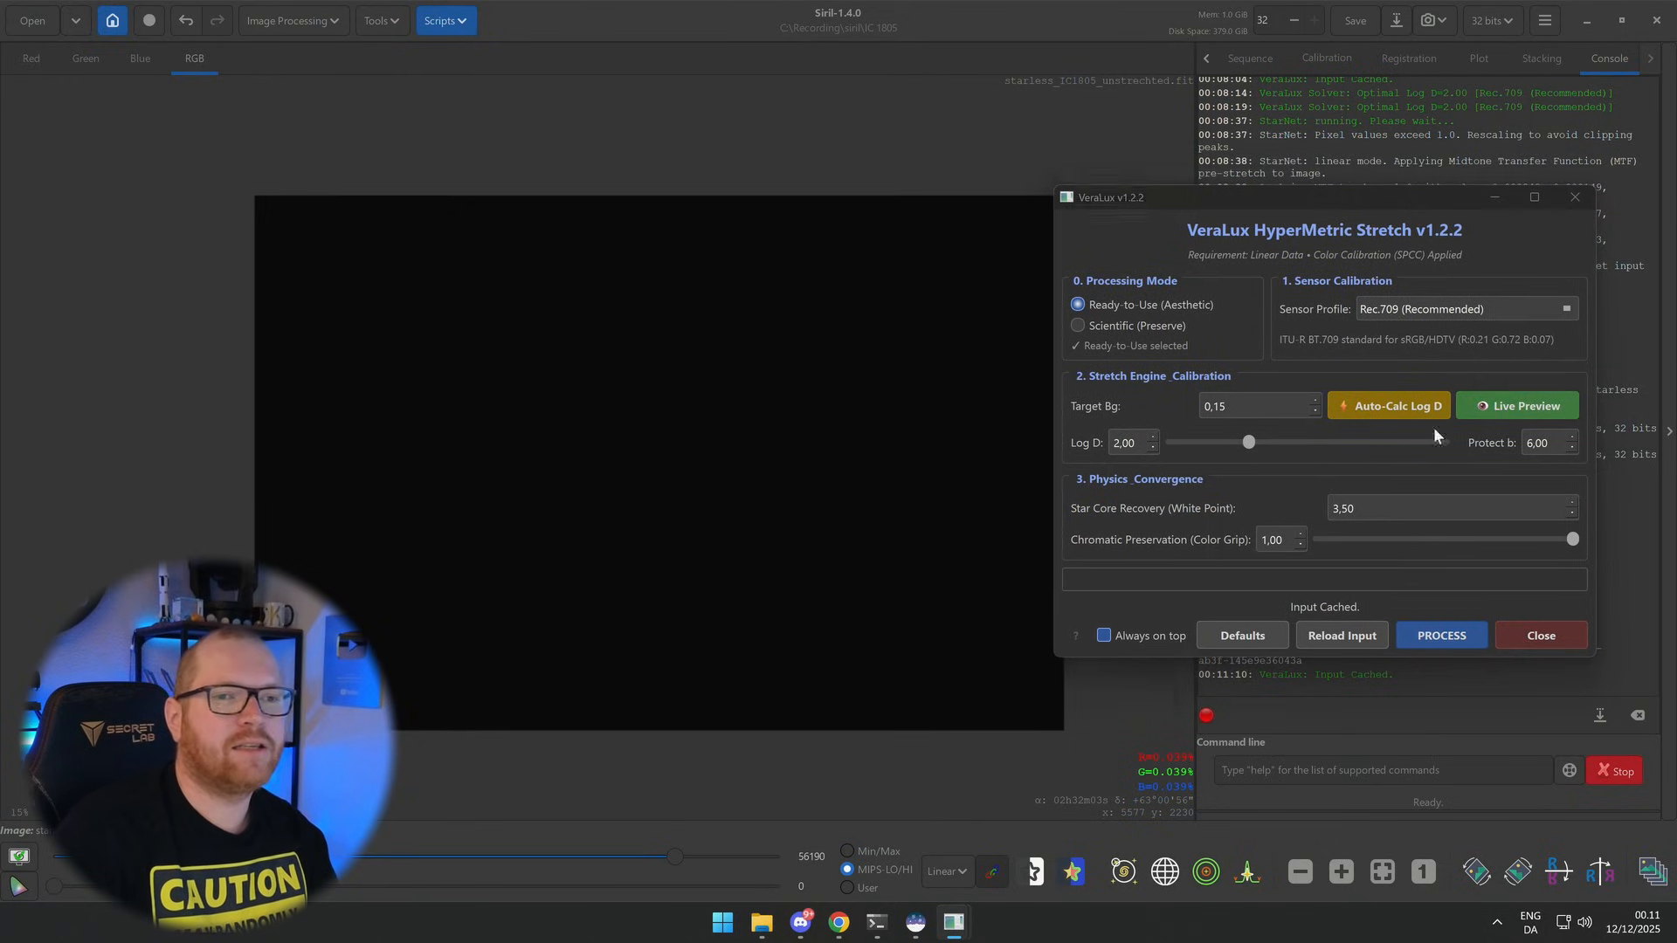
left_click(1517, 406)
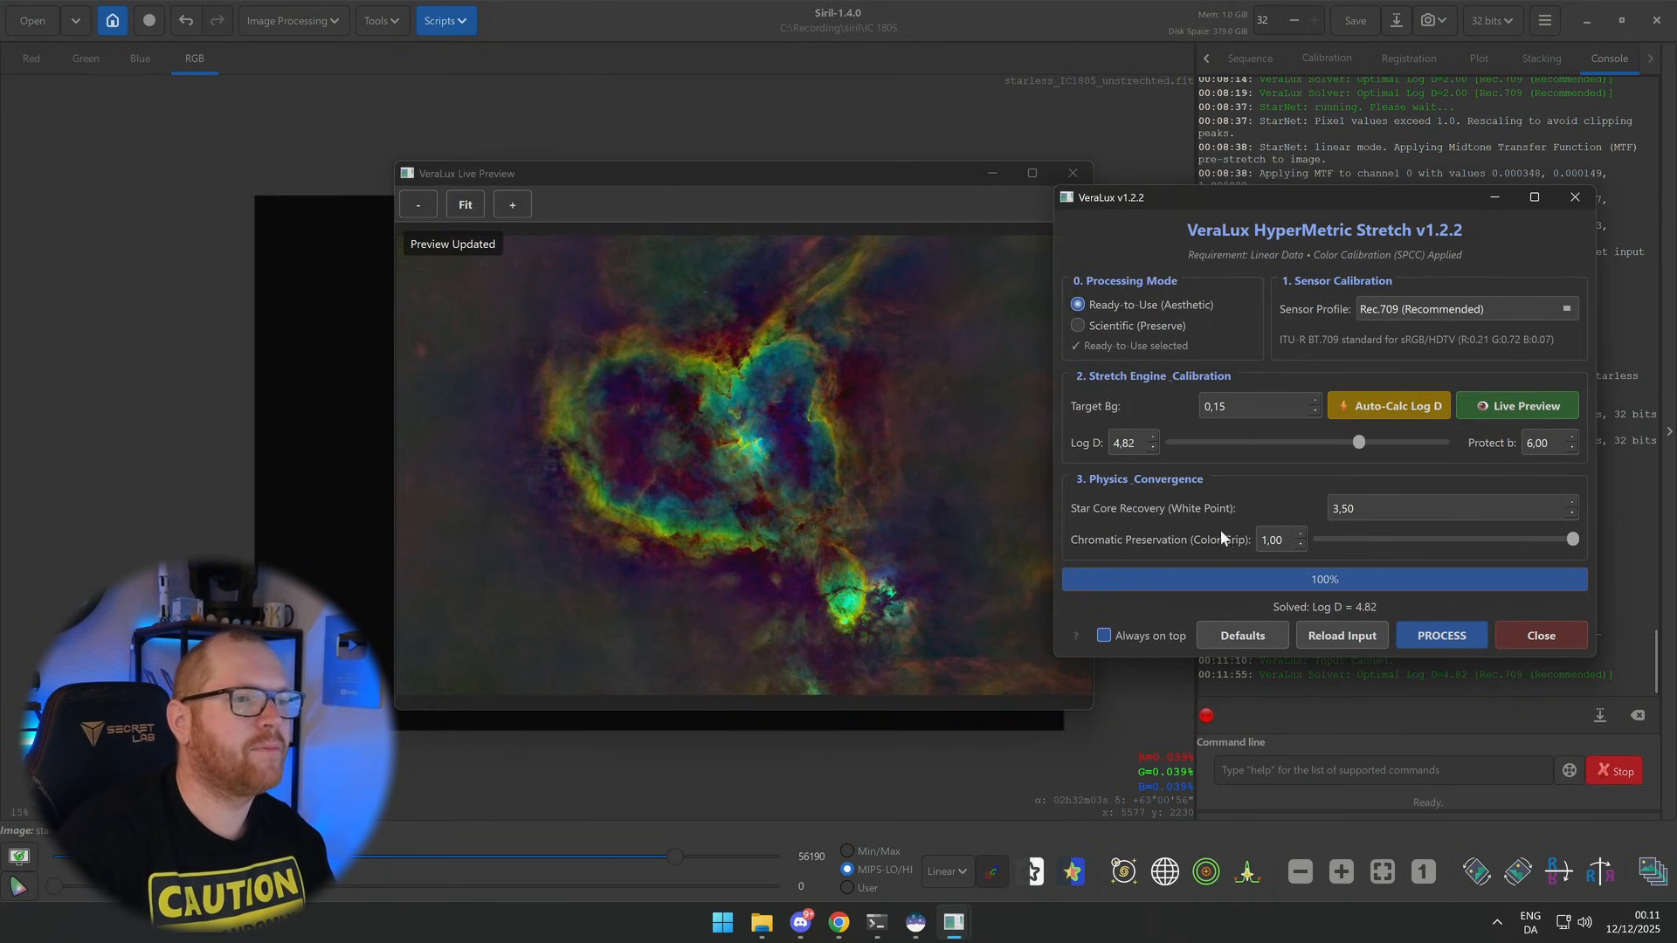
left_click(1516, 406)
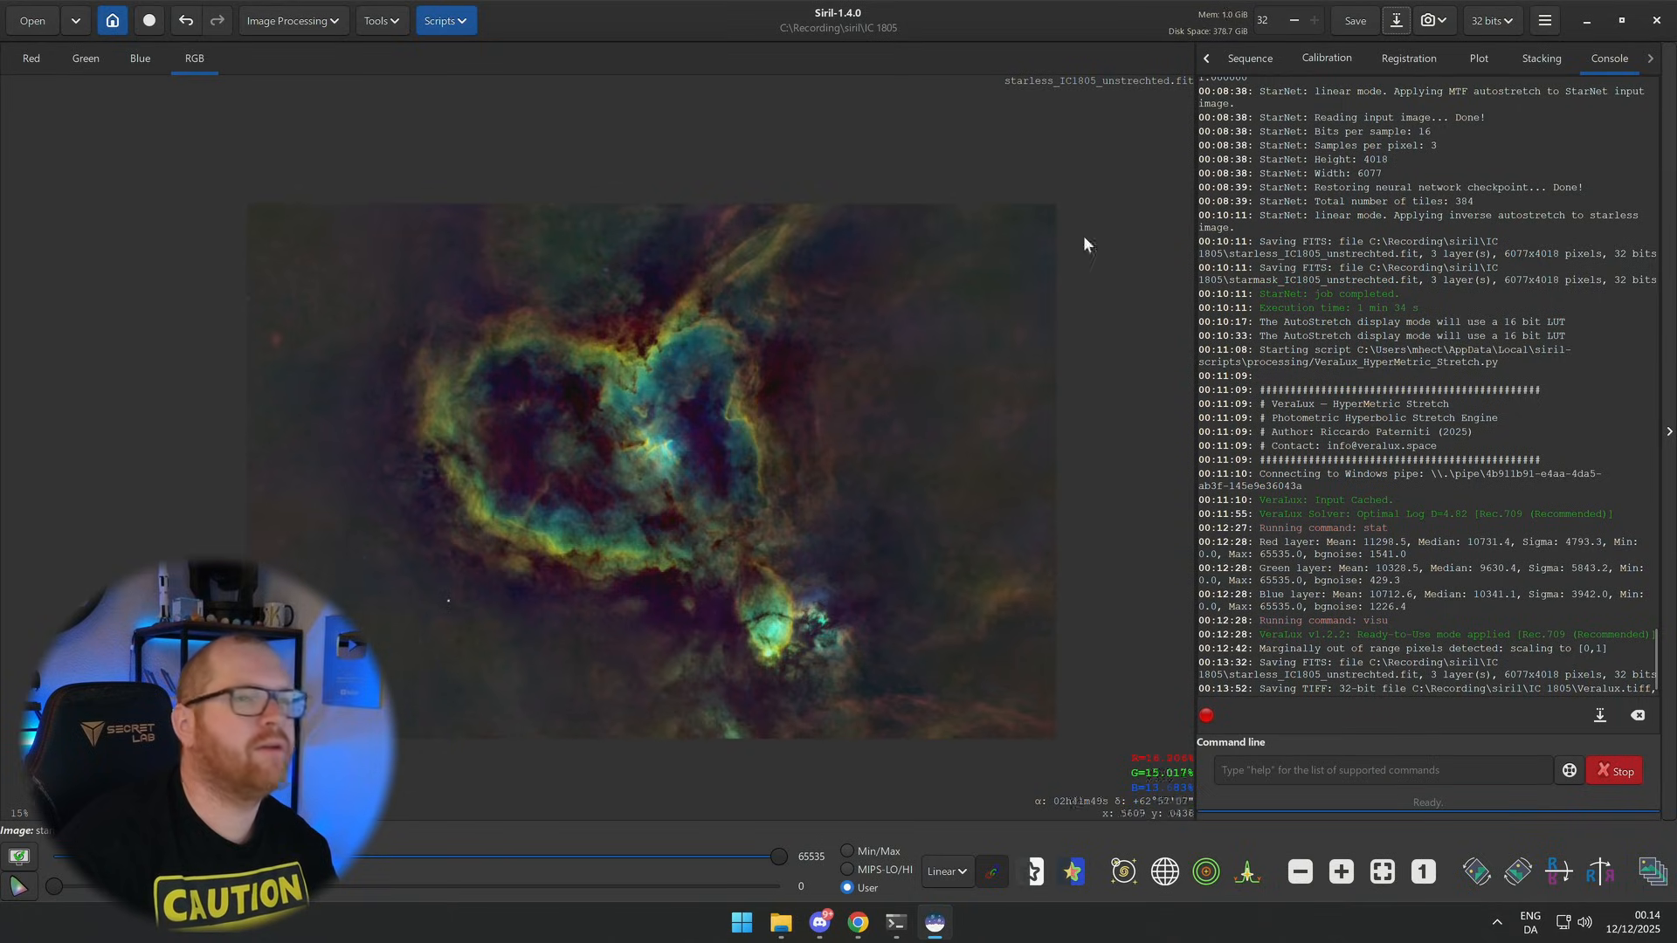
mouse_move(832, 524)
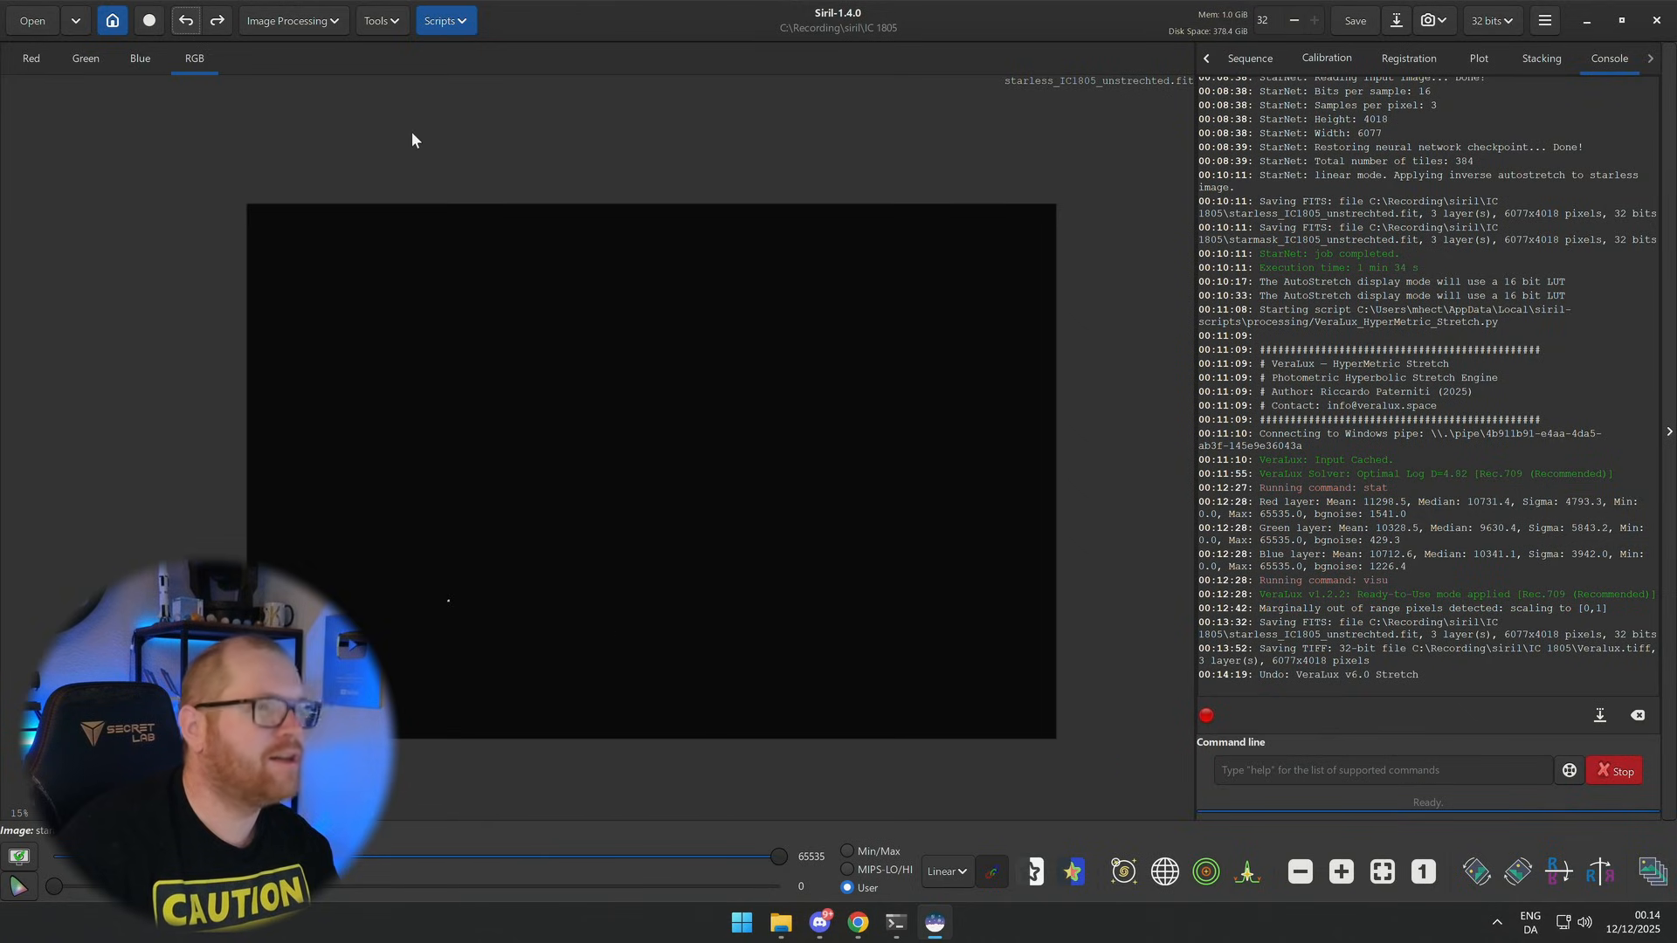
Step: Revert the working Heart Nebula image to its unstretched state from the Image Processing menu
left_click(294, 21)
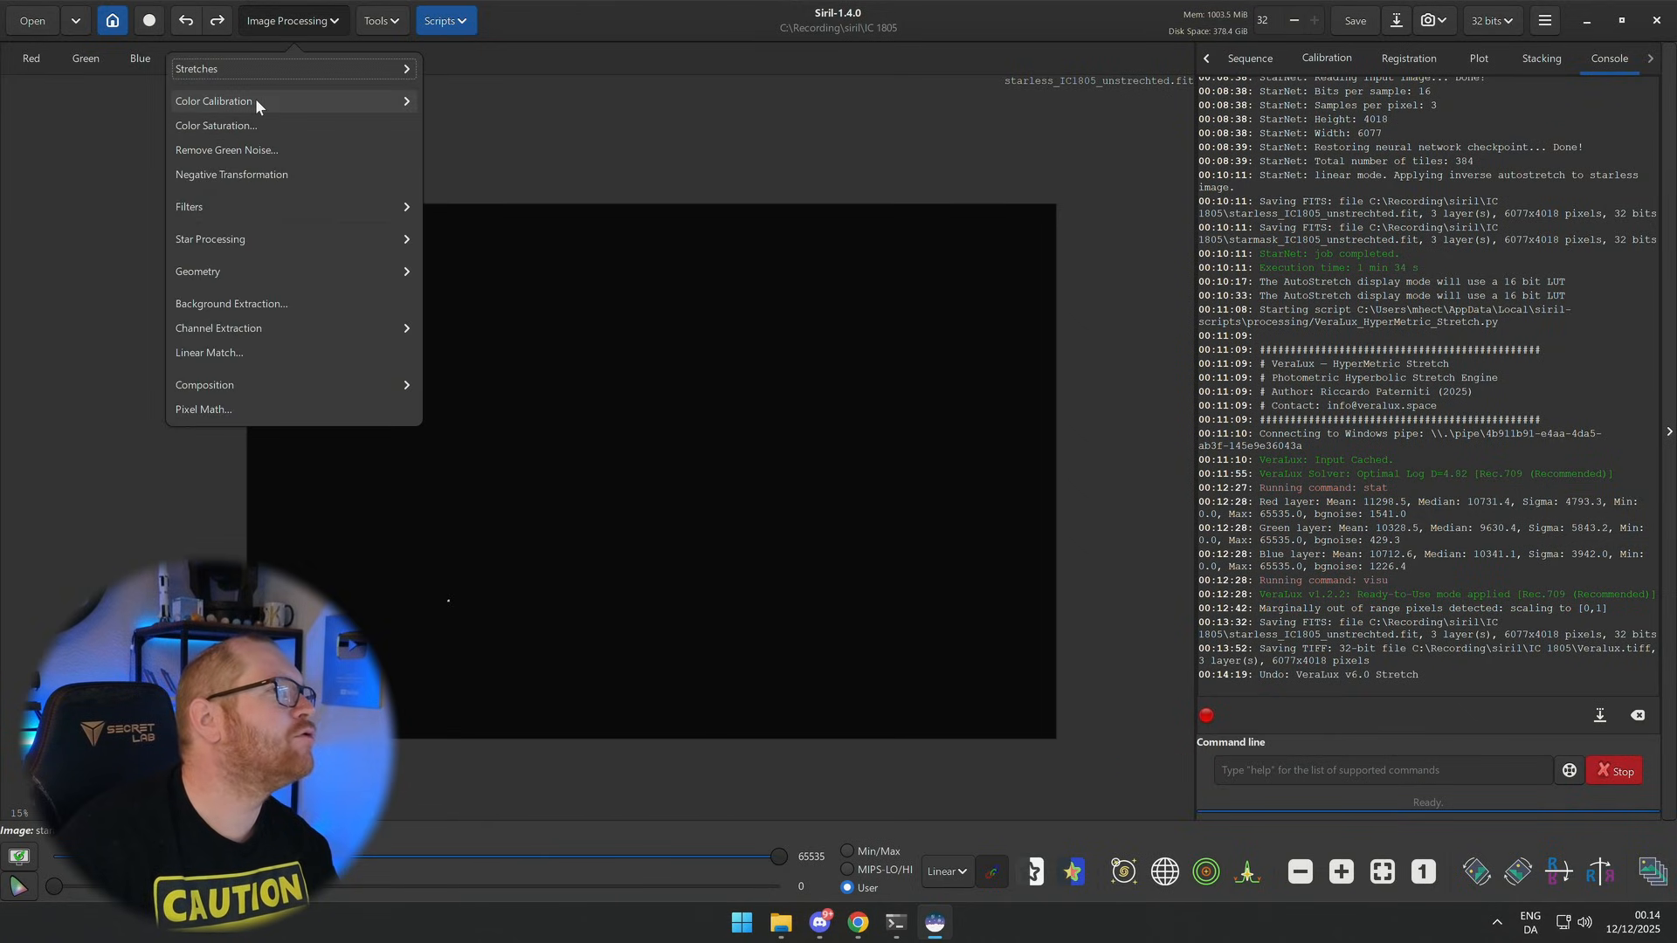
left_click(200, 69)
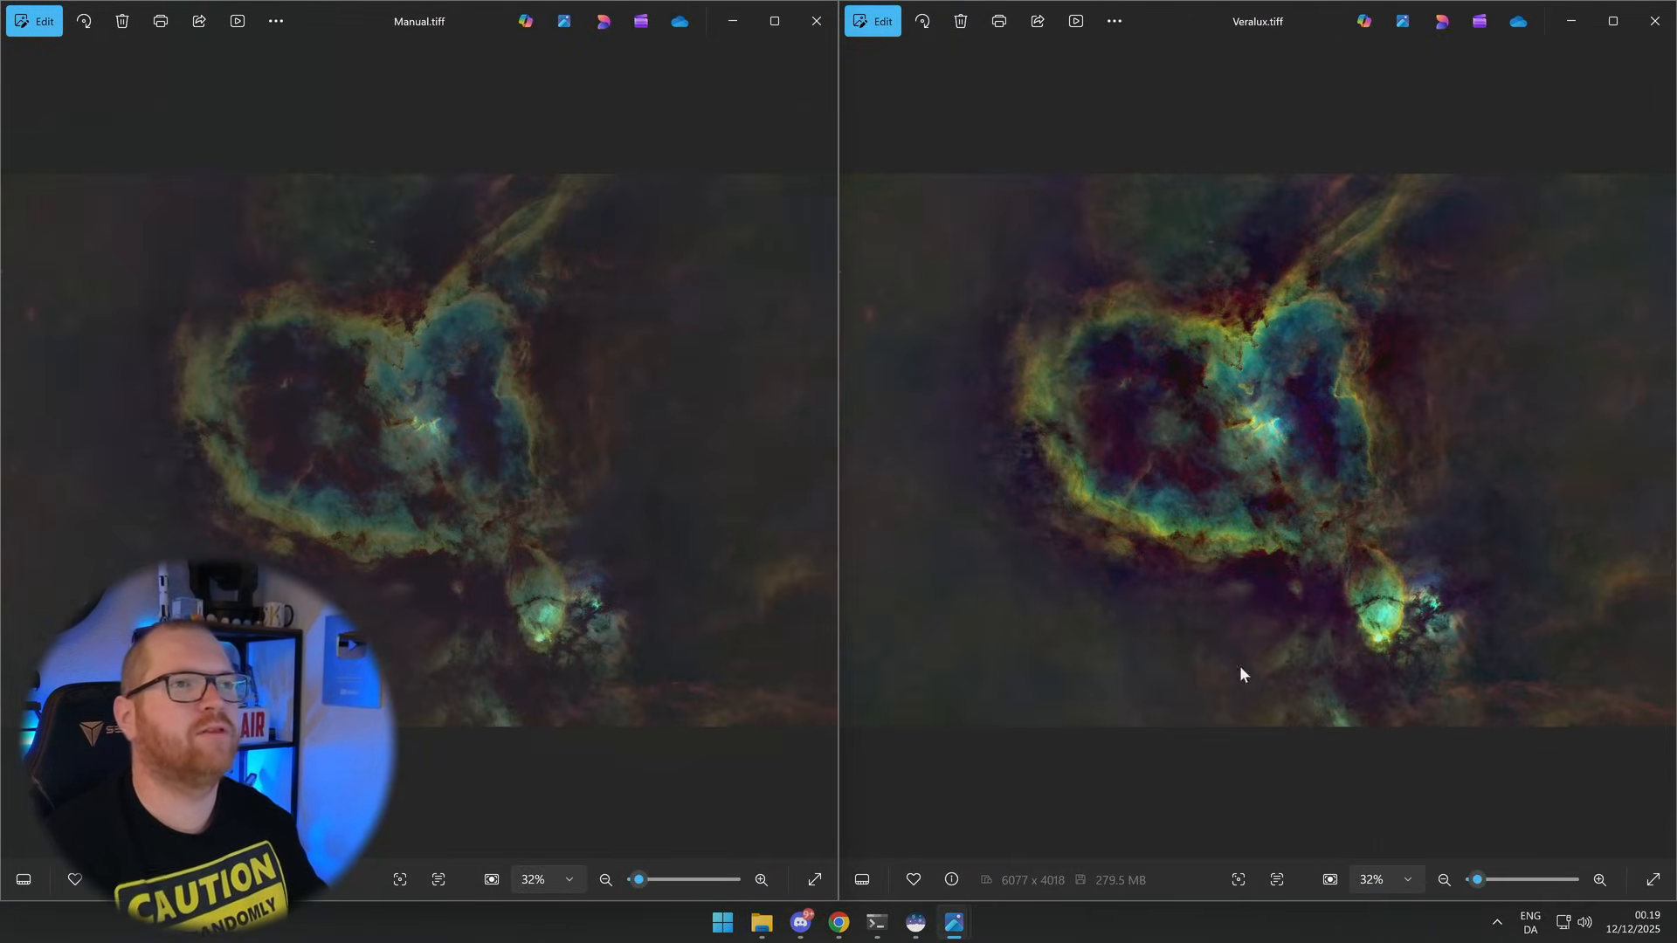
mouse_move(1230, 460)
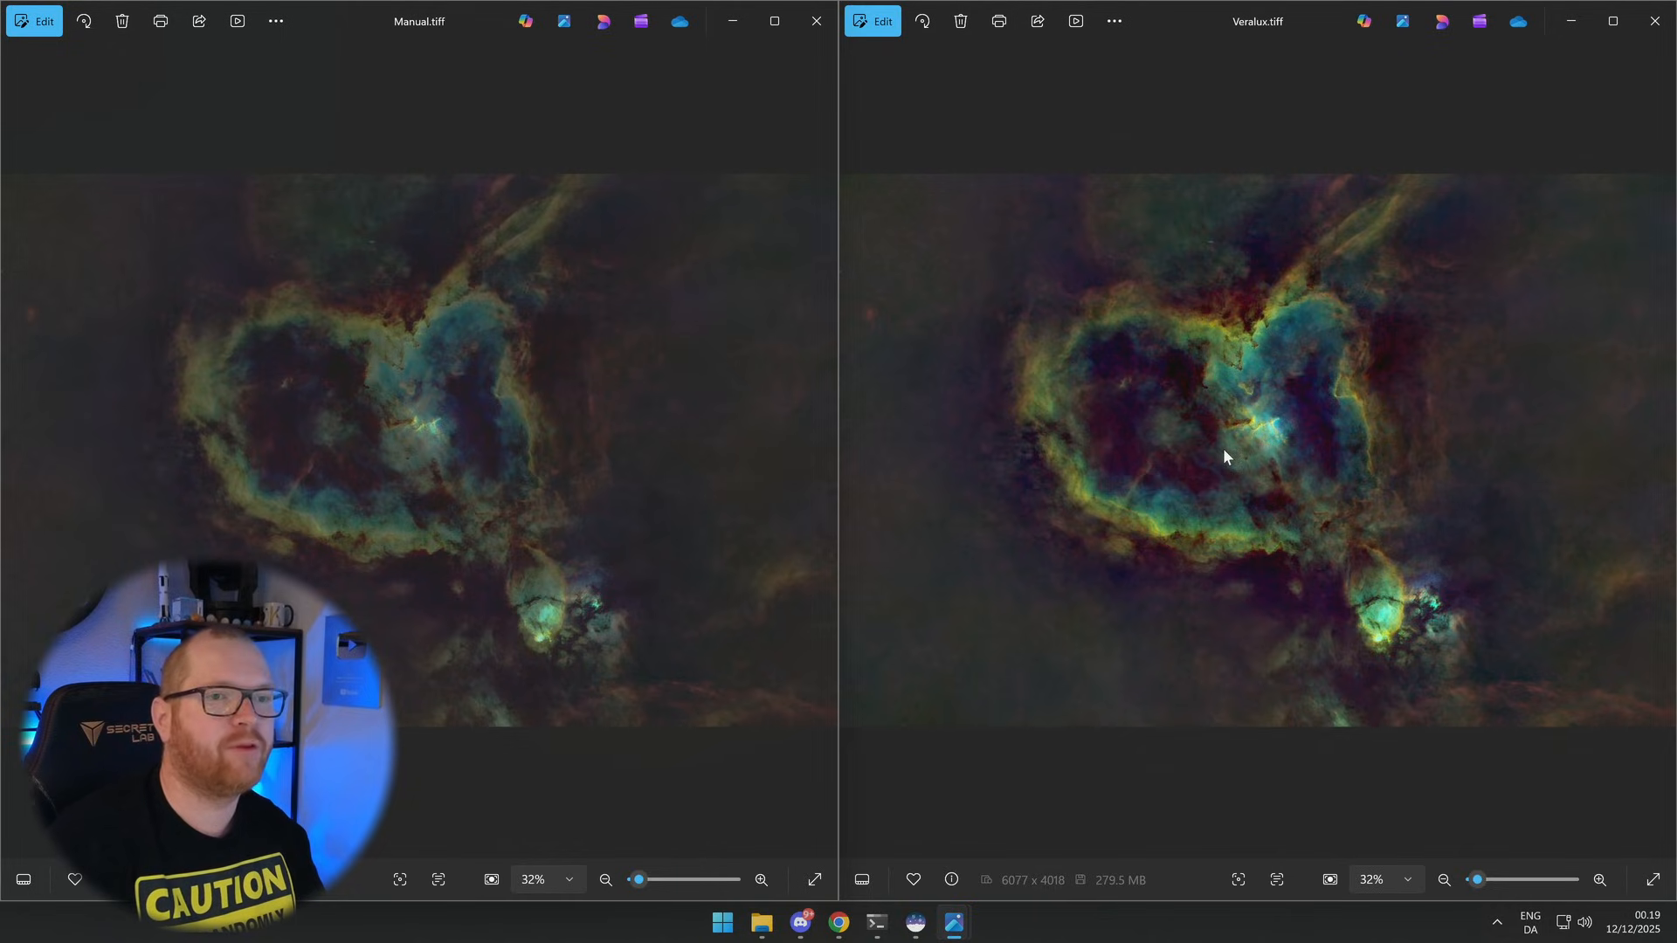
mouse_move(1261, 460)
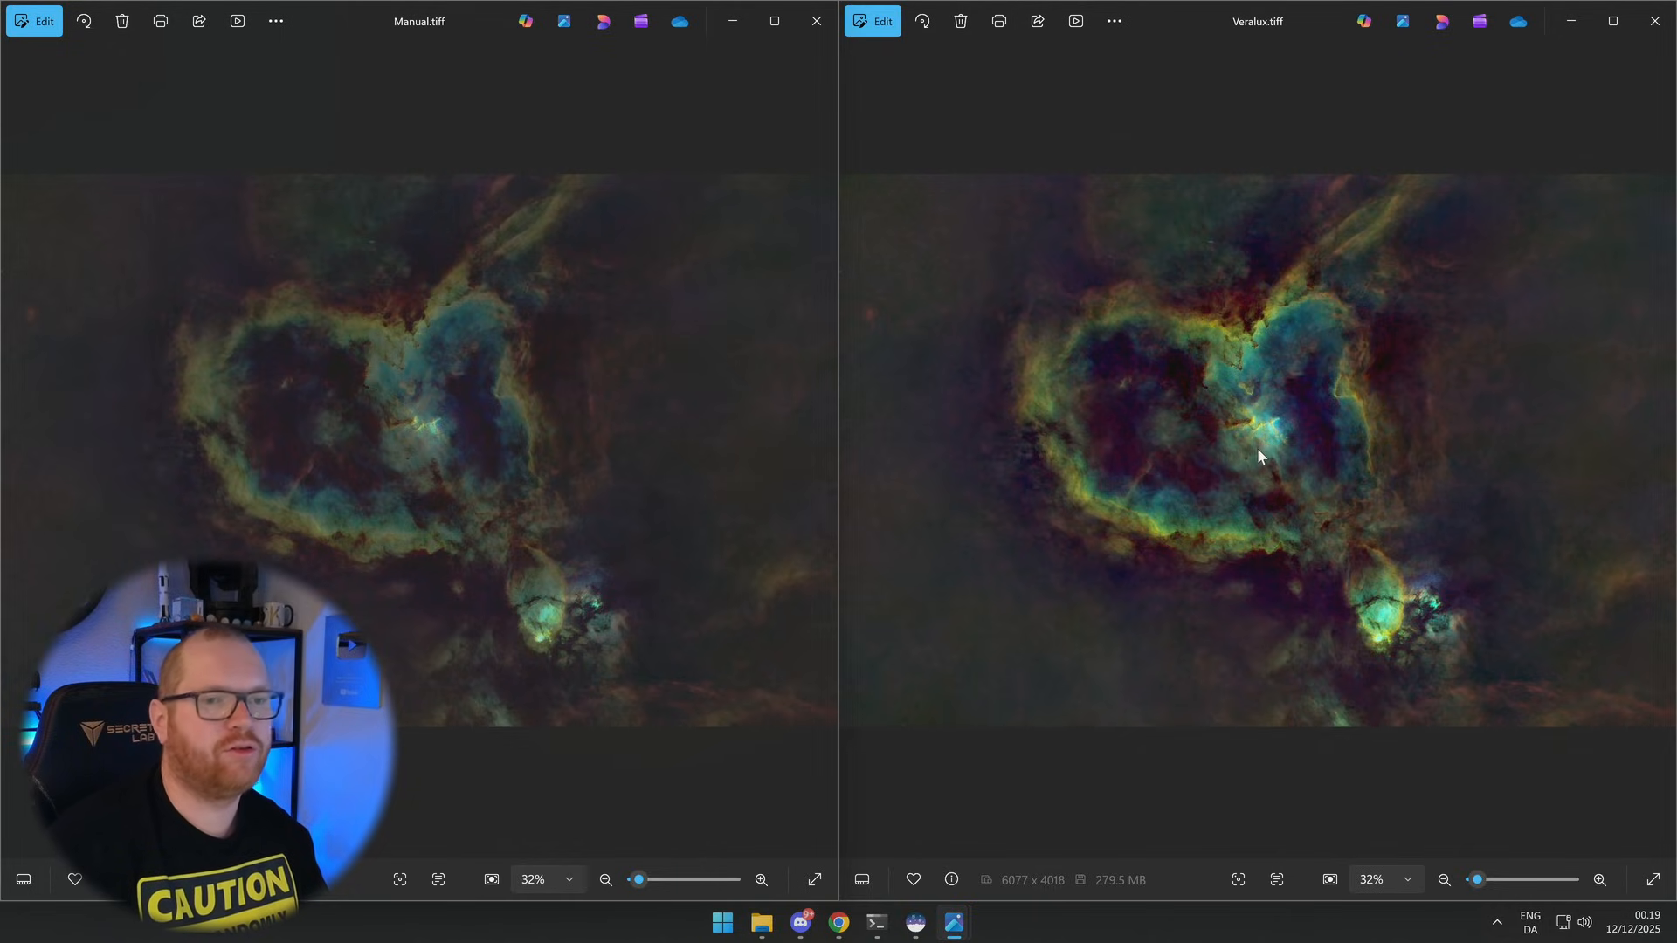
mouse_move(524, 547)
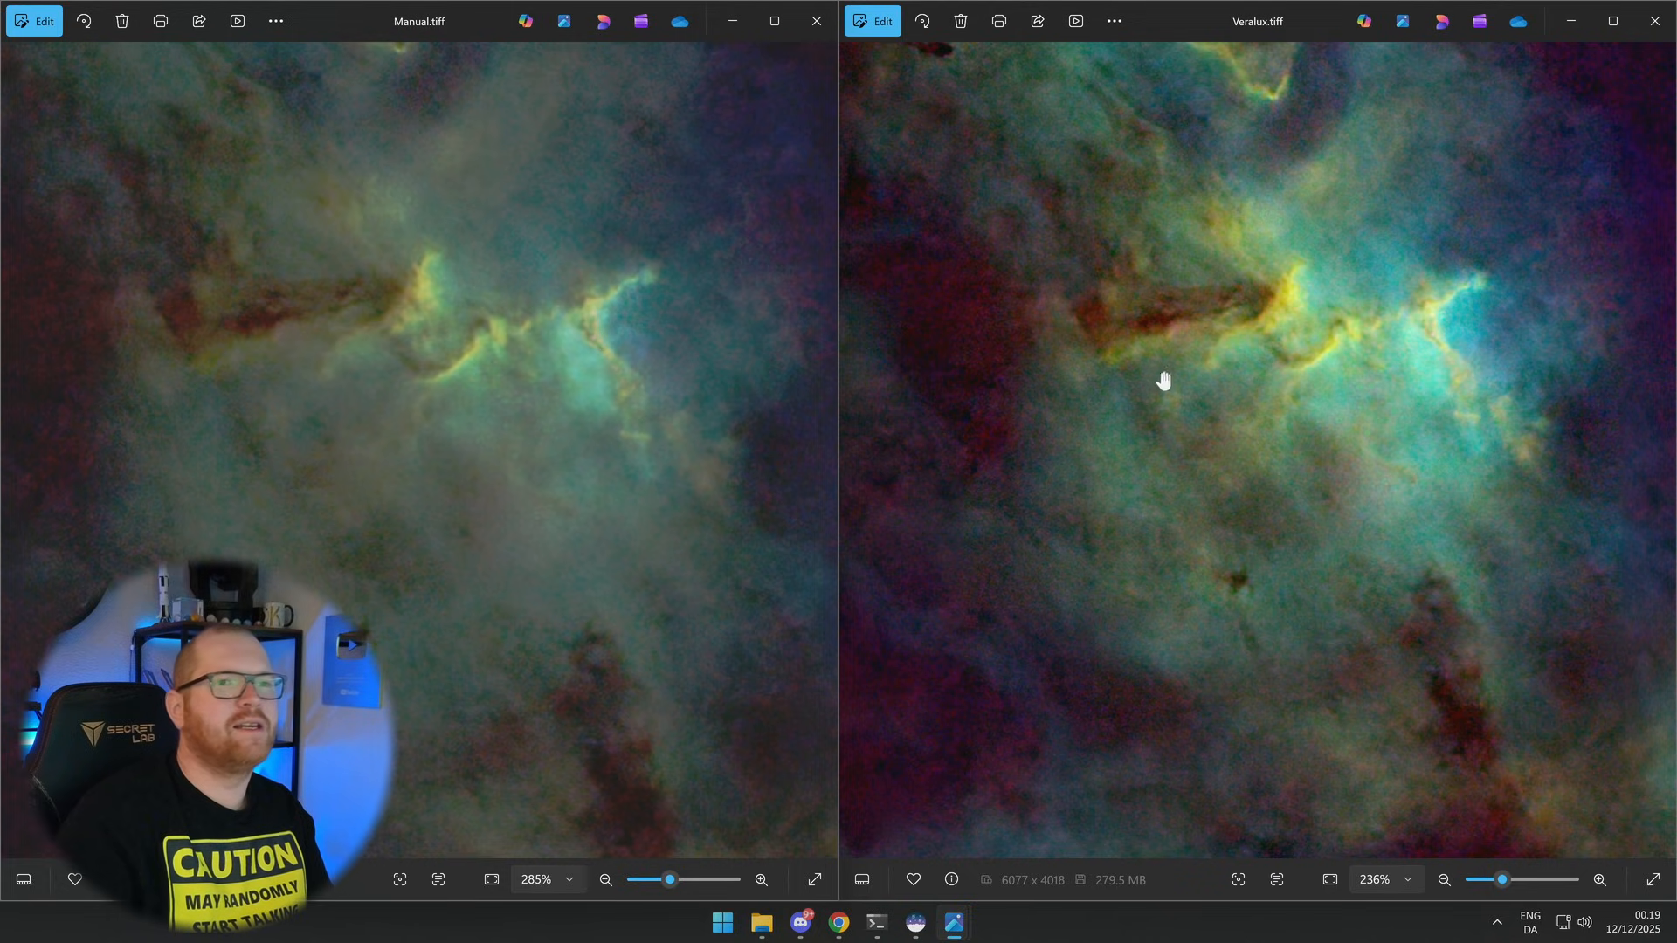
mouse_move(267, 520)
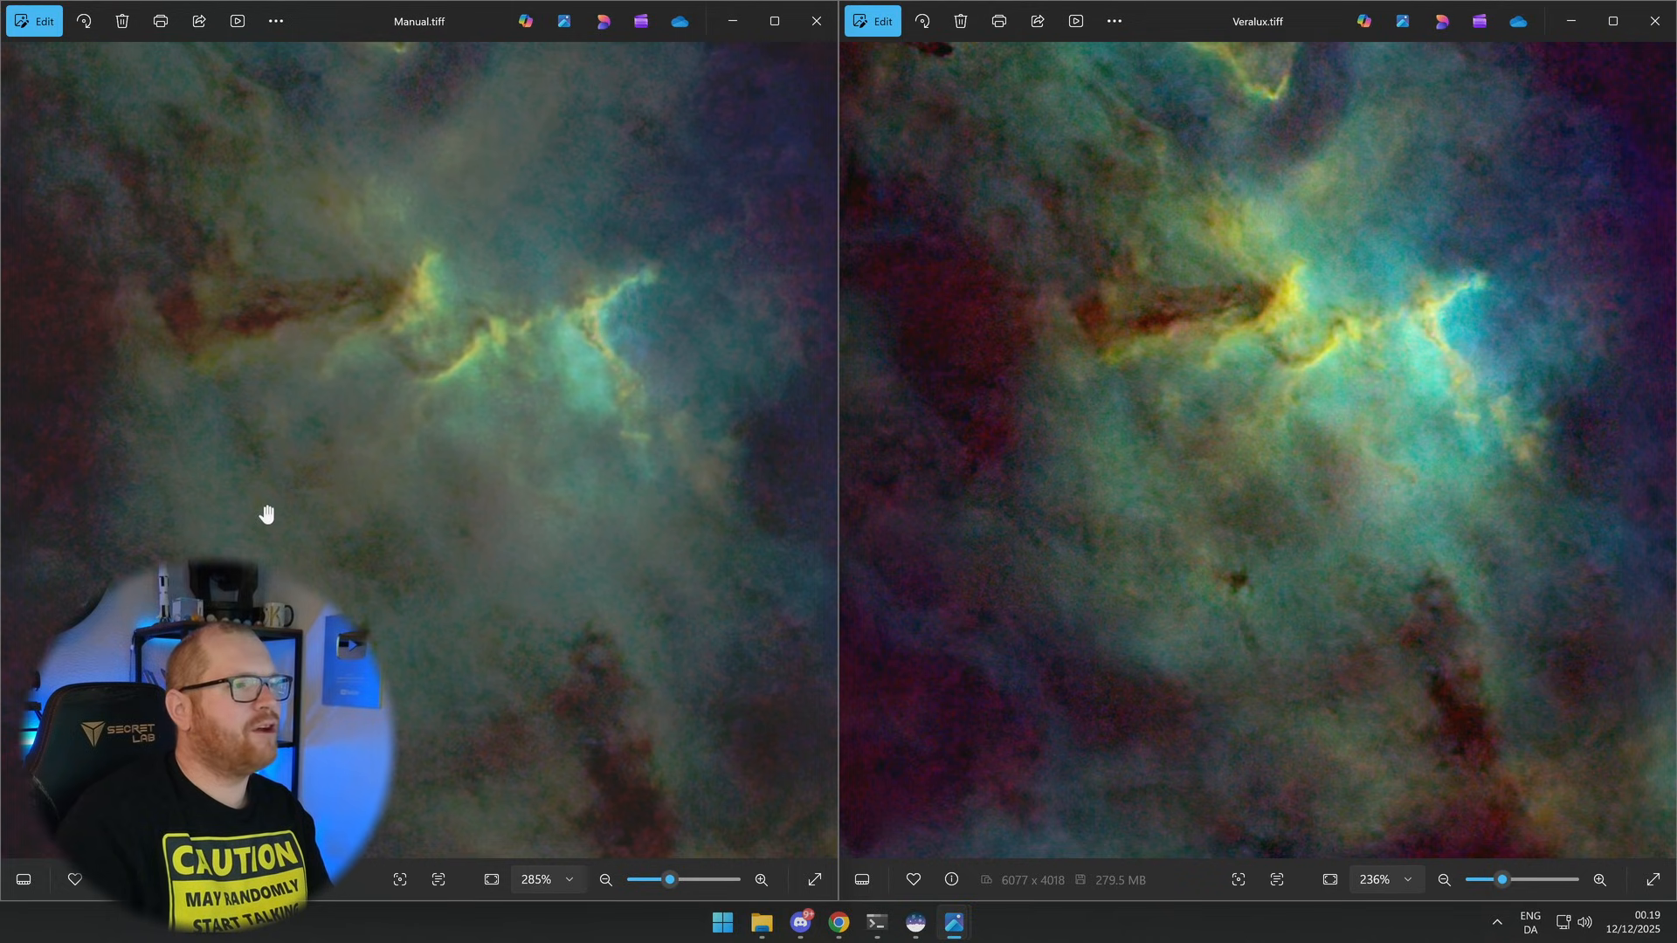
mouse_move(1153, 545)
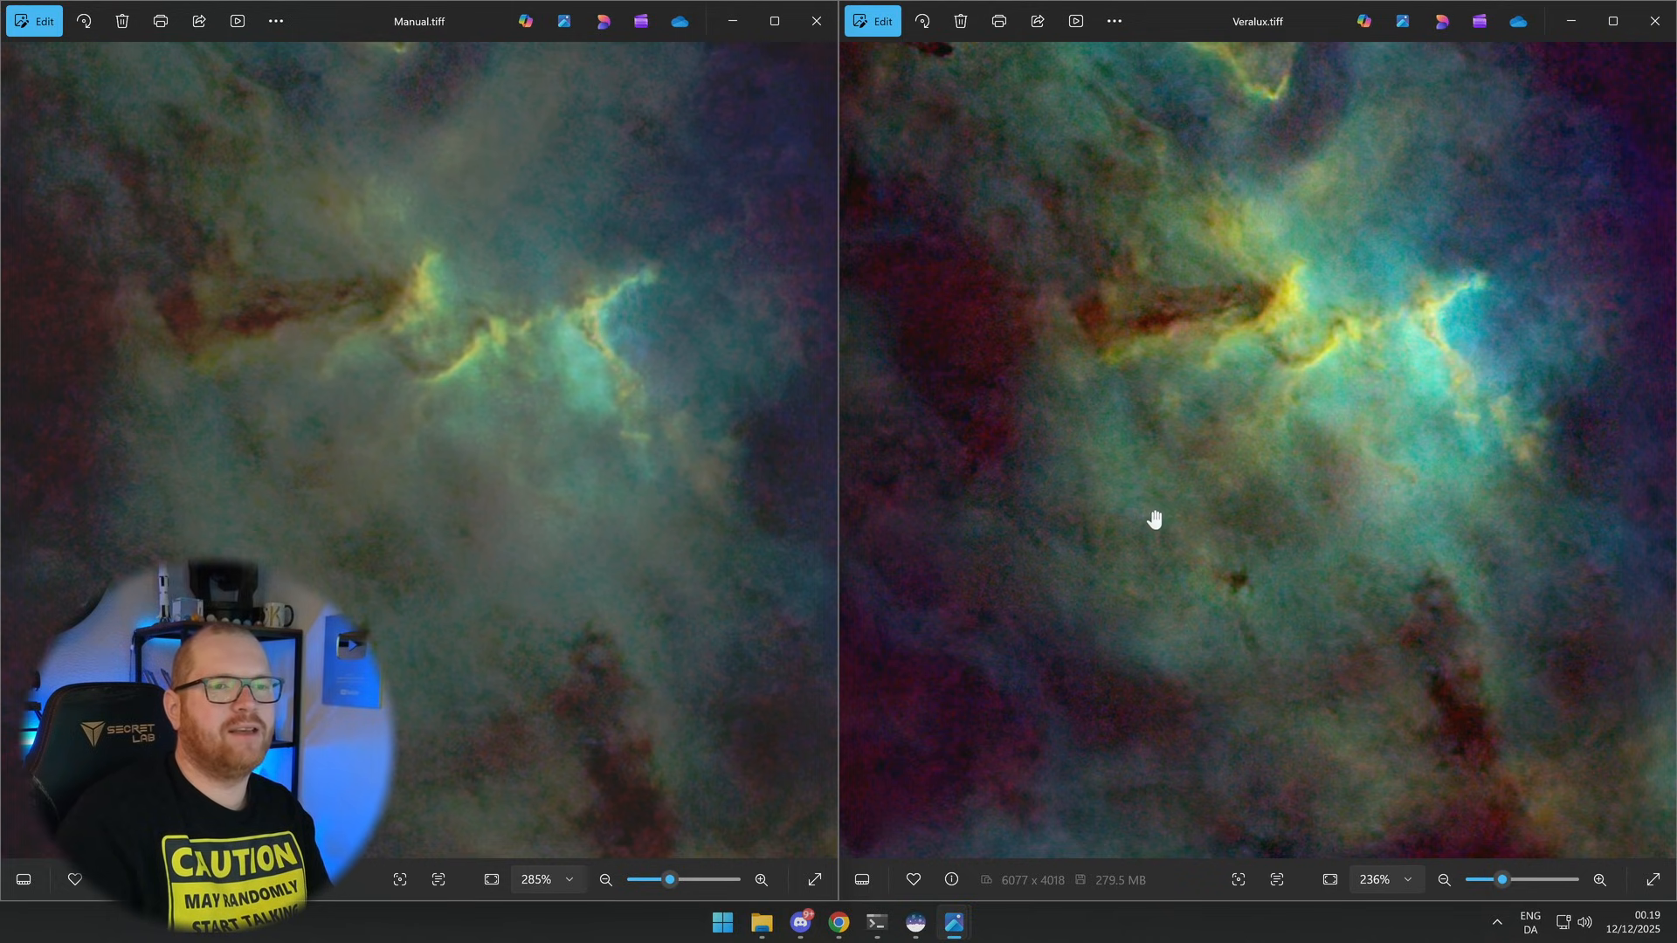
mouse_move(1382, 496)
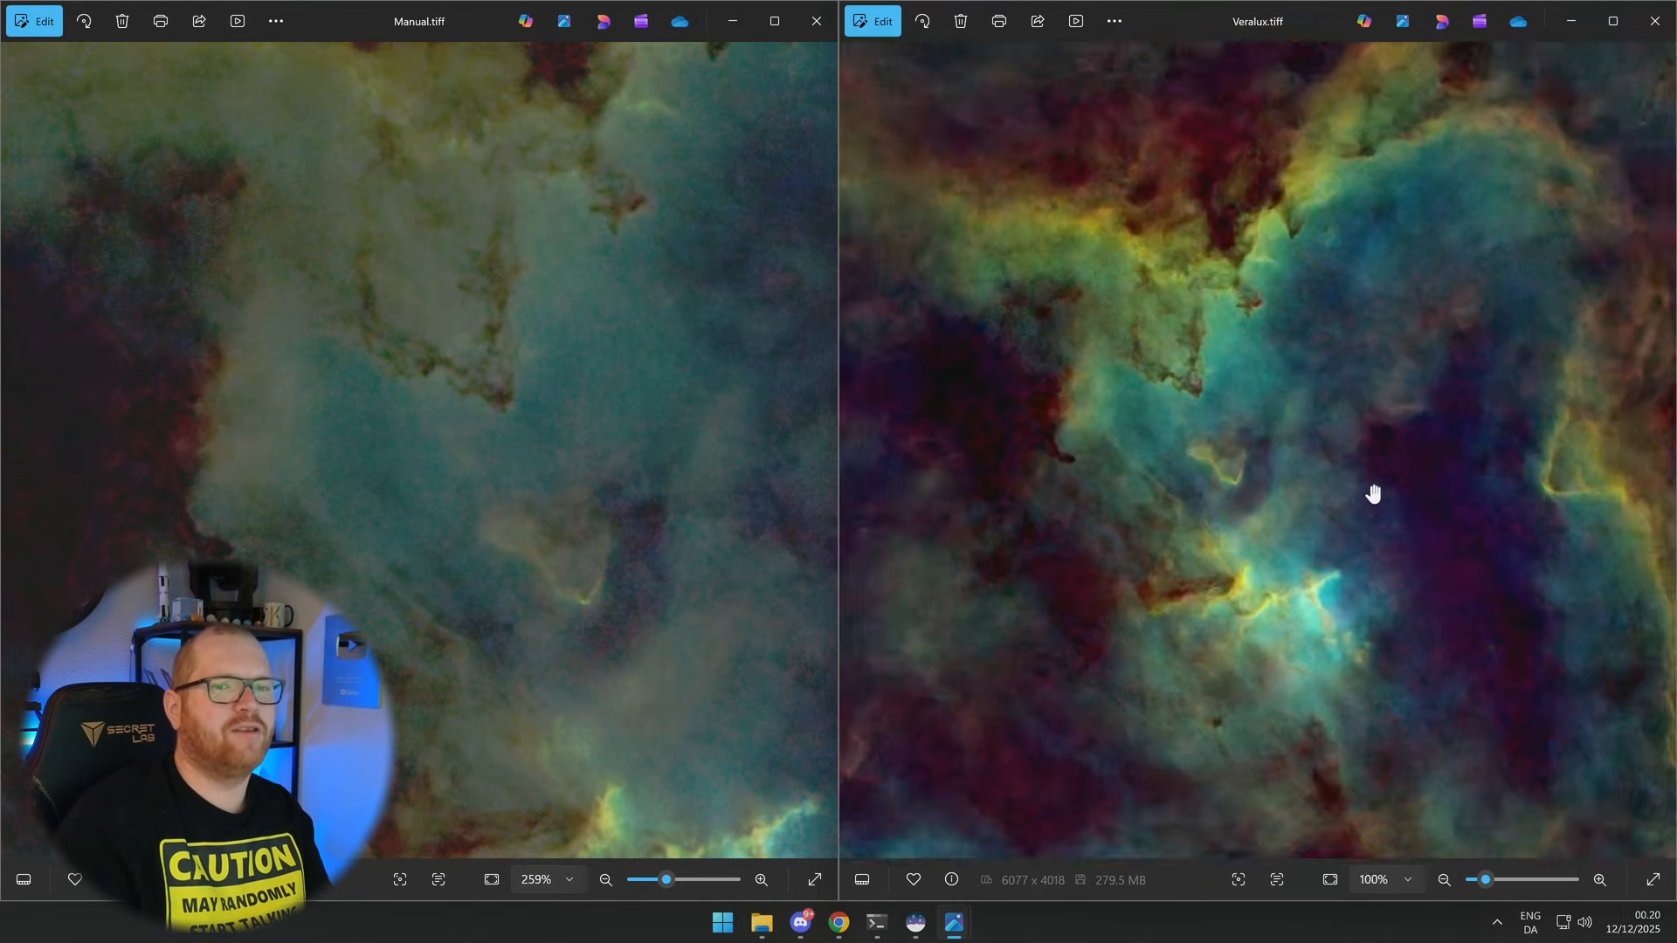
Step: Pan the VeraLux image to another region of the Heart Nebula
left_click_drag(1375, 493, 1303, 655)
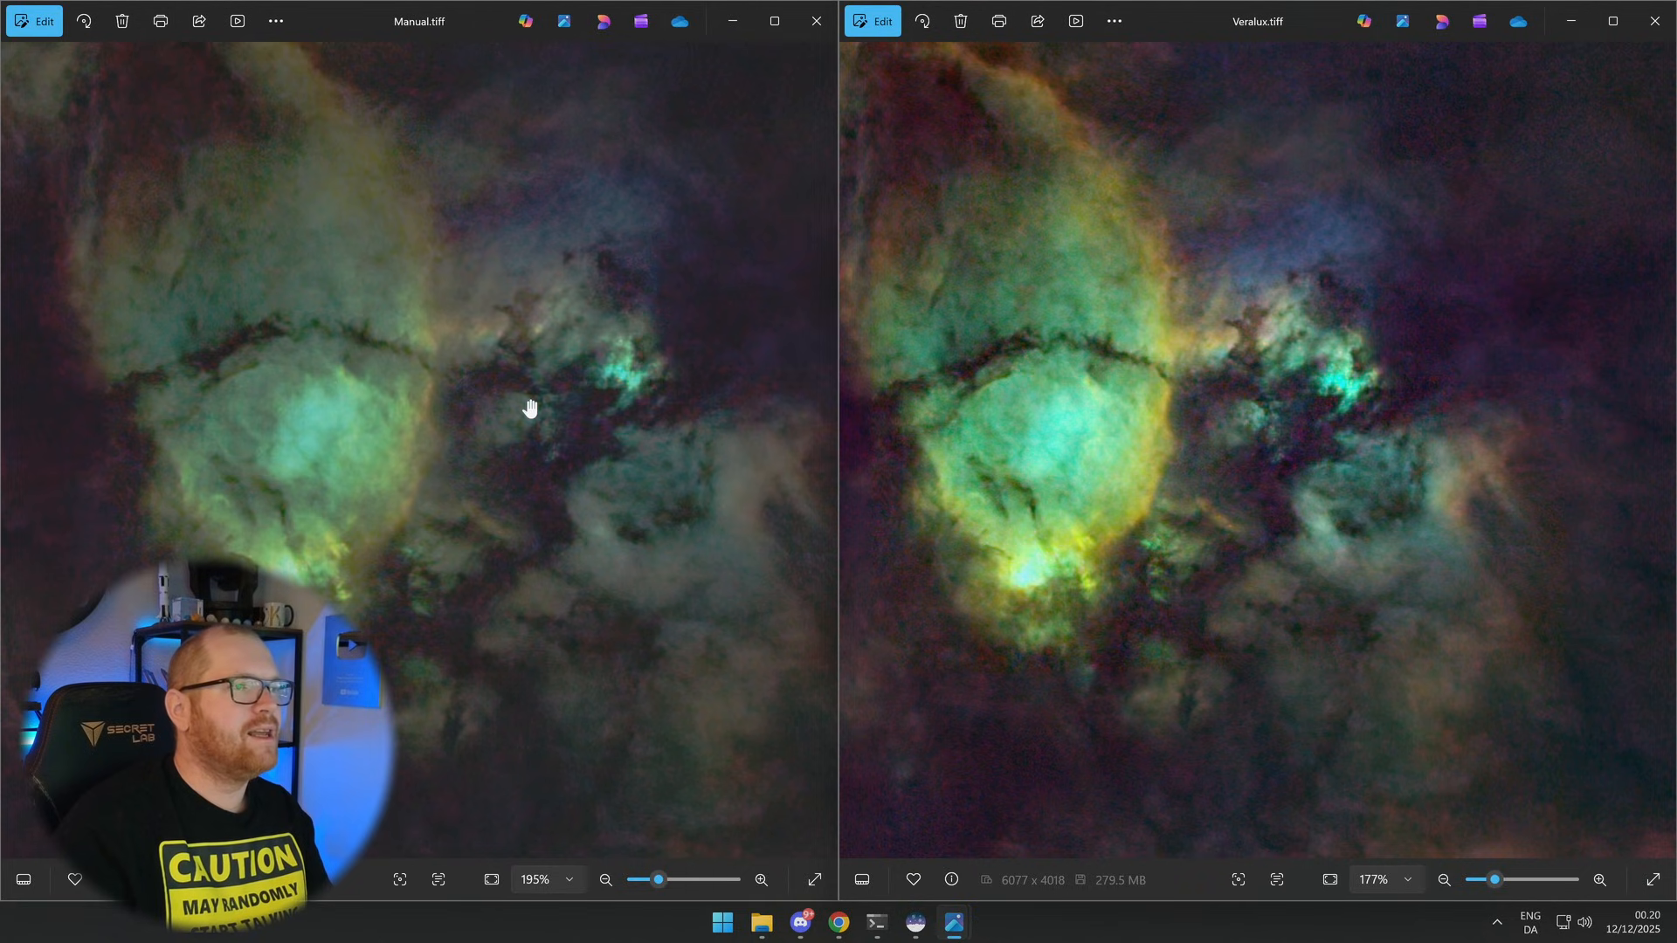
mouse_move(514, 419)
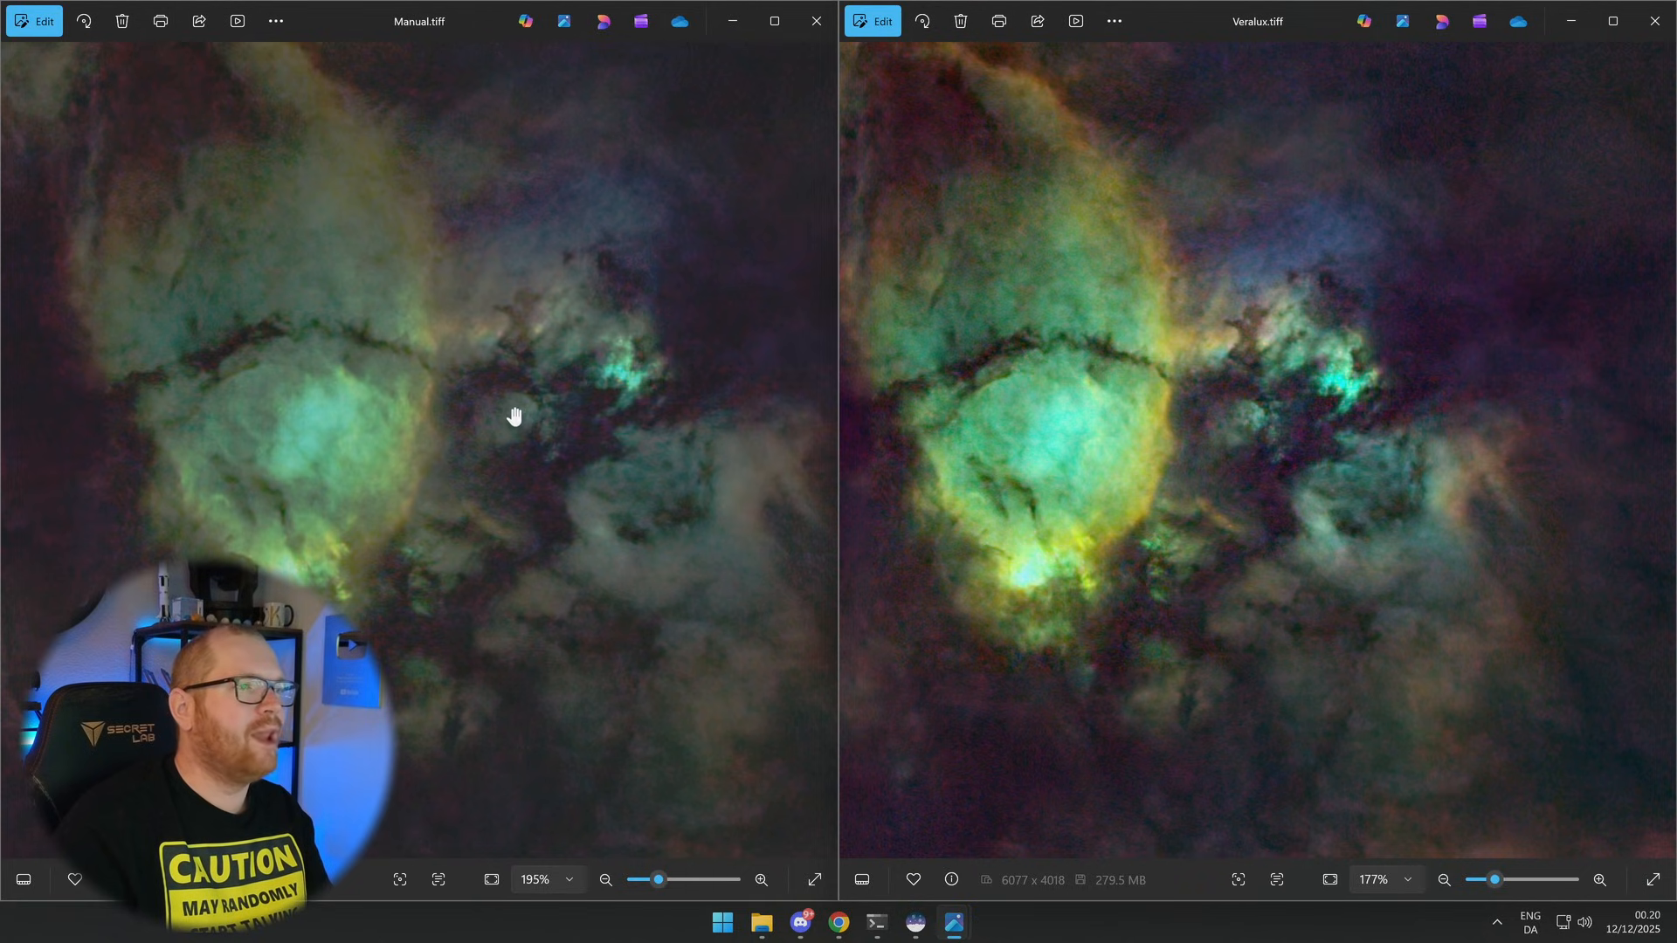
mouse_move(1150, 590)
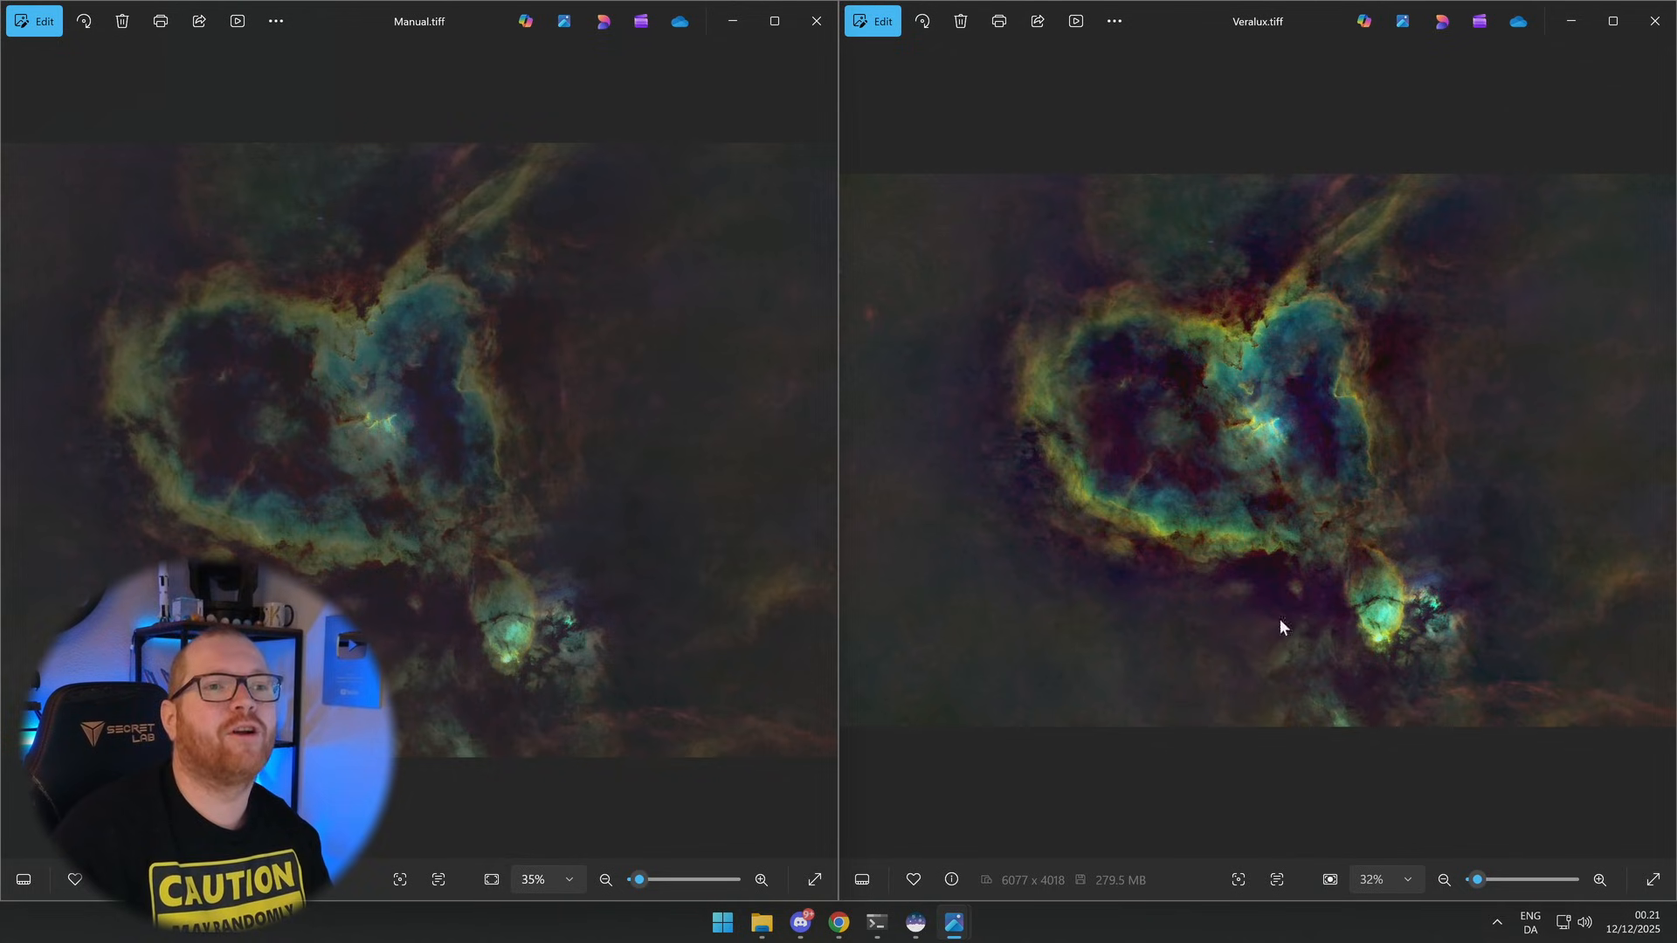
mouse_move(1280, 500)
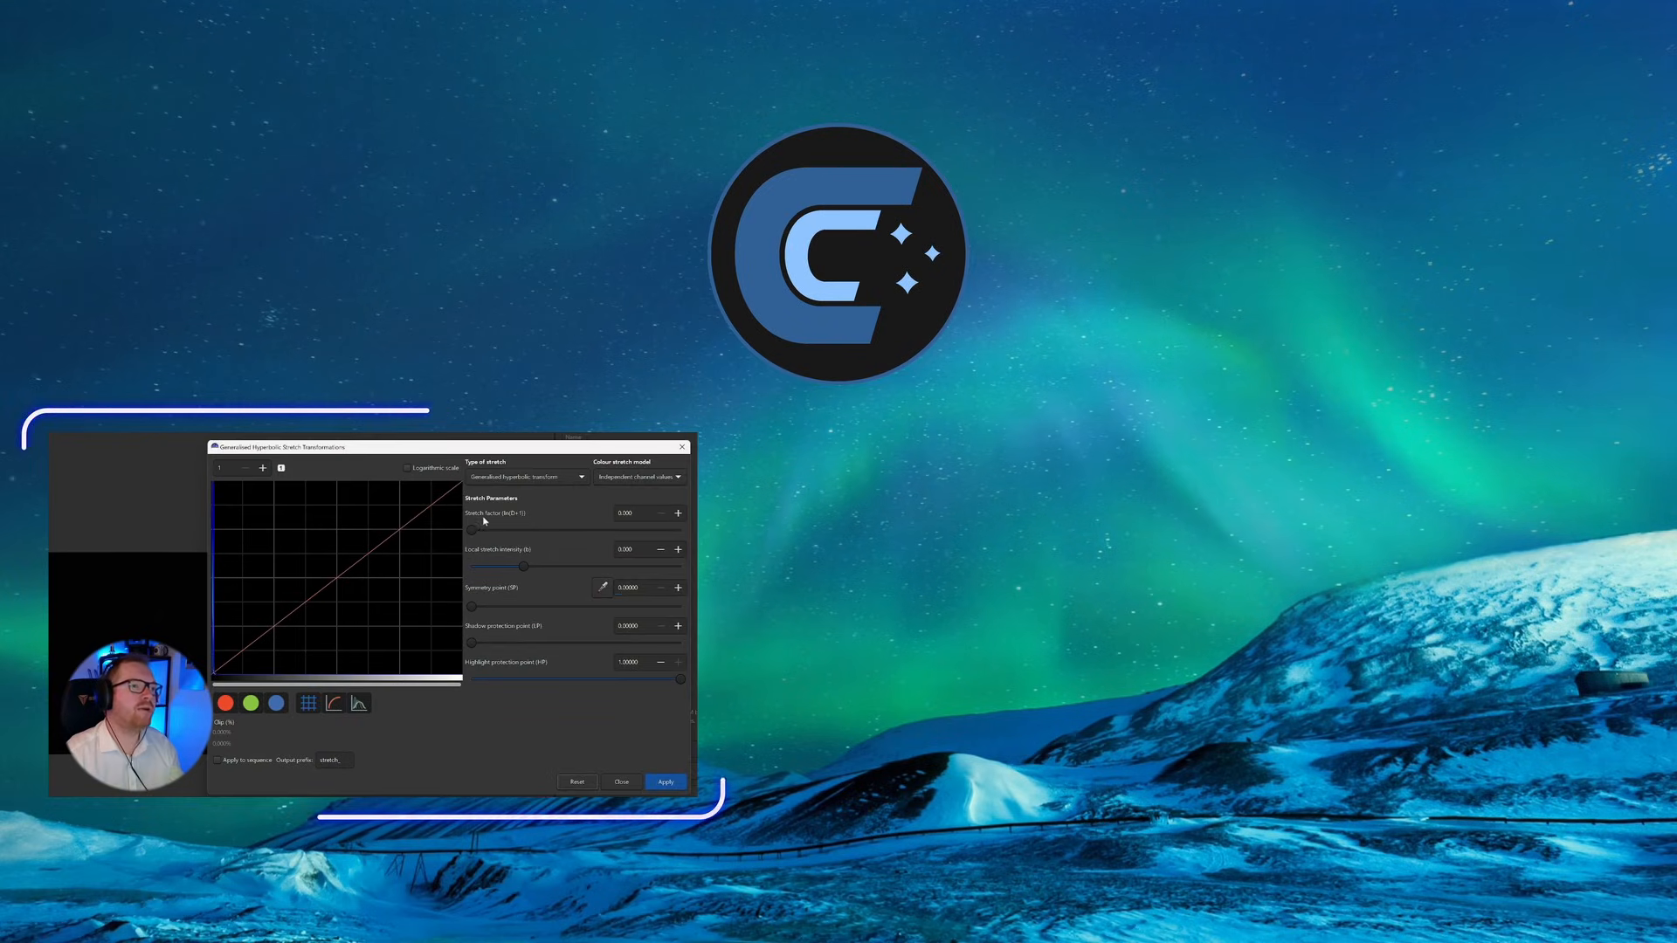
Step: Drag the Stretch factor (D) slider right to about 1.3 so the curve bends upward
left_click_drag(470, 529, 487, 530)
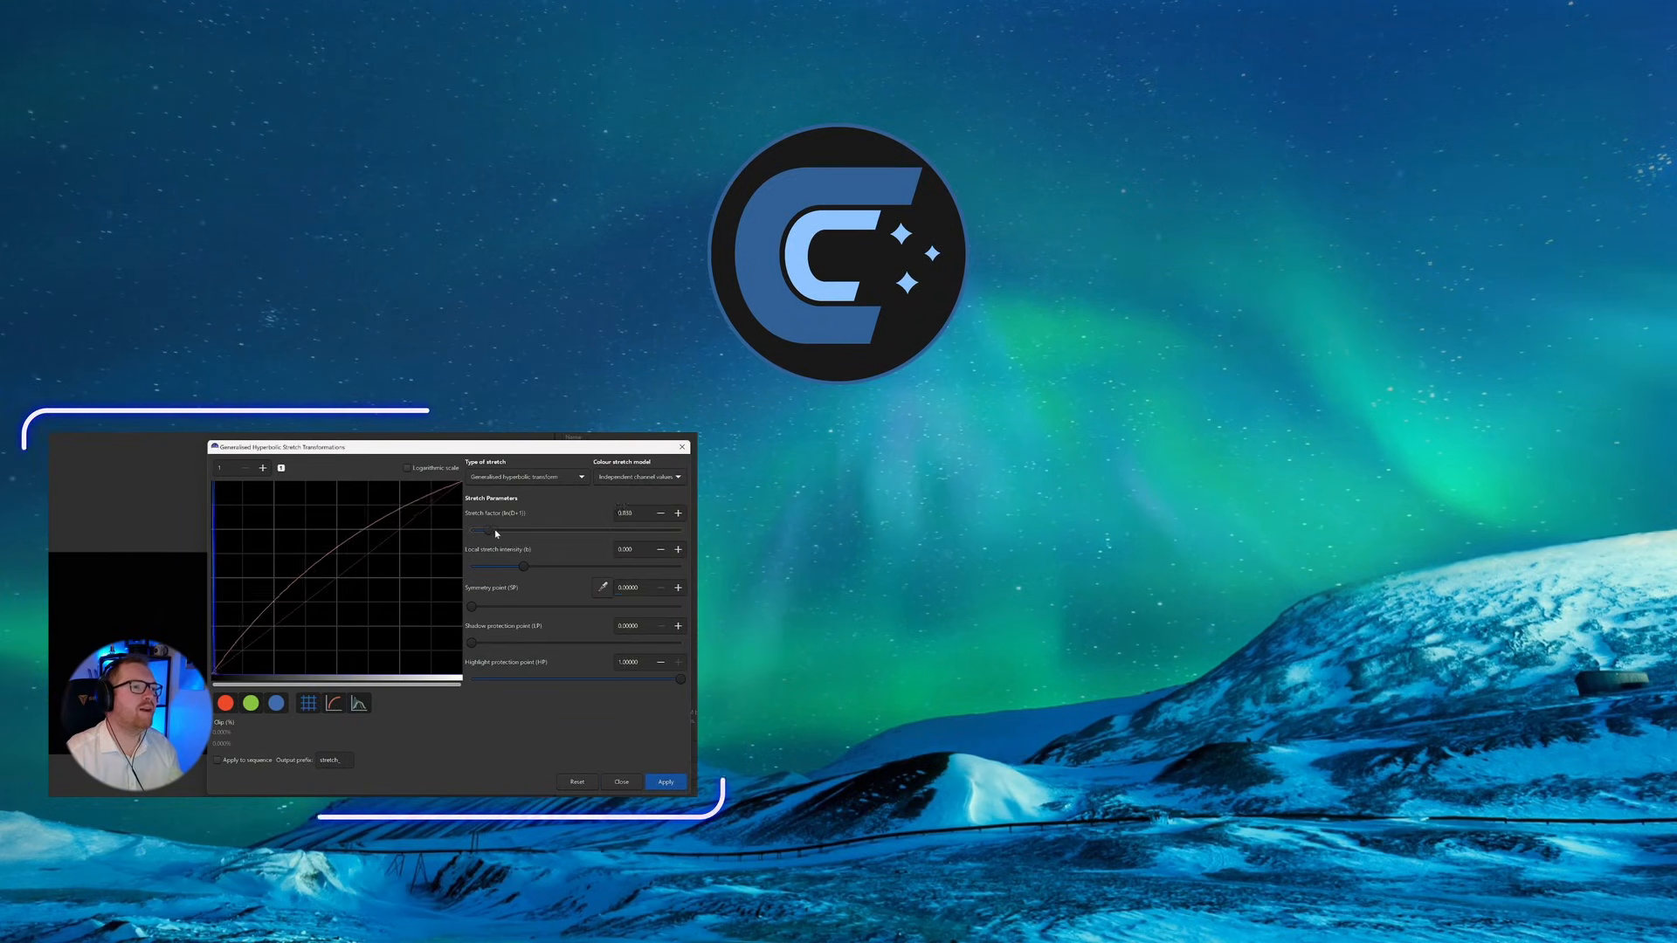
left_click_drag(484, 529, 503, 530)
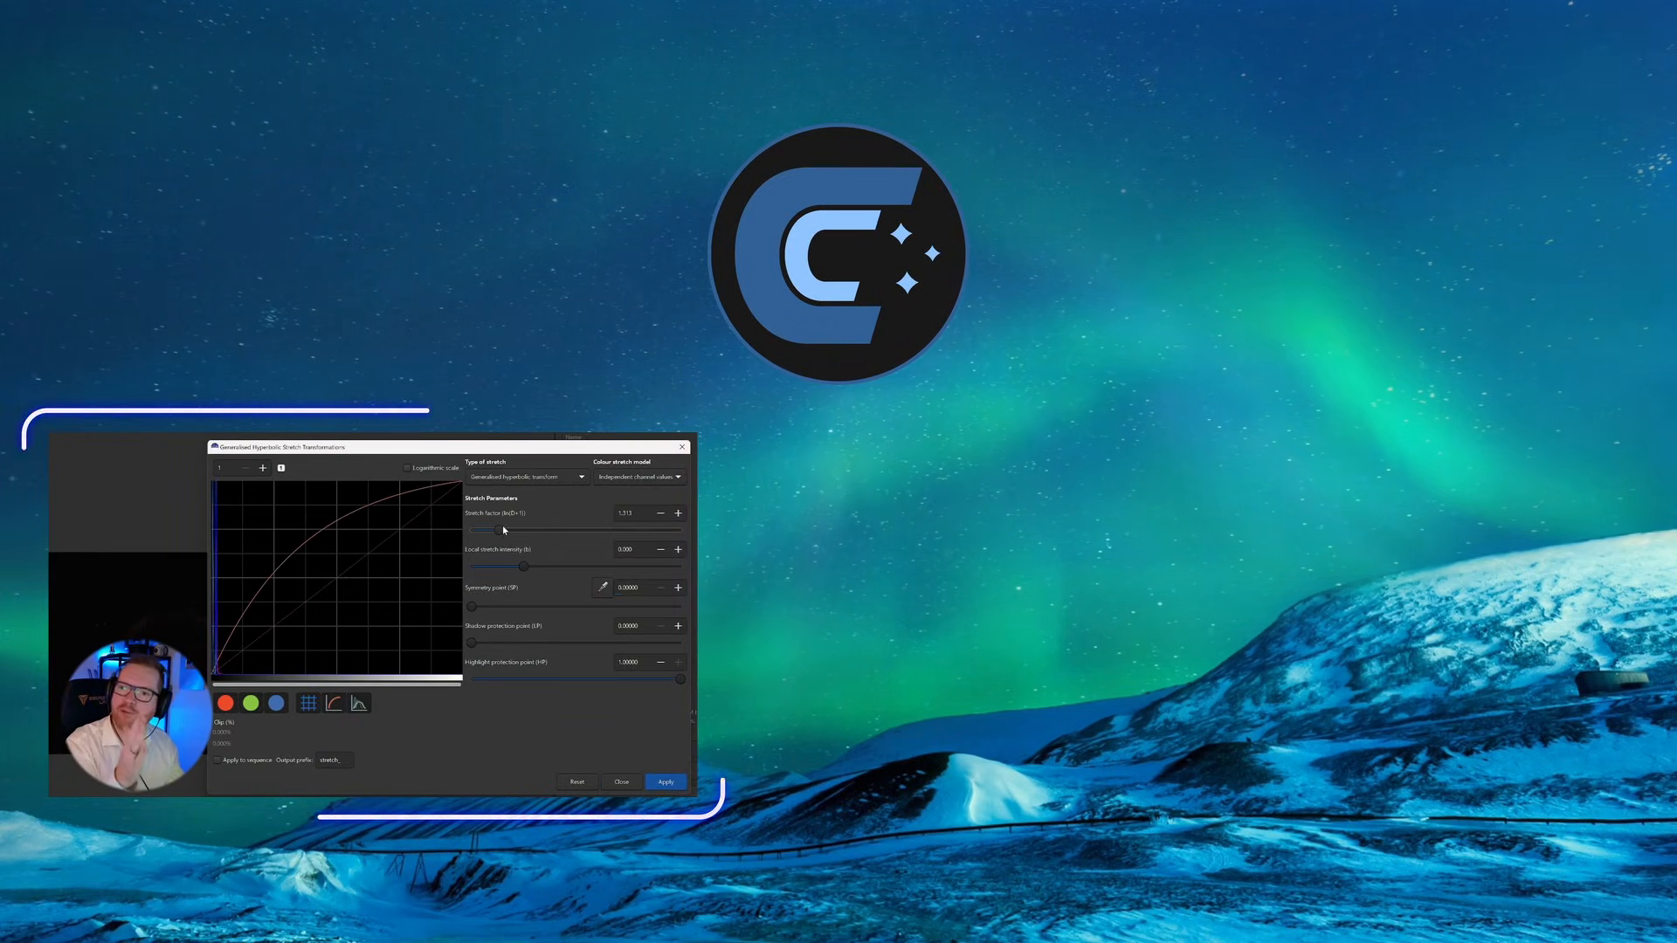